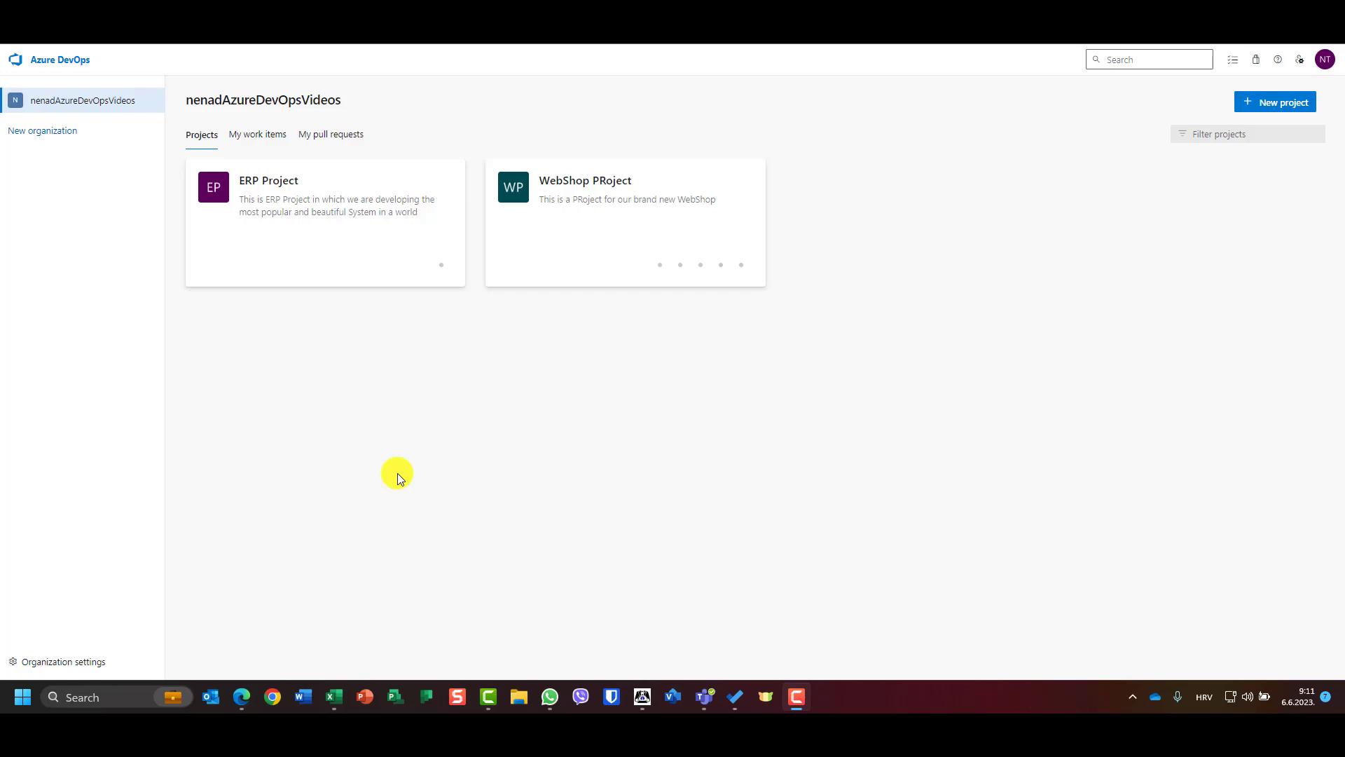
mouse_move(690, 447)
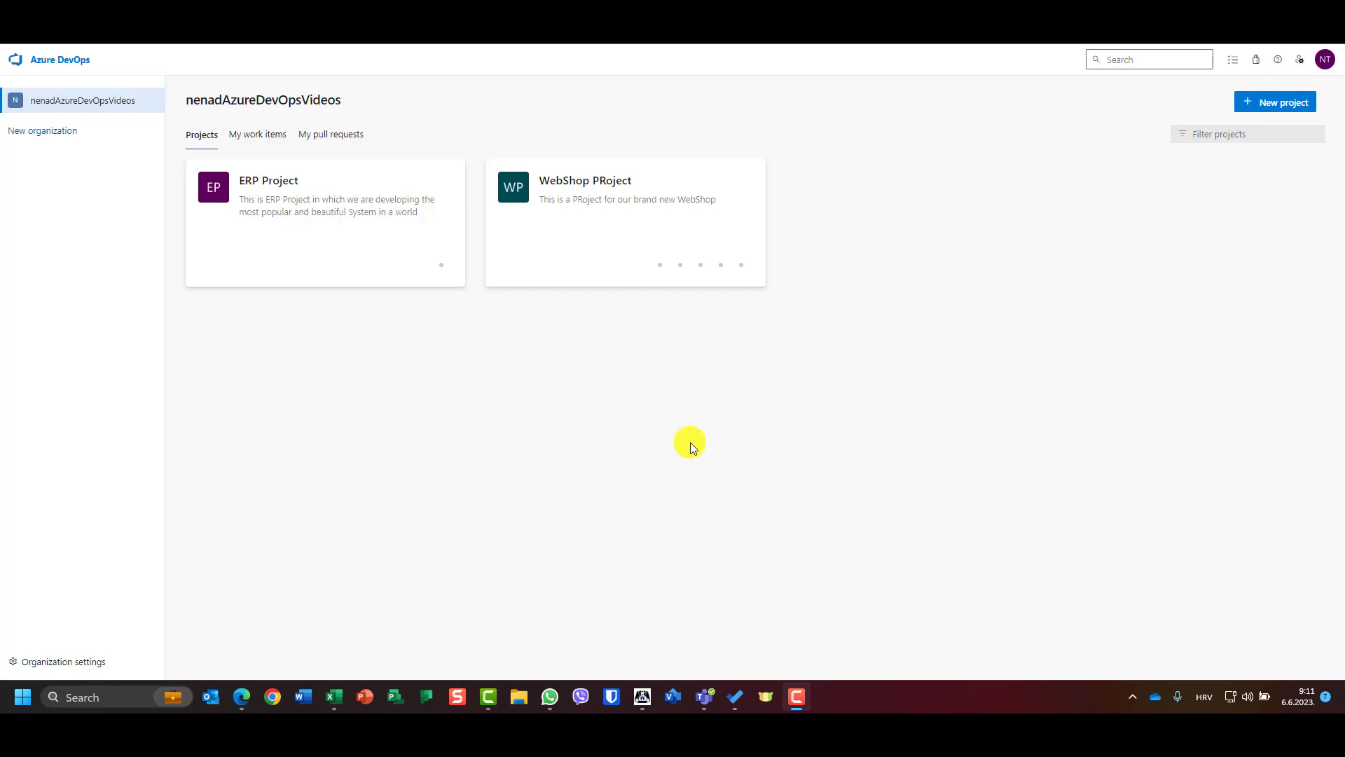
mouse_move(1057, 357)
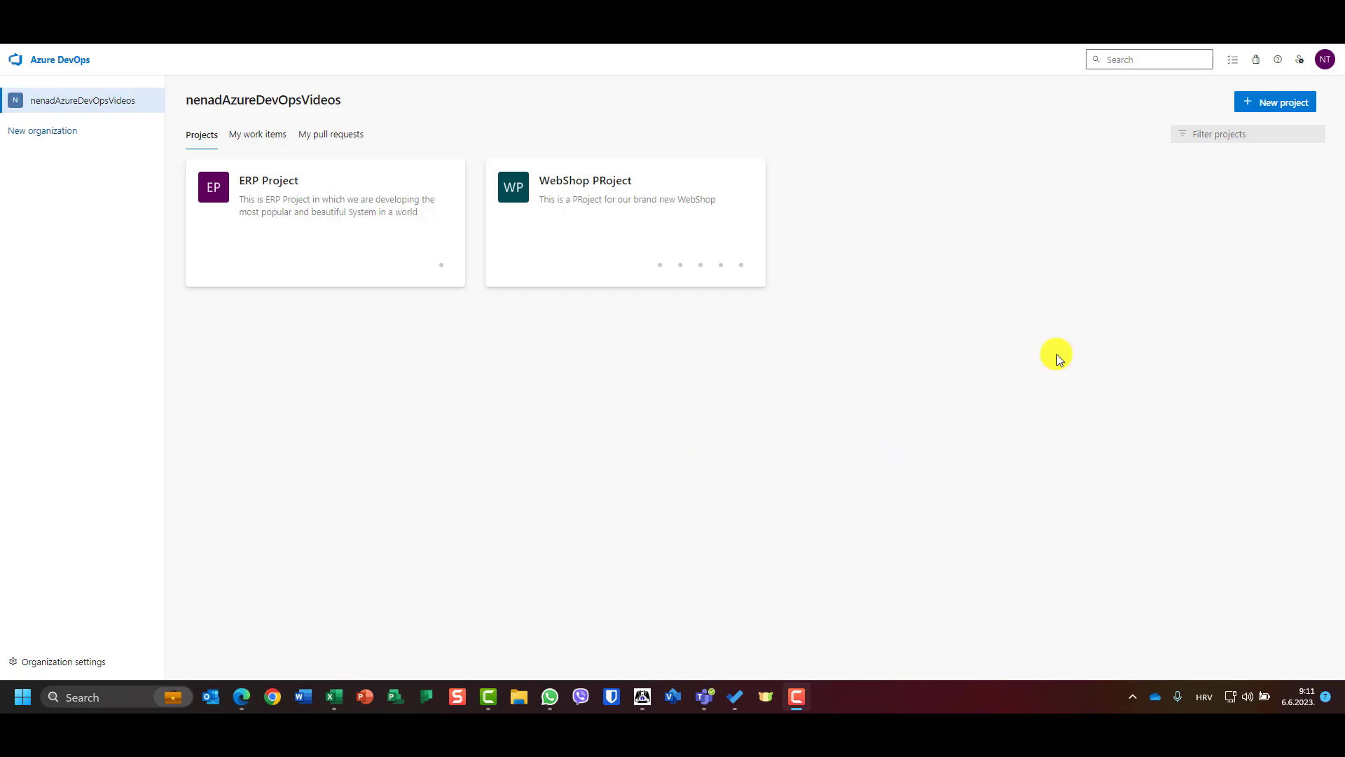
mouse_move(1254, 59)
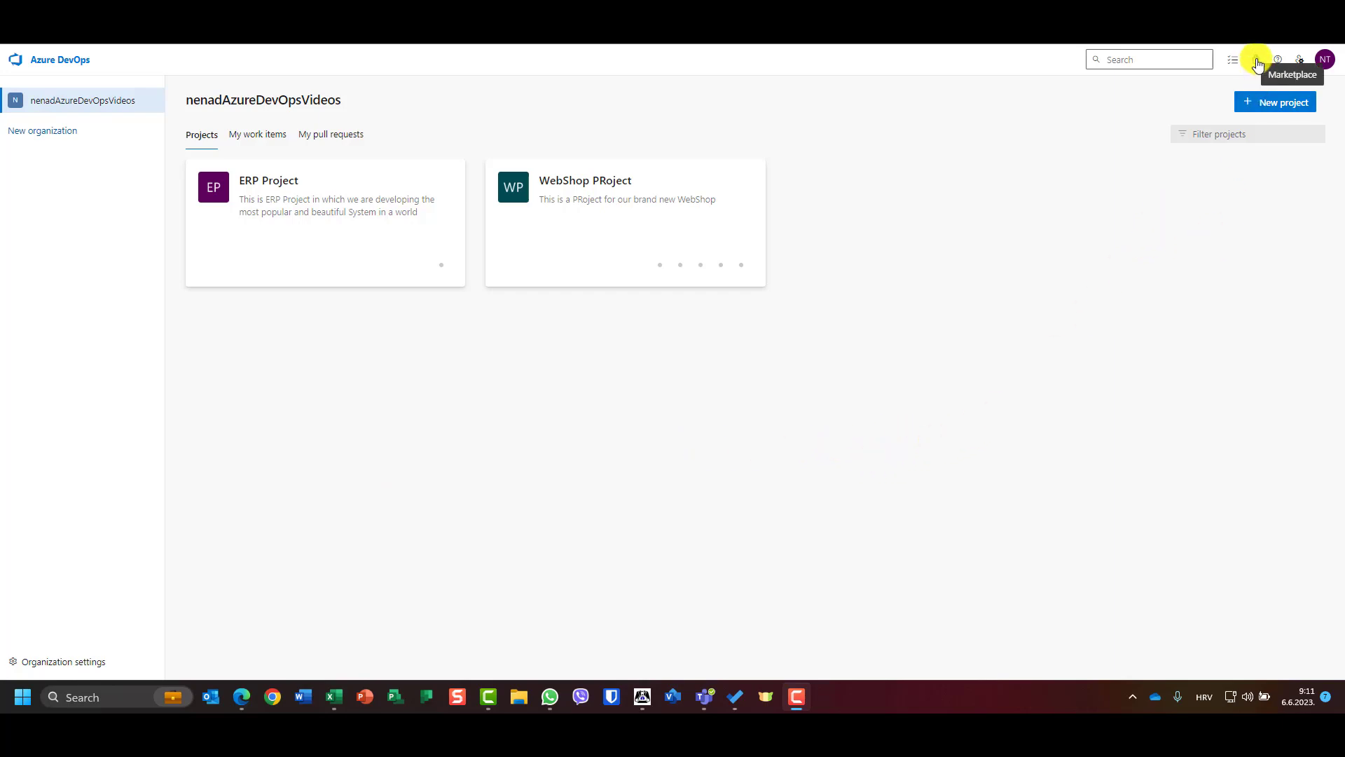
- Browse the Azure DevOps extensions marketplace from the Marketplace icon
left_click(1255, 58)
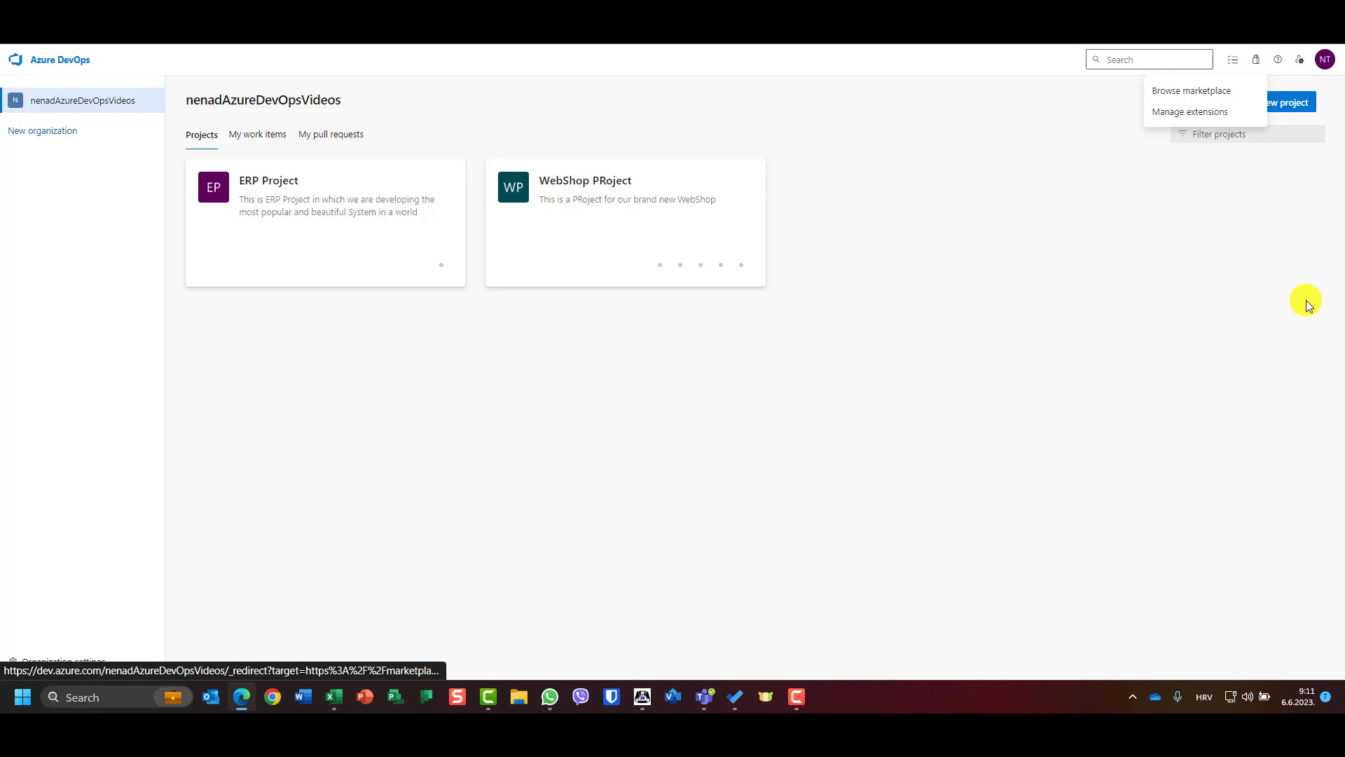
left_click(1031, 420)
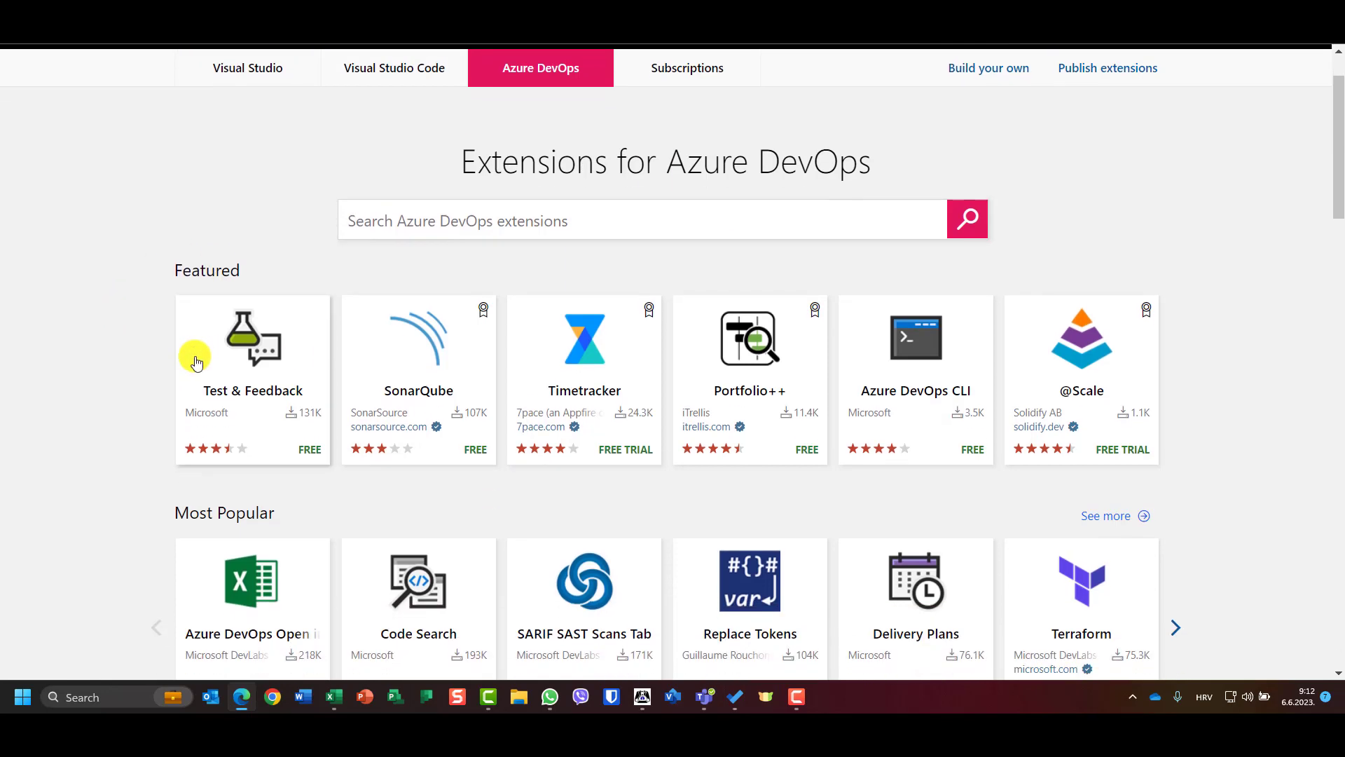
- Scroll through the Featured and category extension rows and back up
scroll("down", 3)
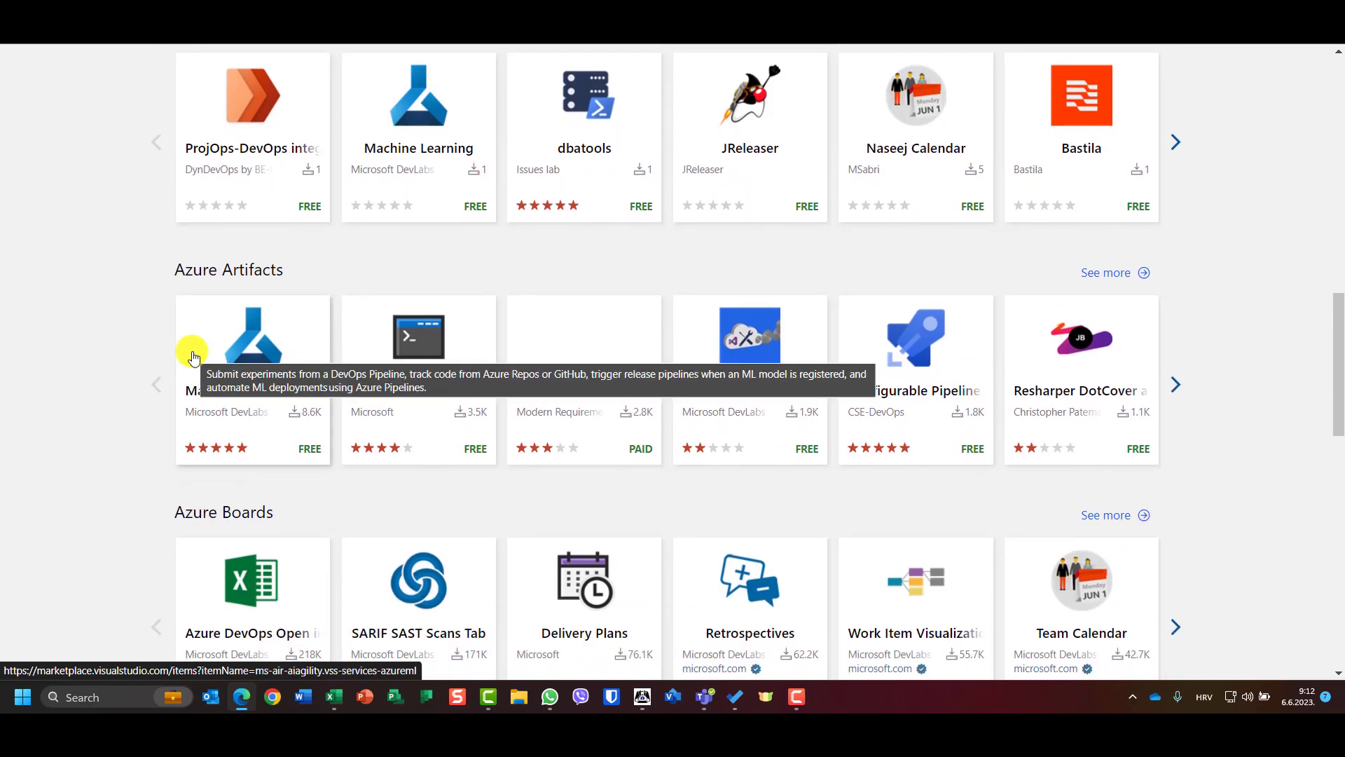
scroll("up", 3)
type("Work")
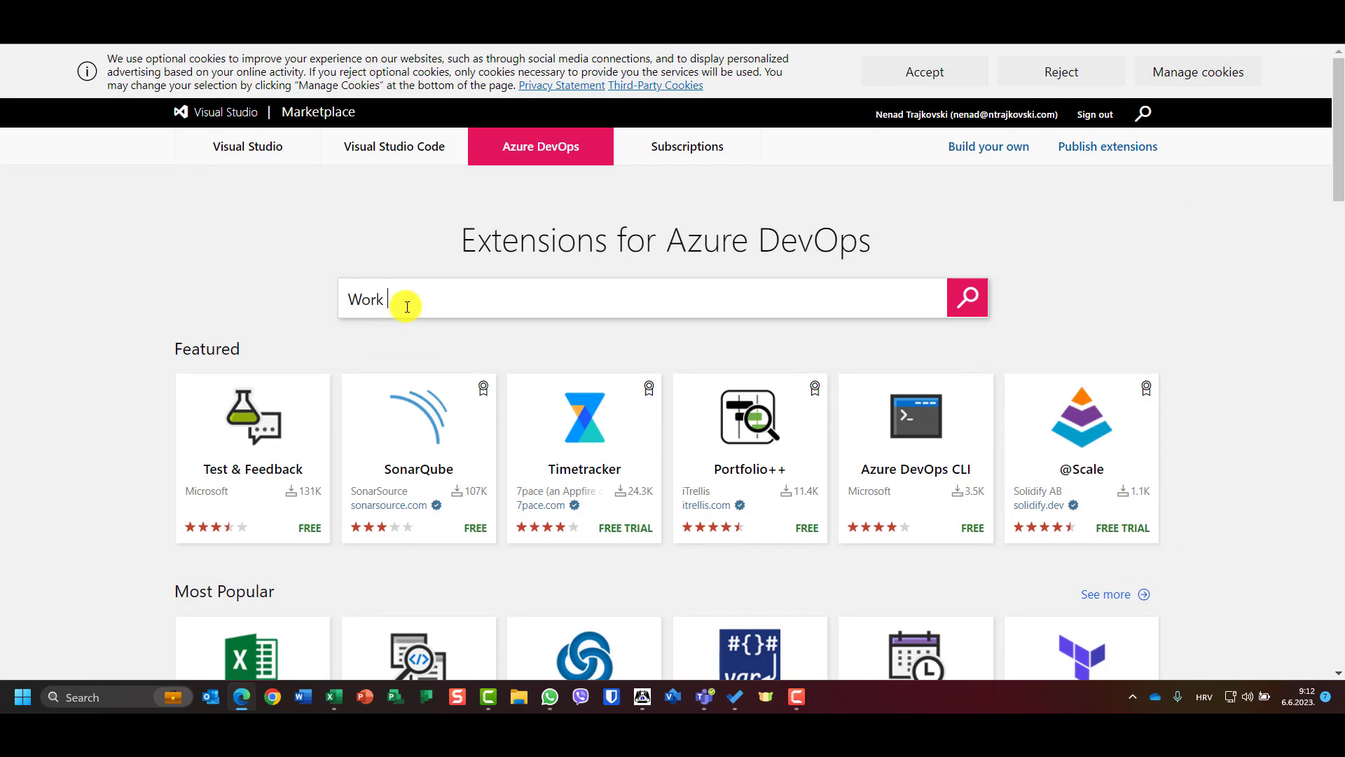
- Search the marketplace for 'Work item visual'
type("item vi")
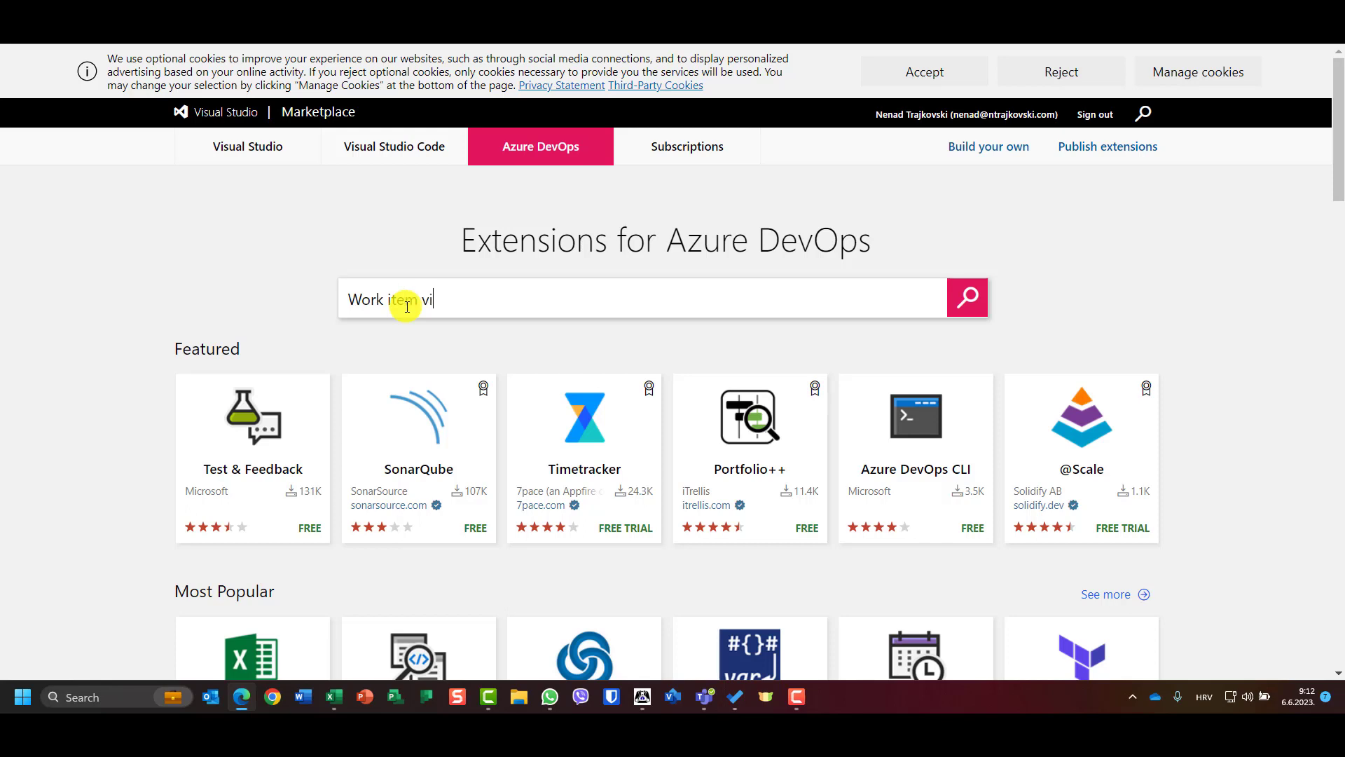
type("sual")
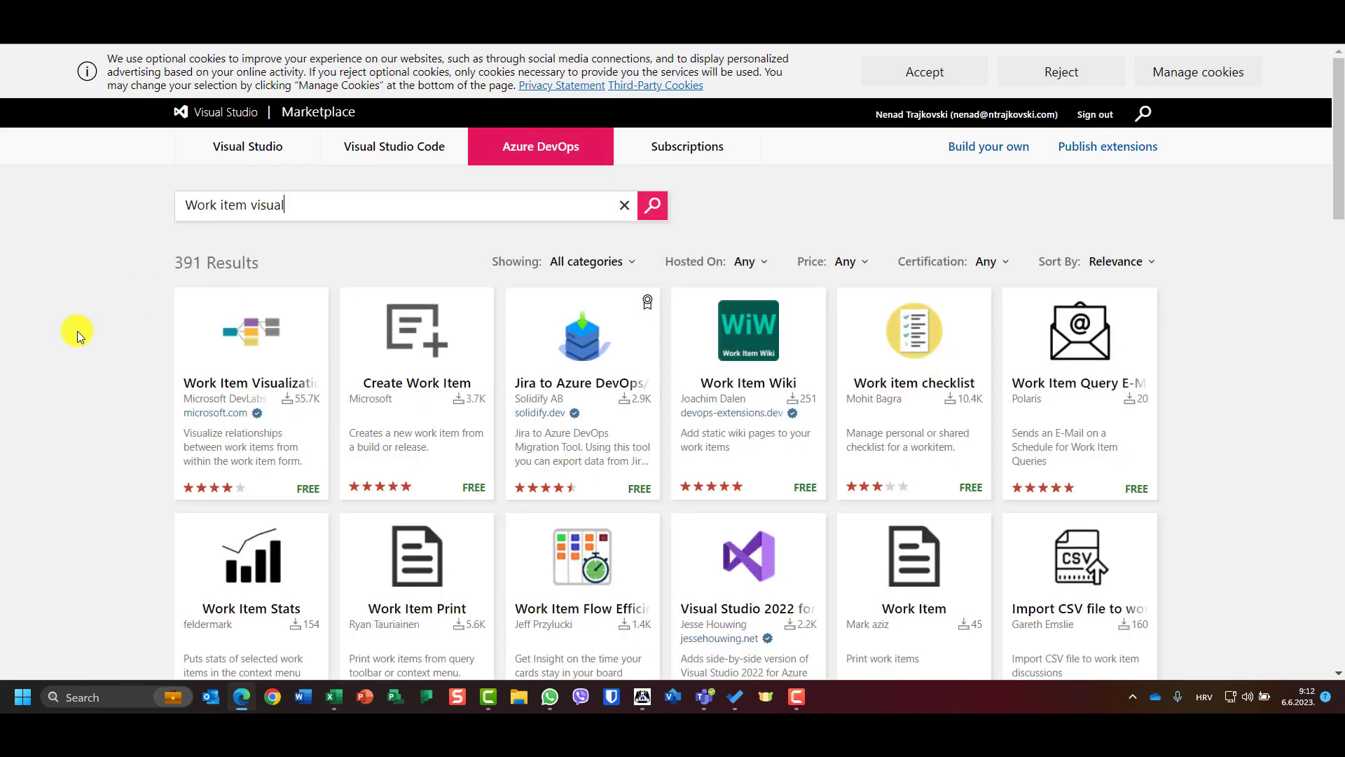
mouse_move(204, 359)
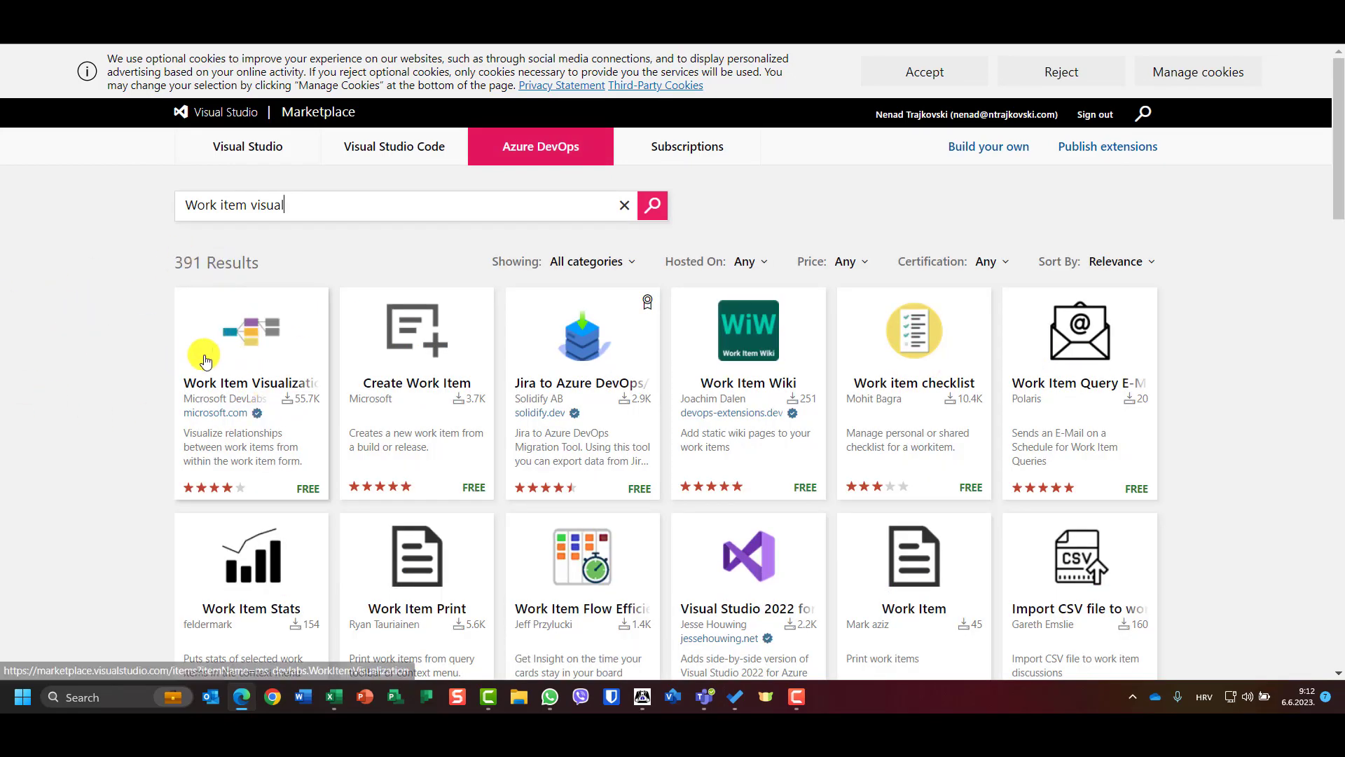
mouse_move(222, 386)
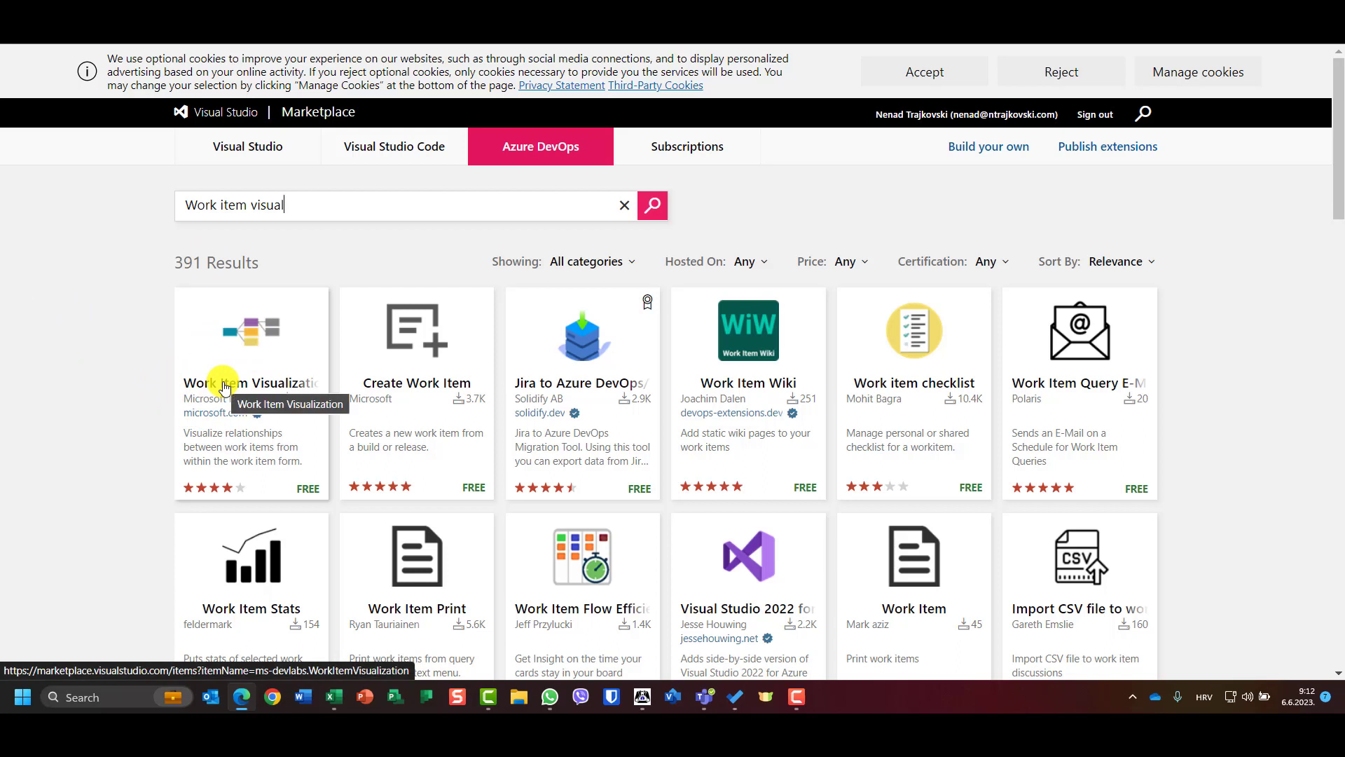
mouse_move(122, 380)
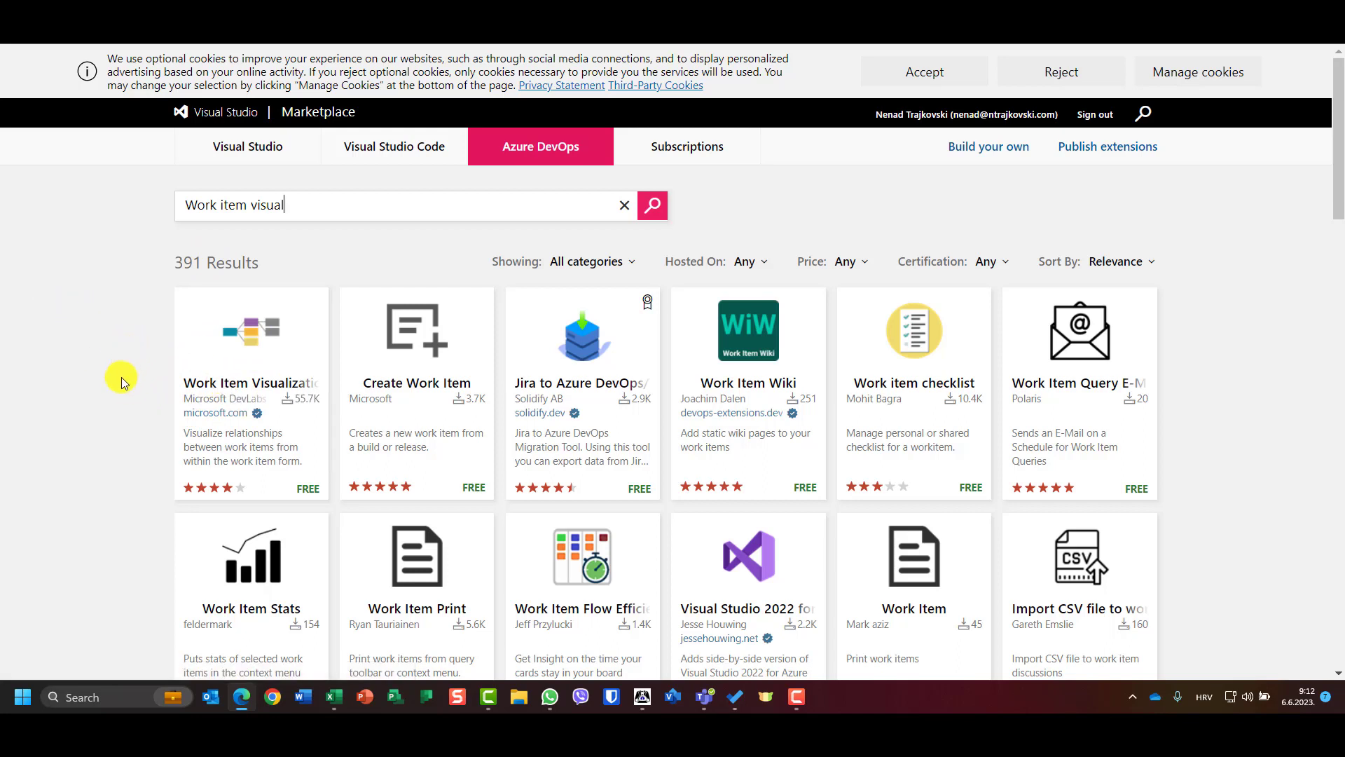
mouse_move(274, 475)
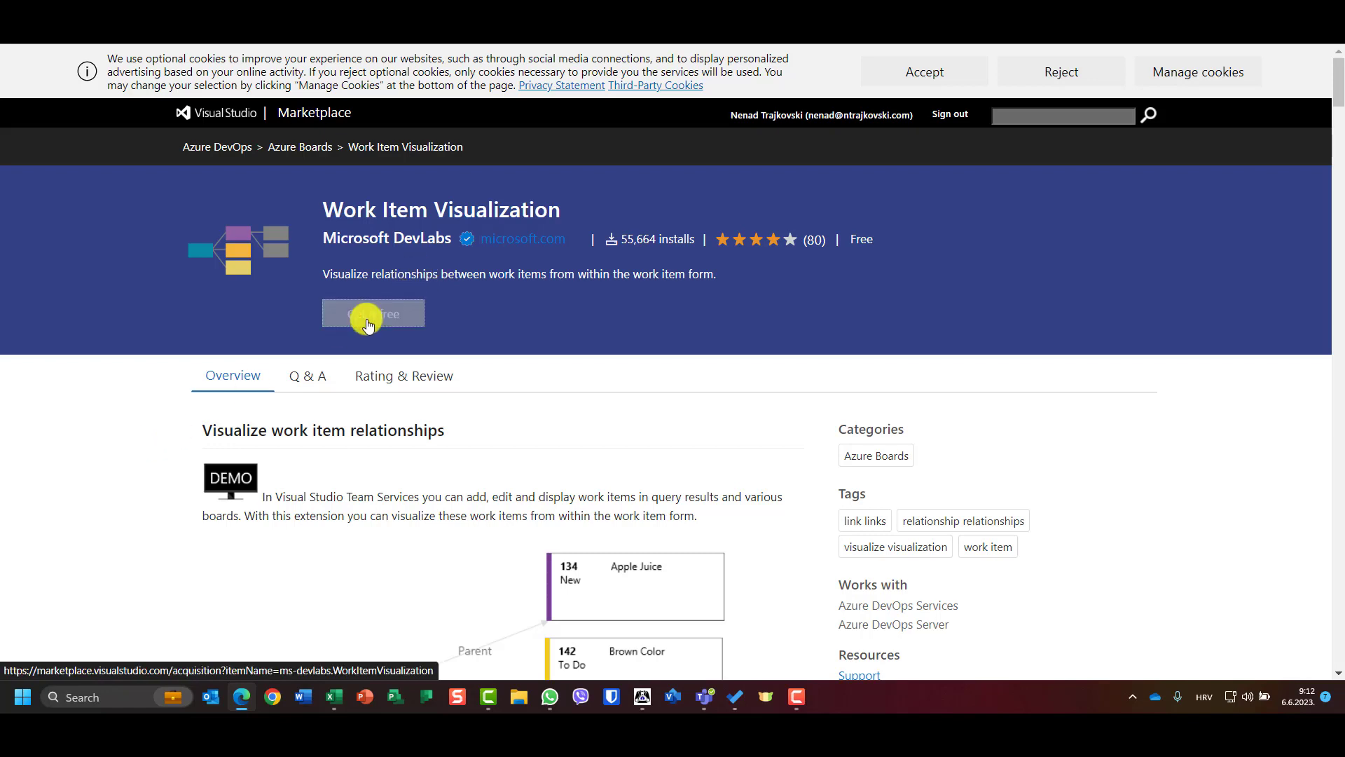
mouse_move(94, 364)
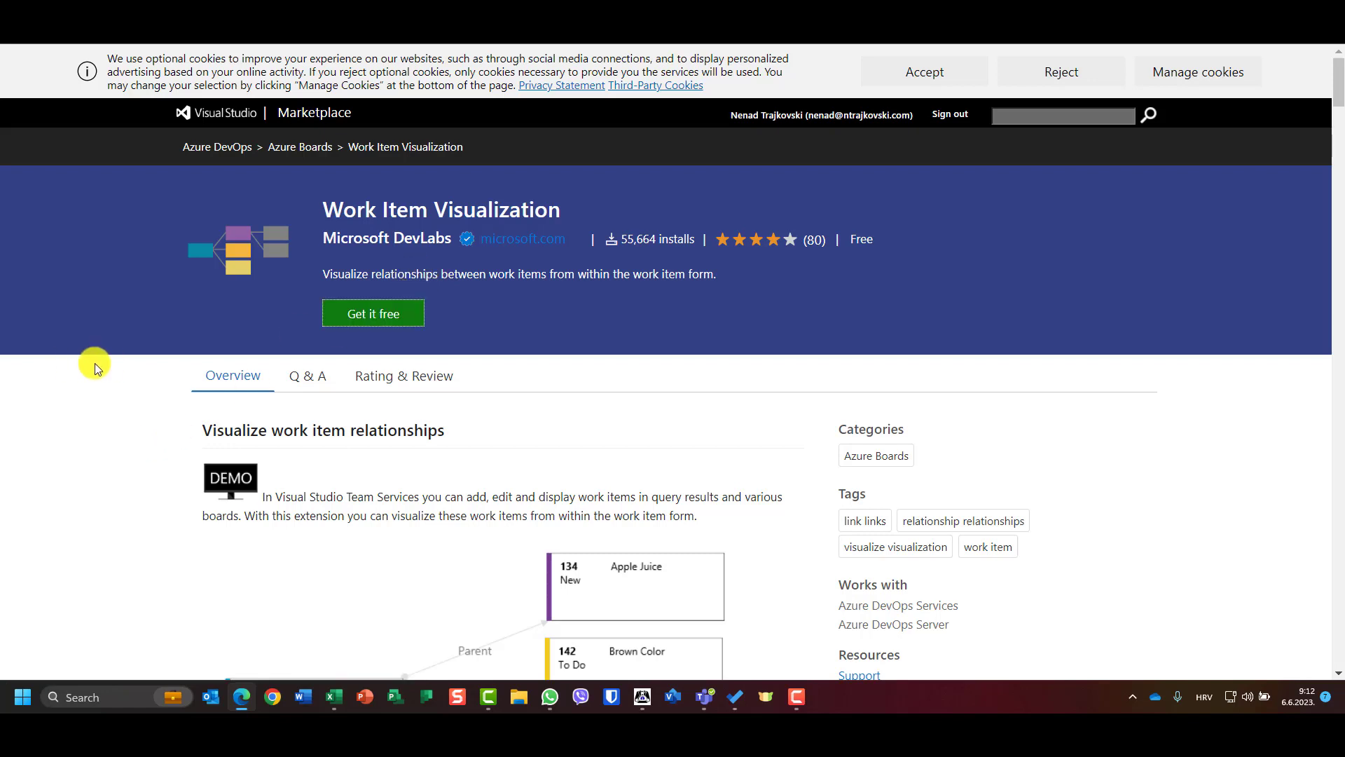
mouse_move(99, 356)
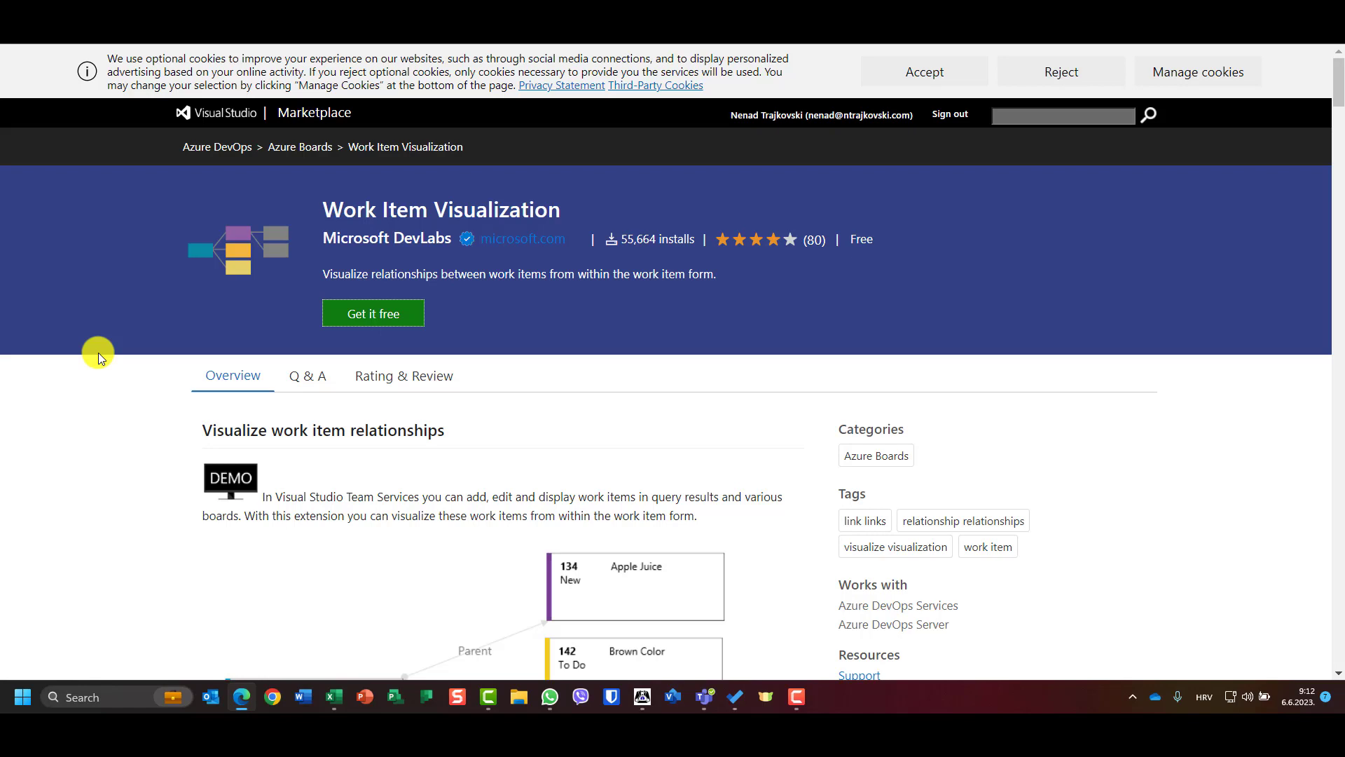
- Get the Work Item Visualization extension for free
left_click(372, 312)
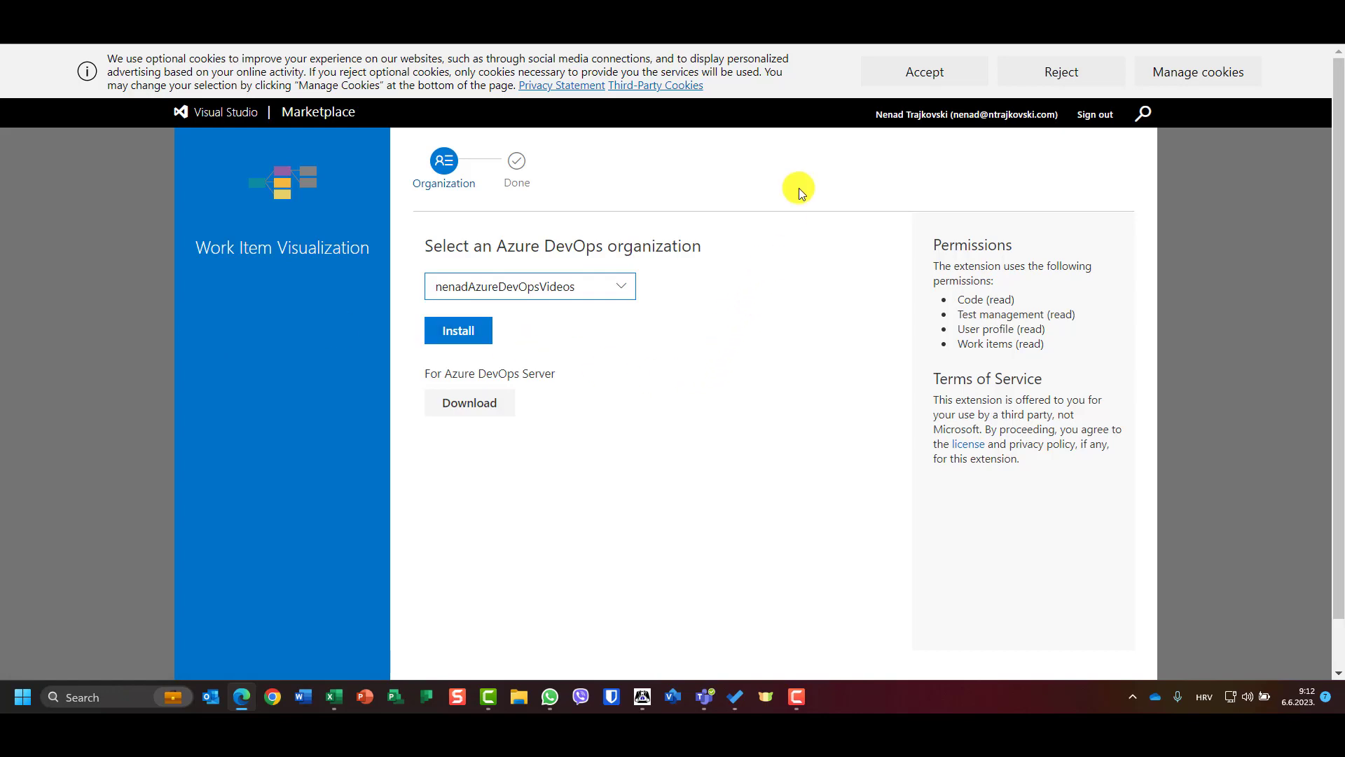
mouse_move(727, 292)
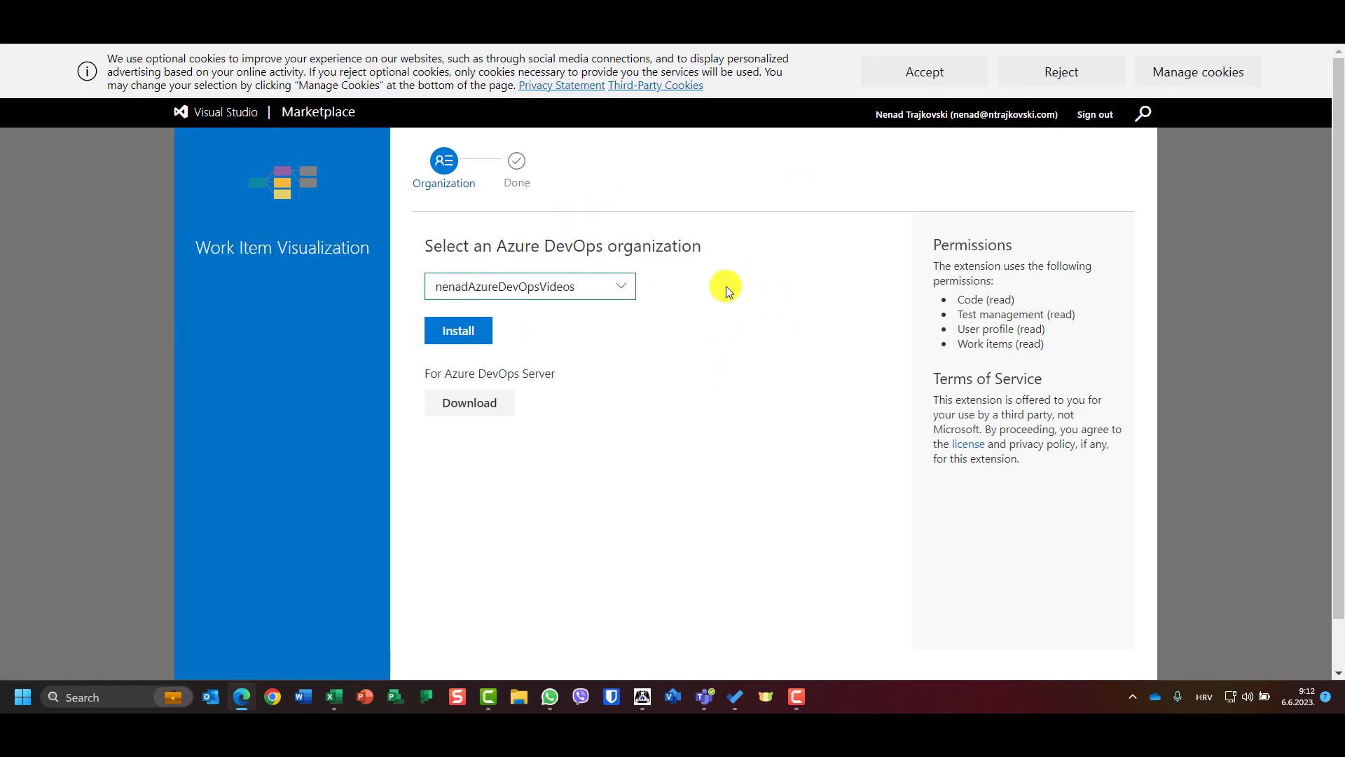
- Install Work Item Visualization into the chosen Azure DevOps organization
left_click(620, 286)
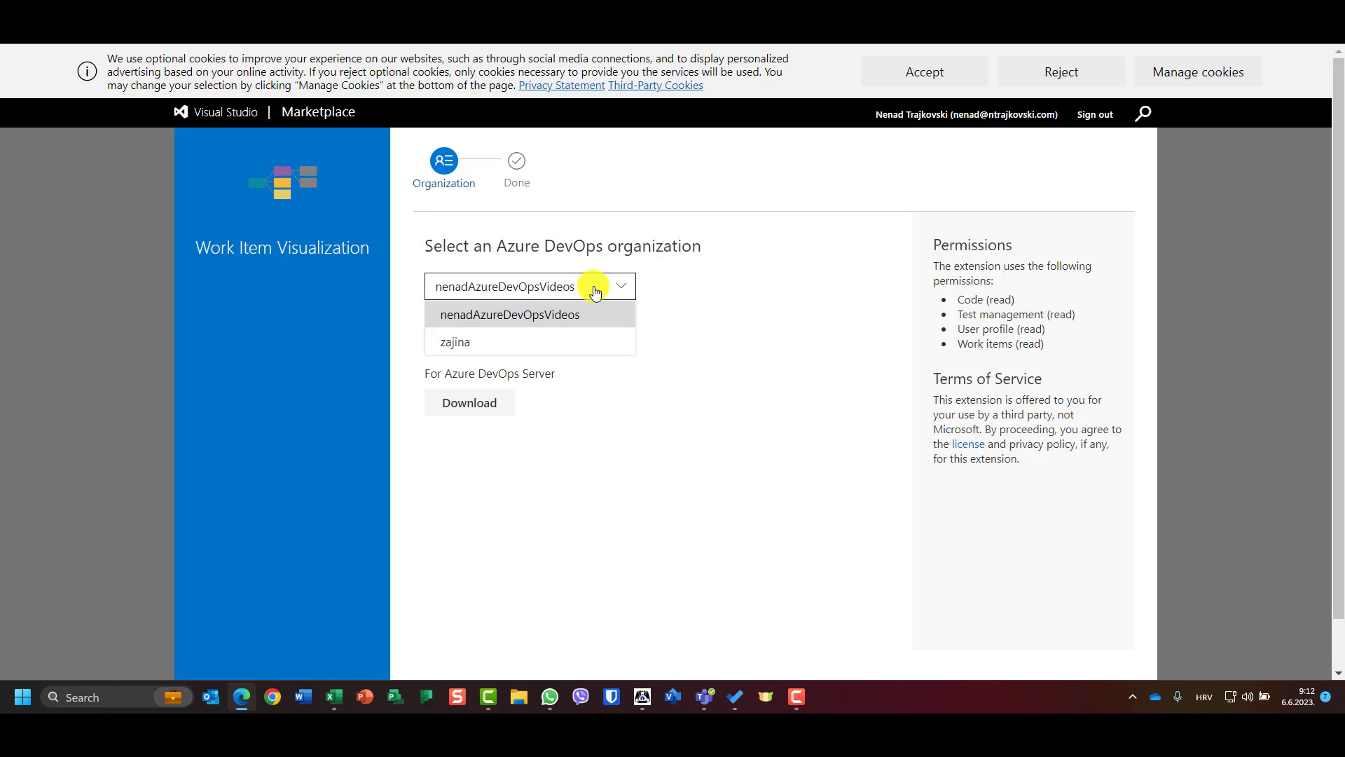
left_click(509, 314)
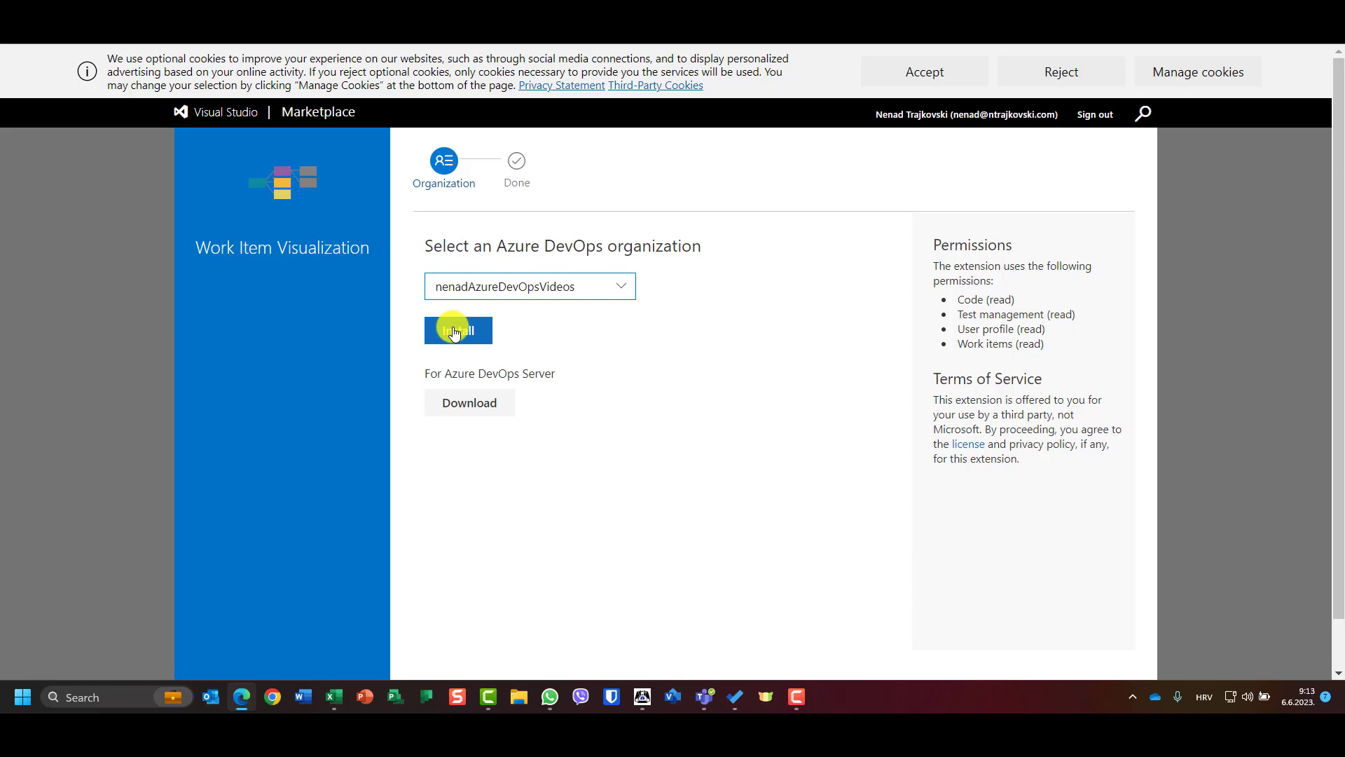
left_click(458, 329)
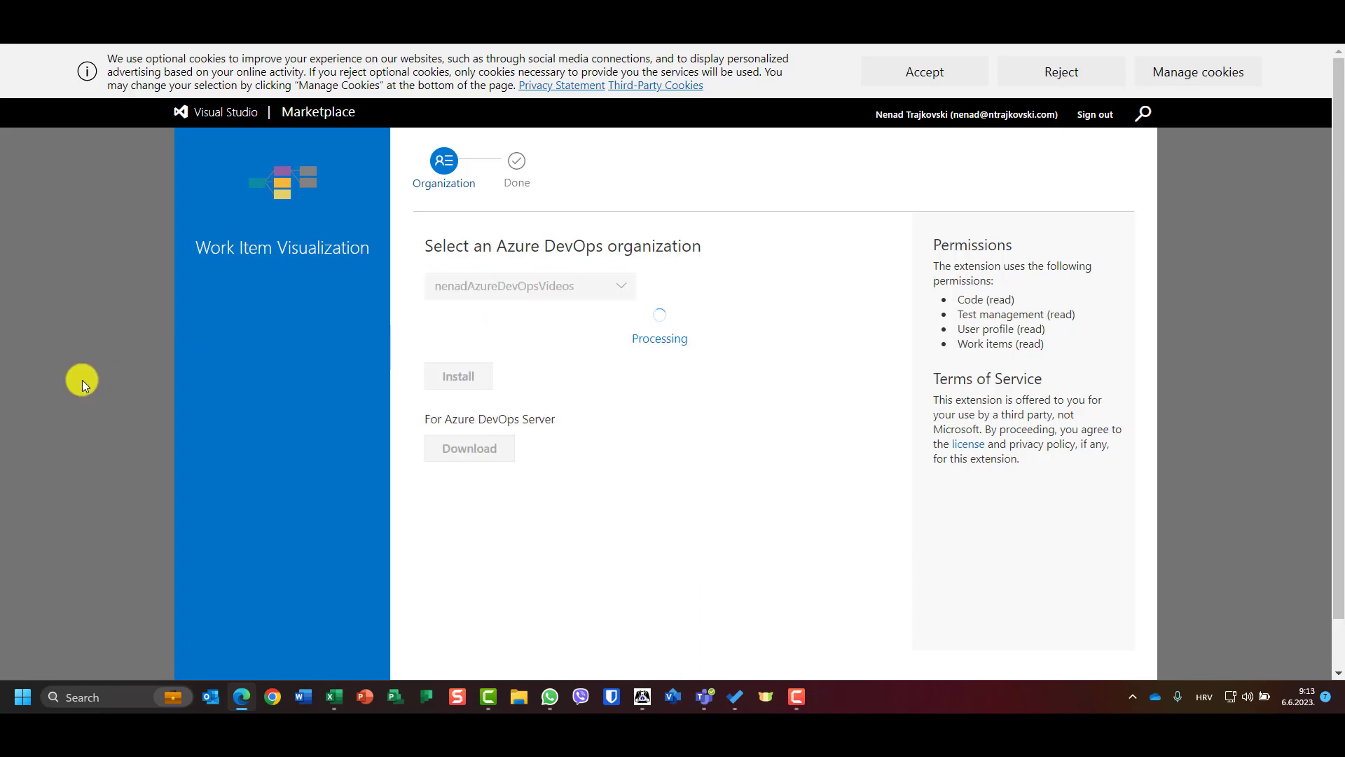
left_click(458, 375)
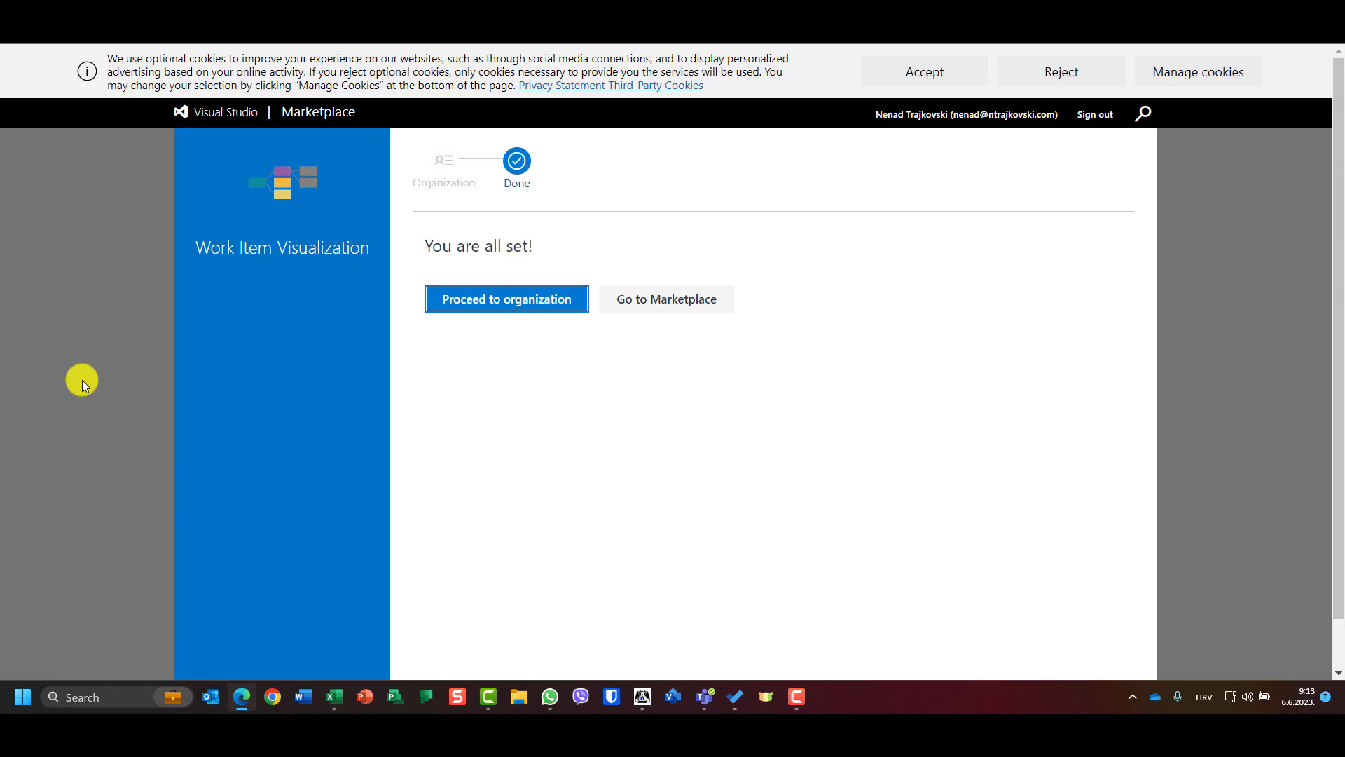
mouse_move(542, 307)
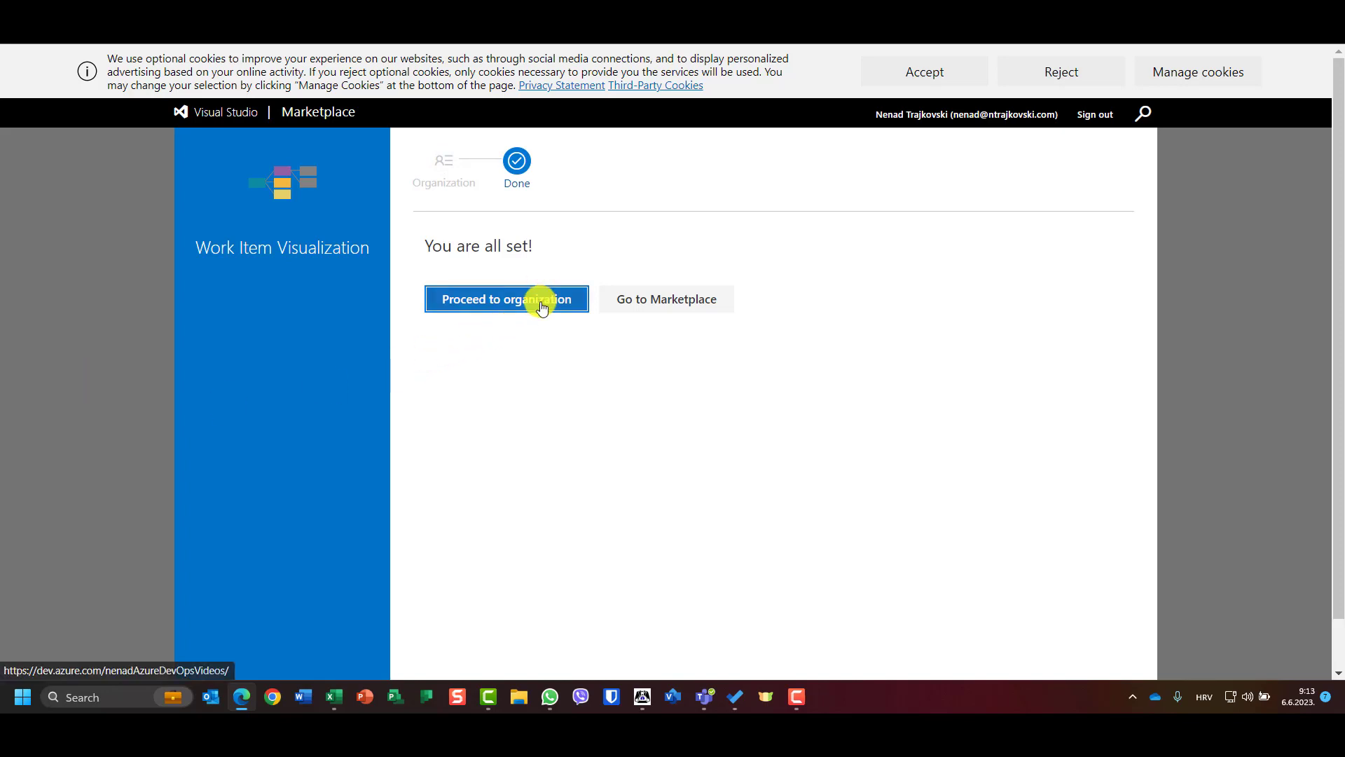
- Return to the organization and open the ERP Project
left_click(506, 298)
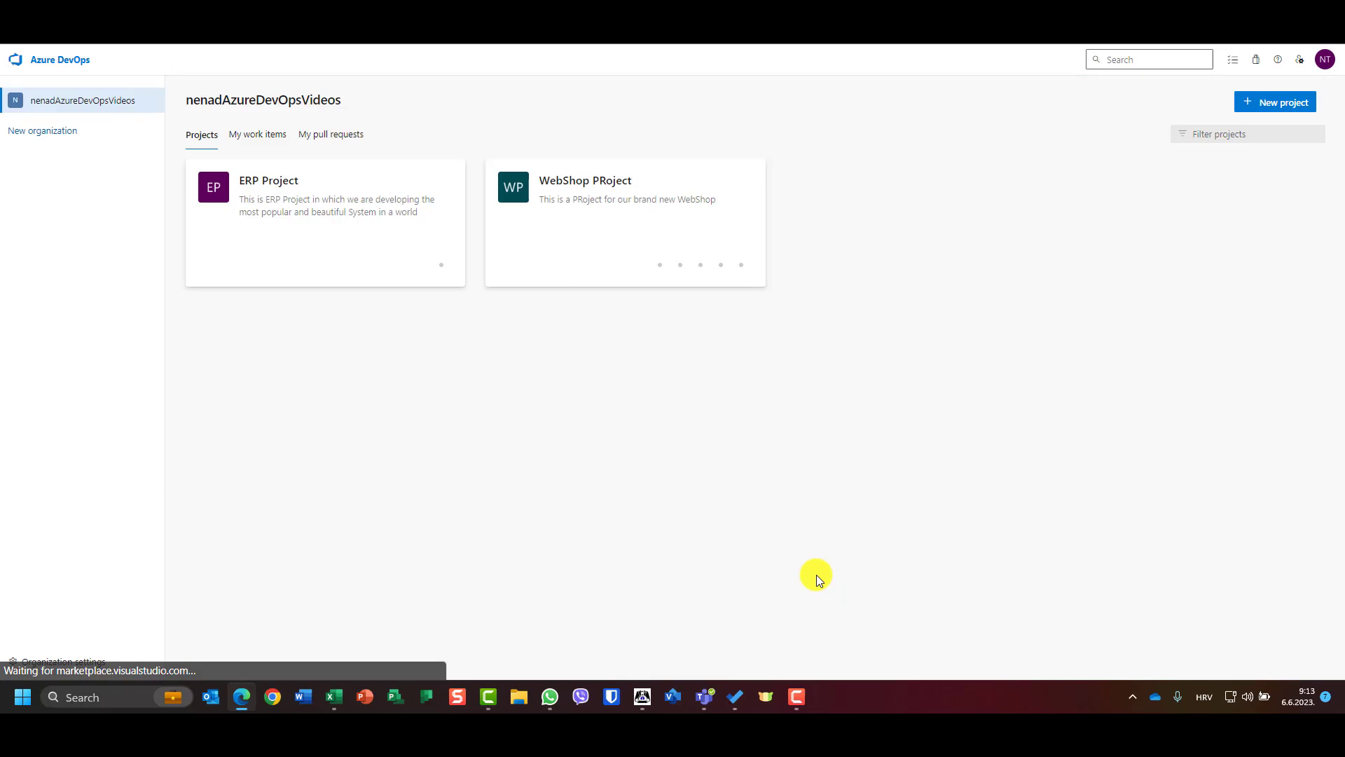
mouse_move(808, 562)
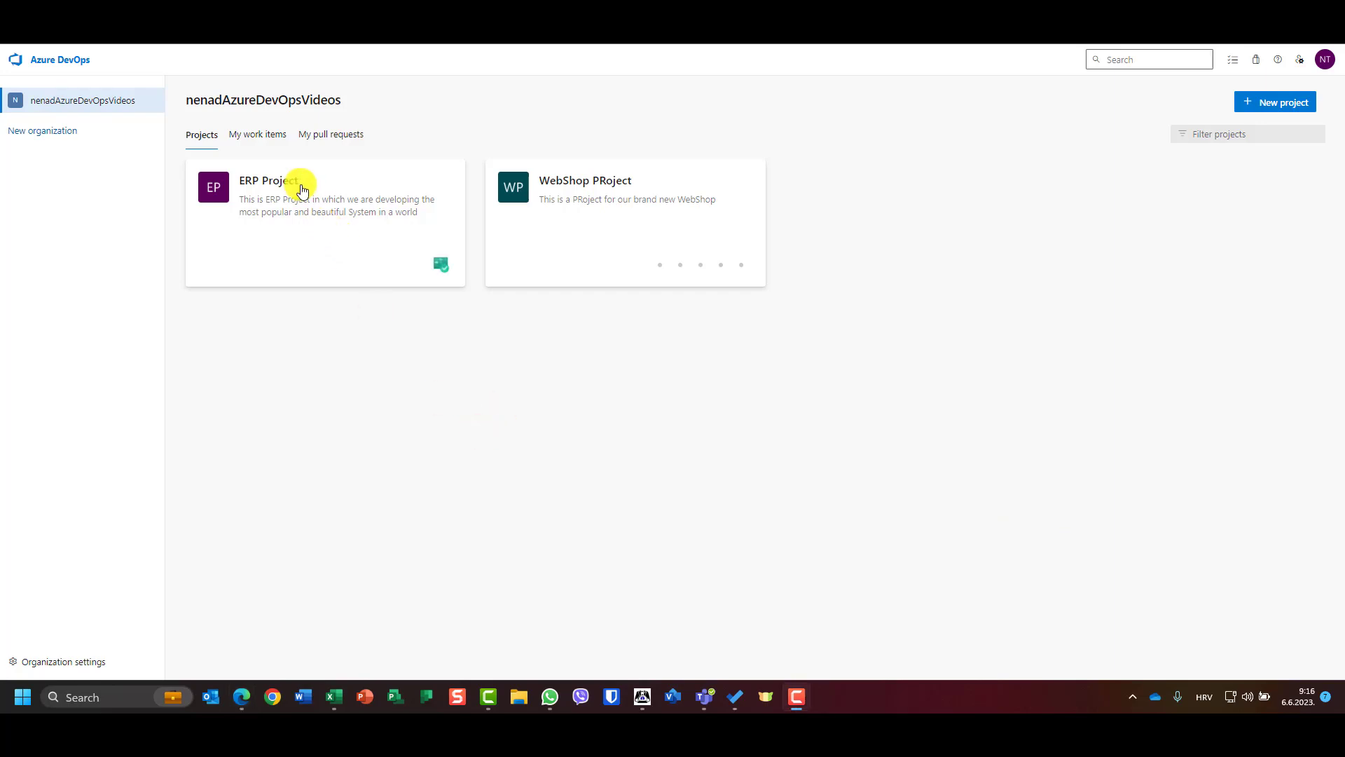
left_click(268, 180)
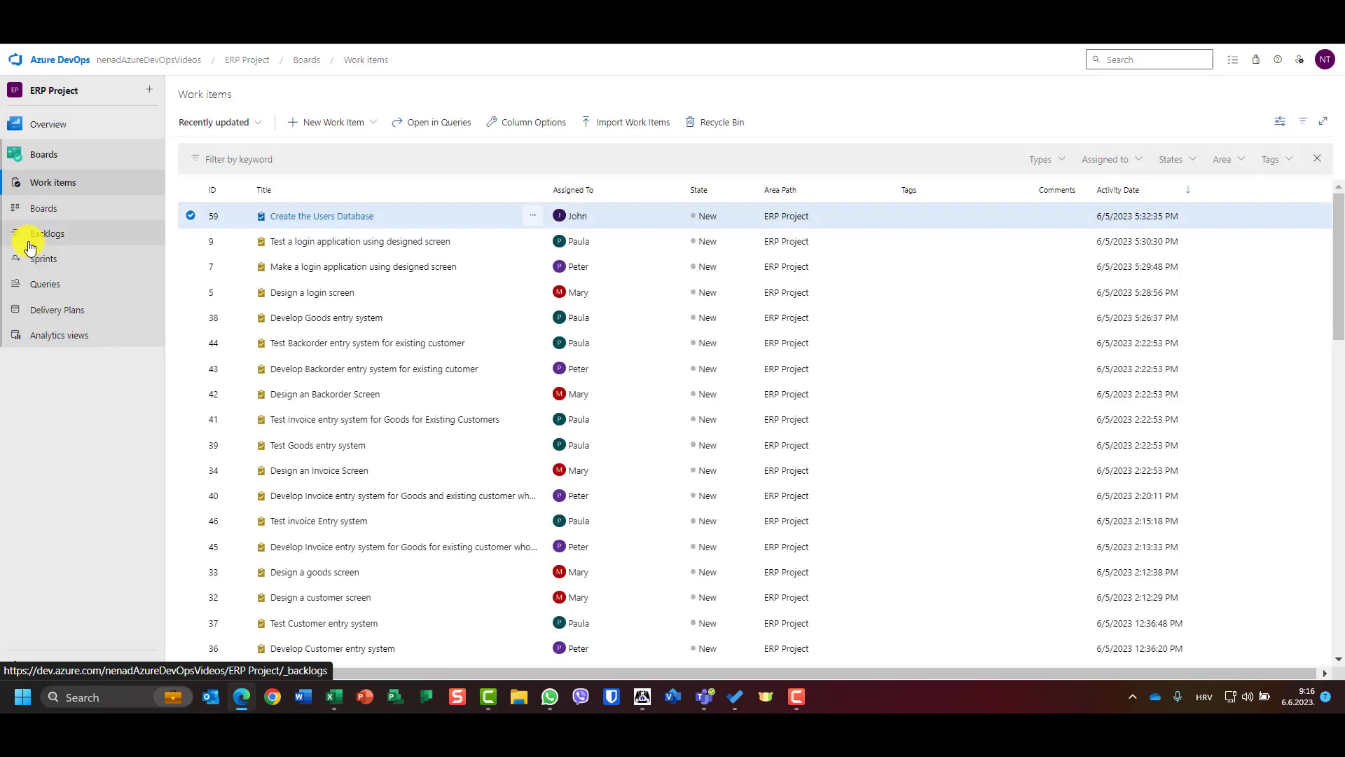
- Expand Billing, Billing - Goods and story 15 in the backlog, then open task 36
left_click(46, 234)
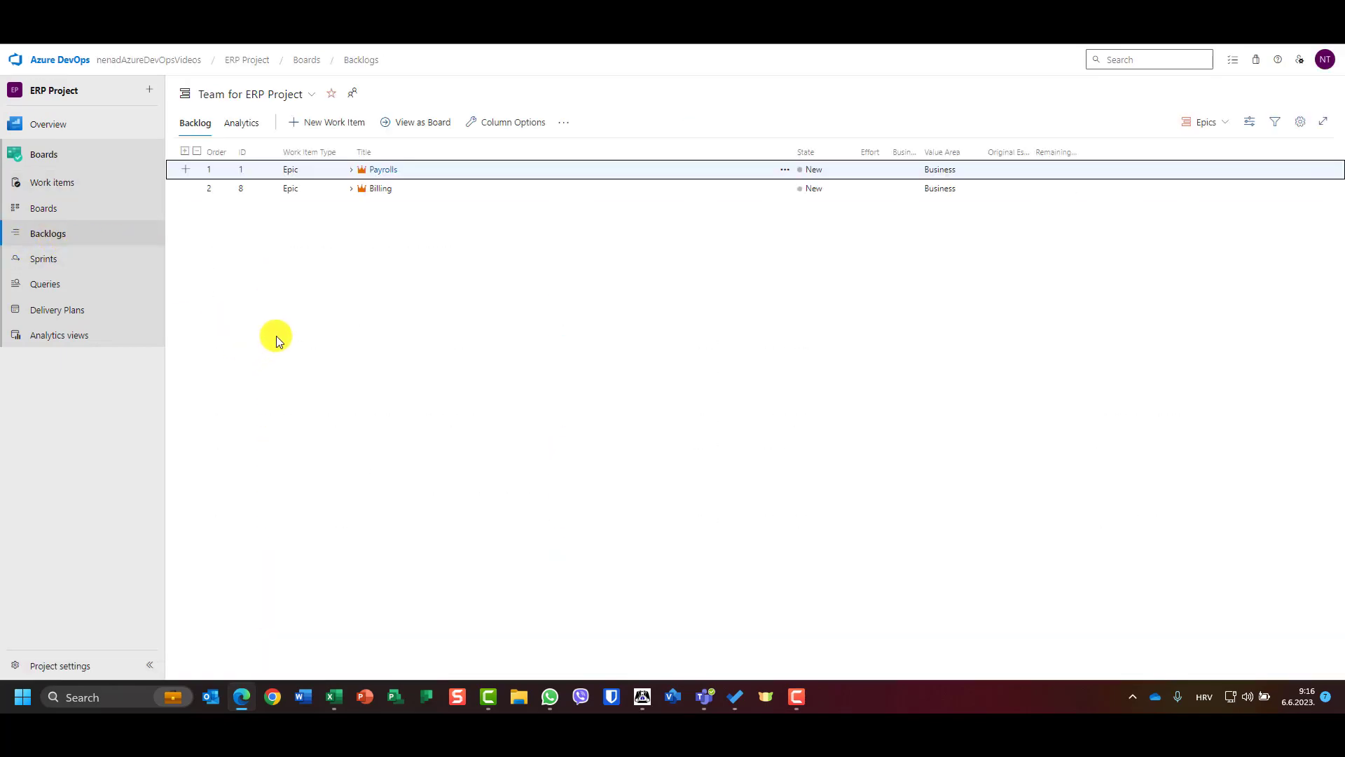
mouse_move(355, 173)
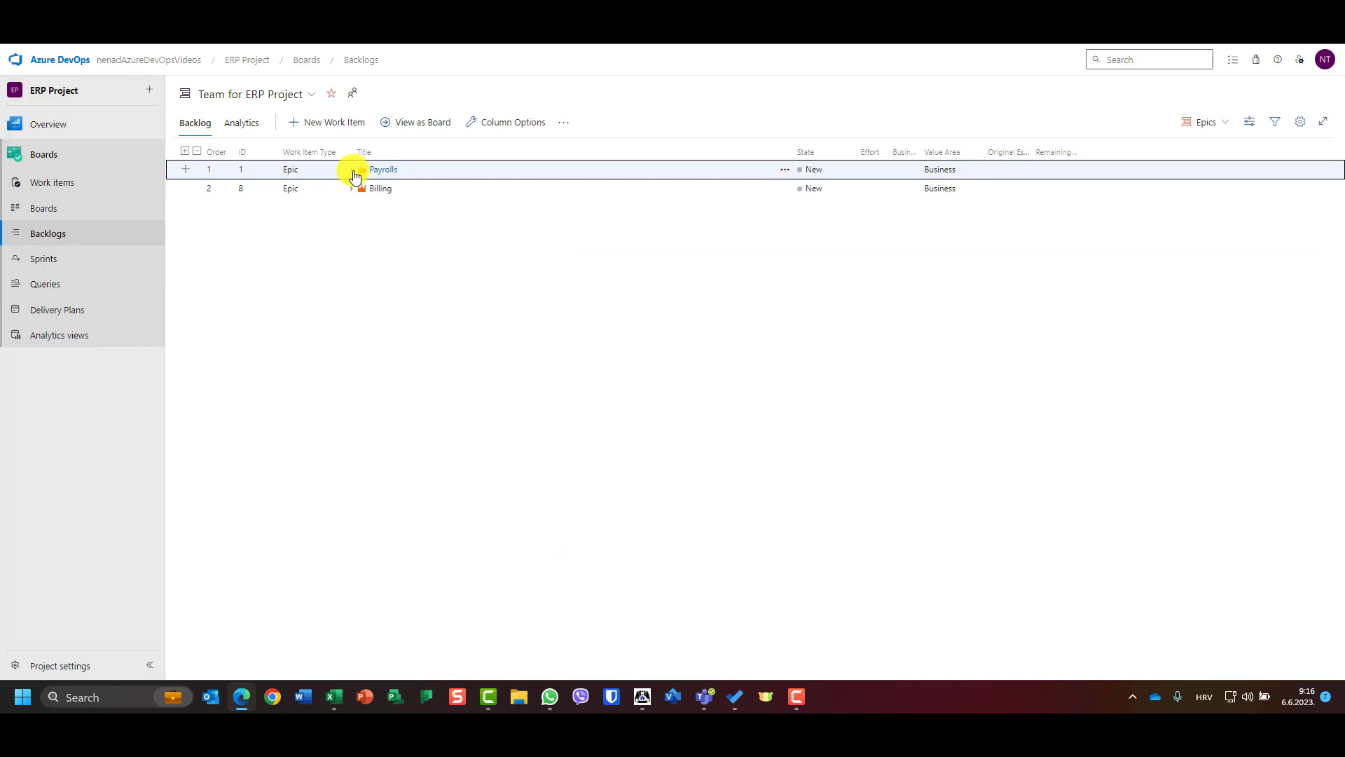
left_click(351, 187)
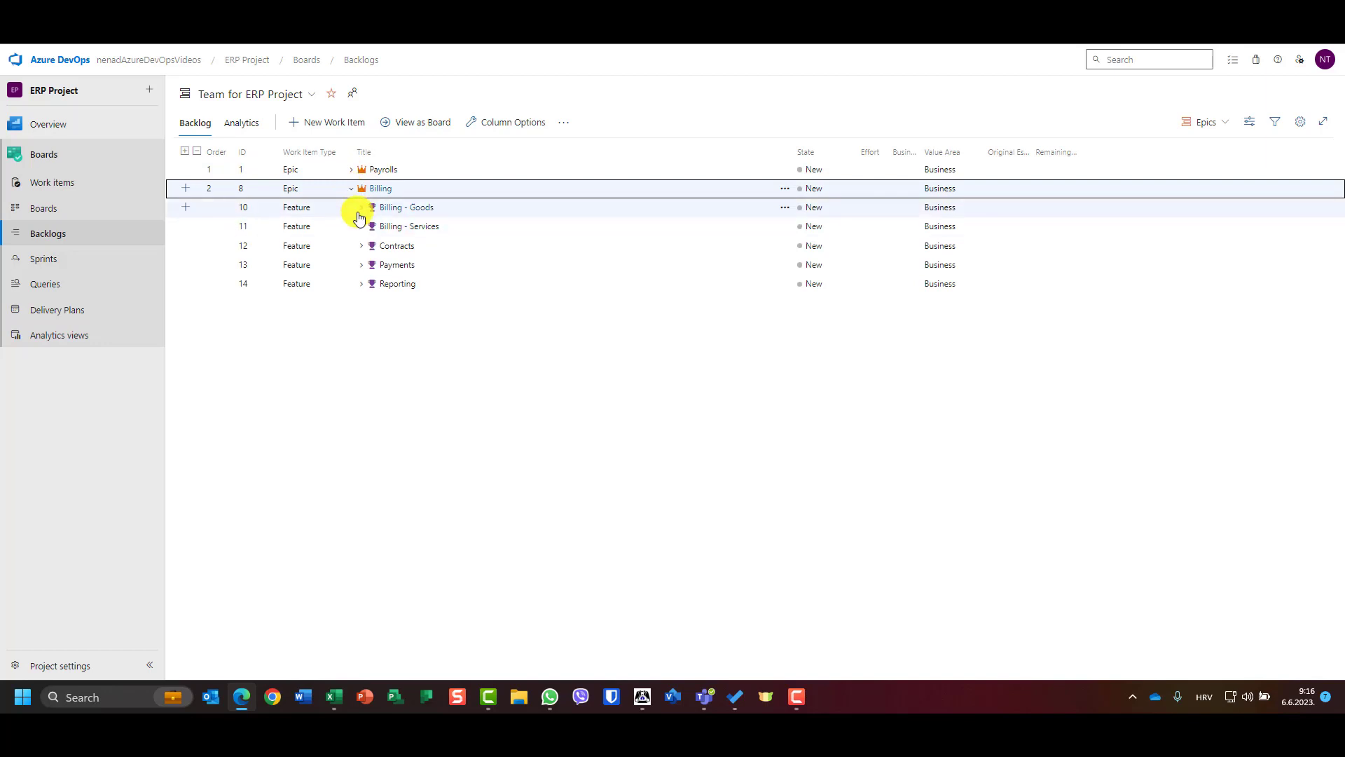
left_click(360, 207)
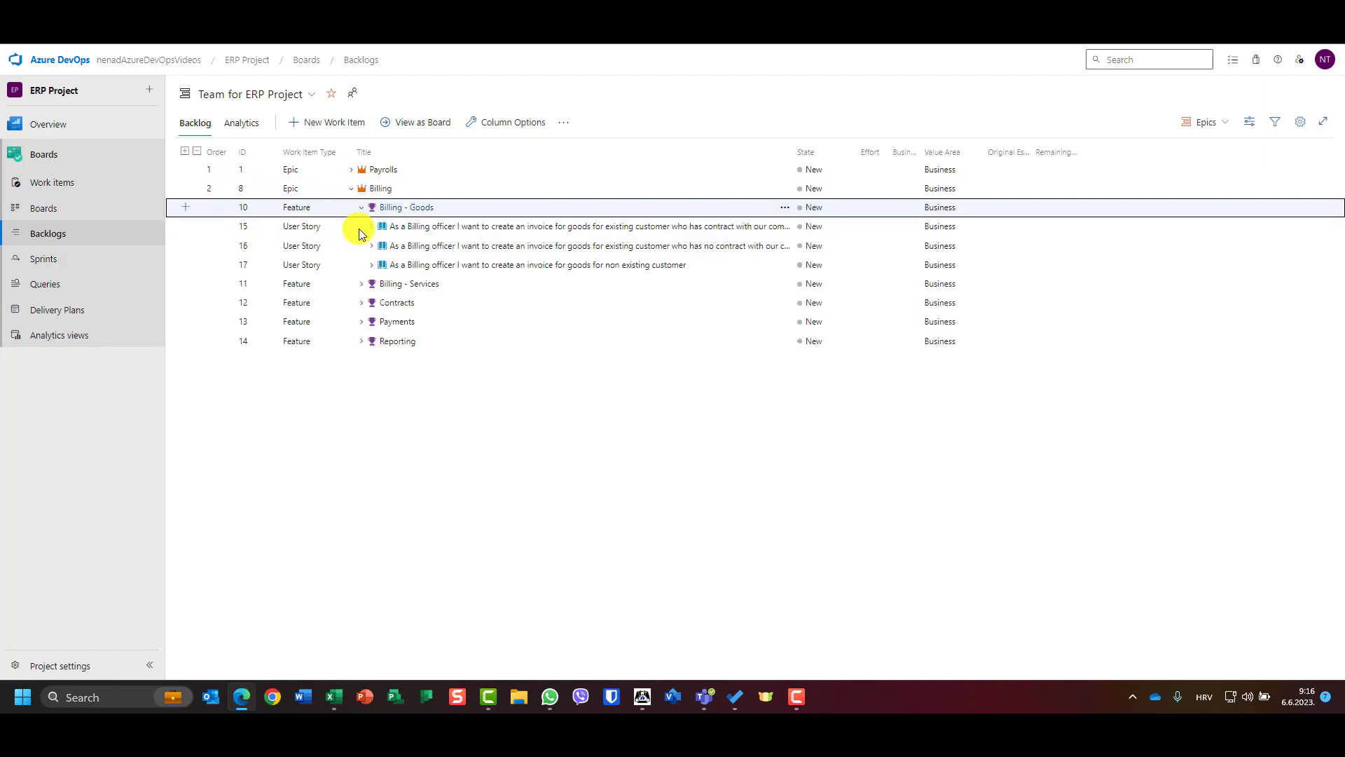
left_click(371, 225)
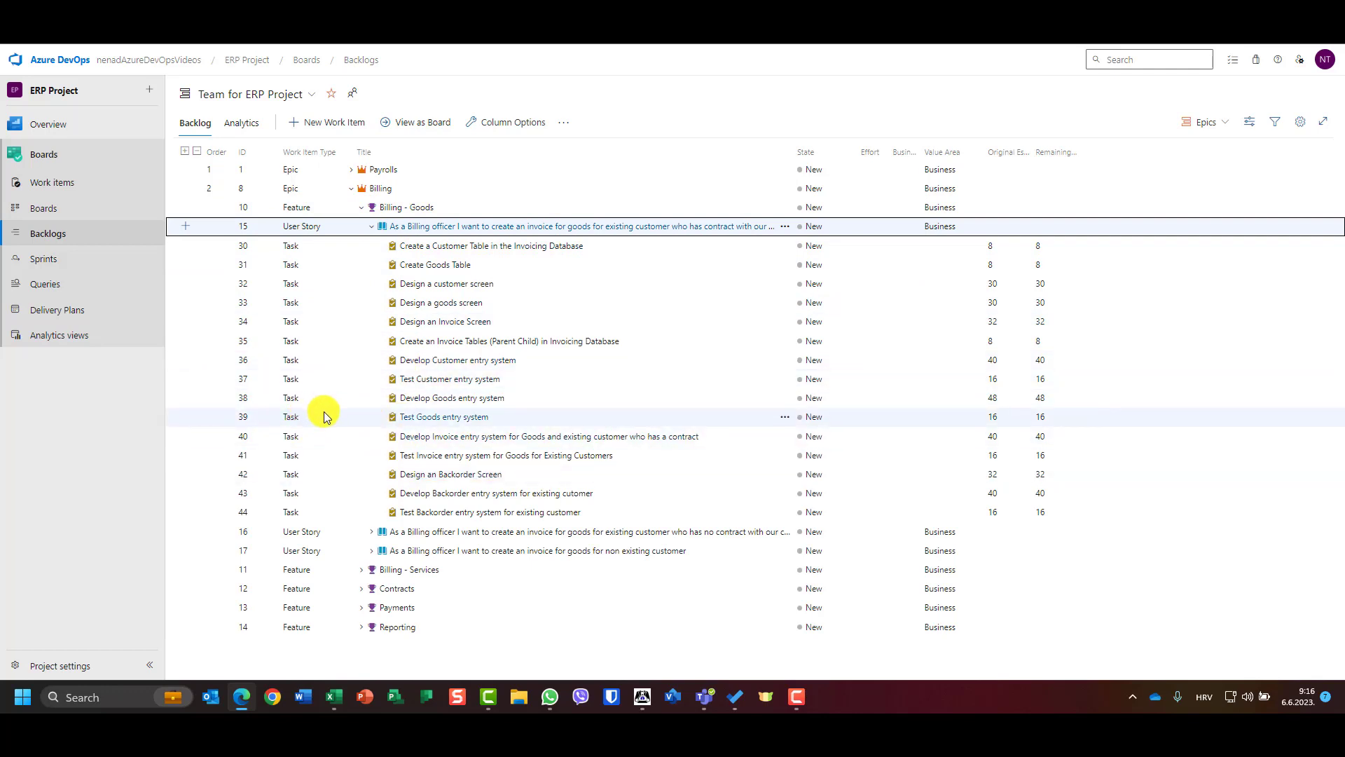
mouse_move(446, 359)
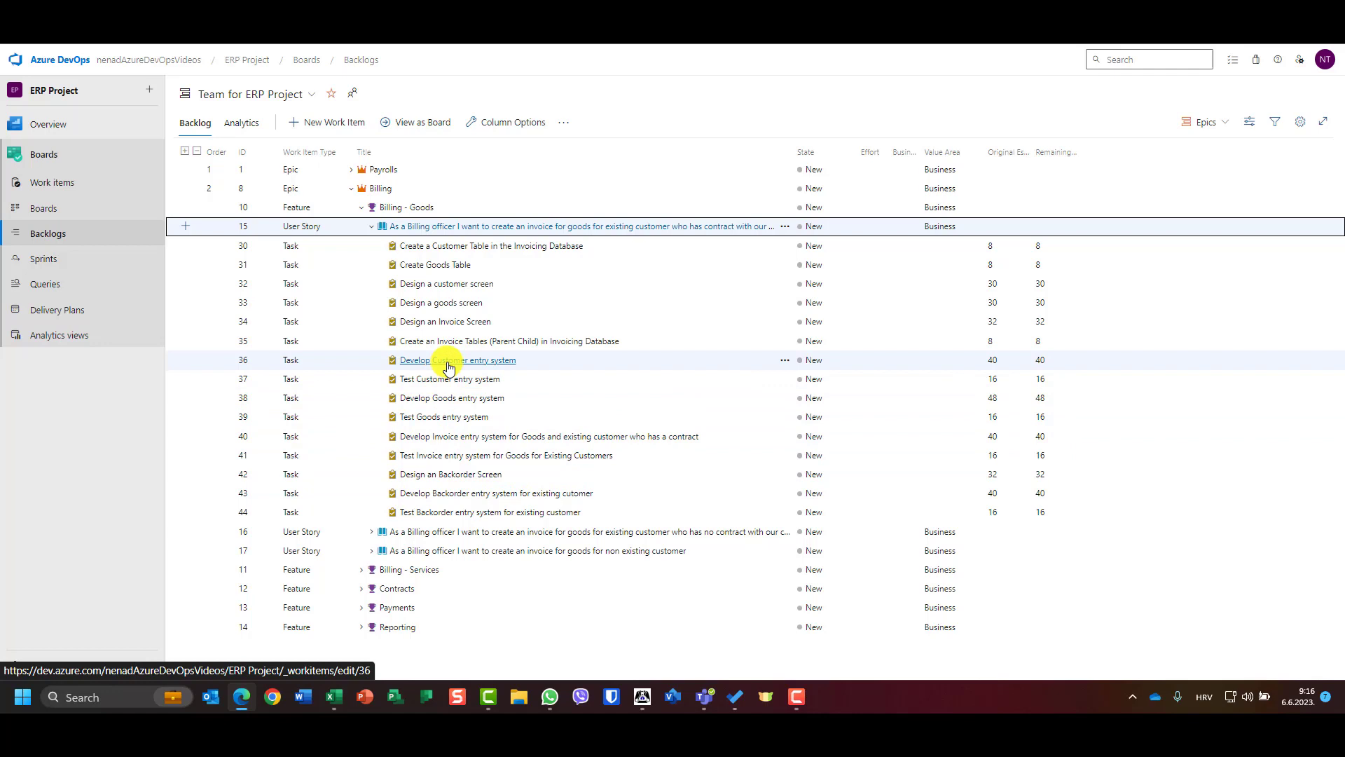
left_click(456, 359)
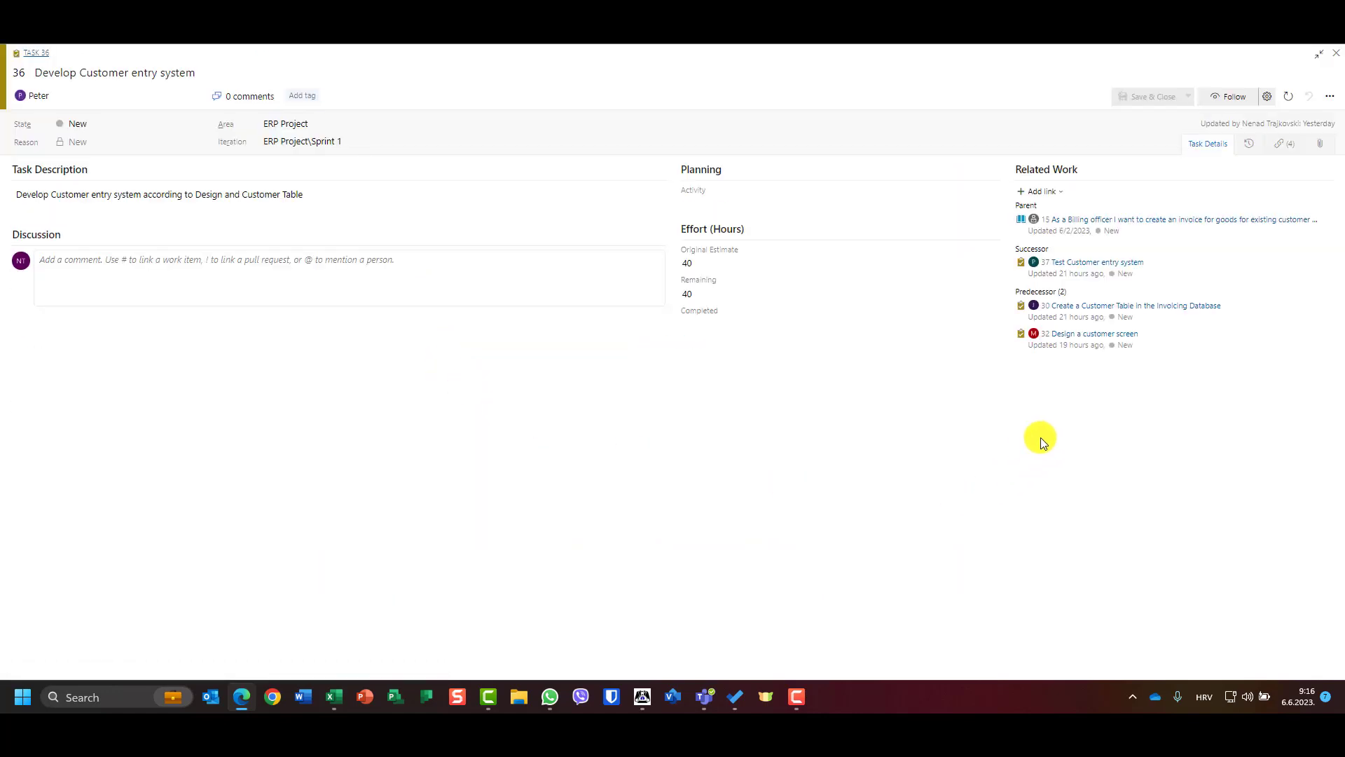
mouse_move(654, 355)
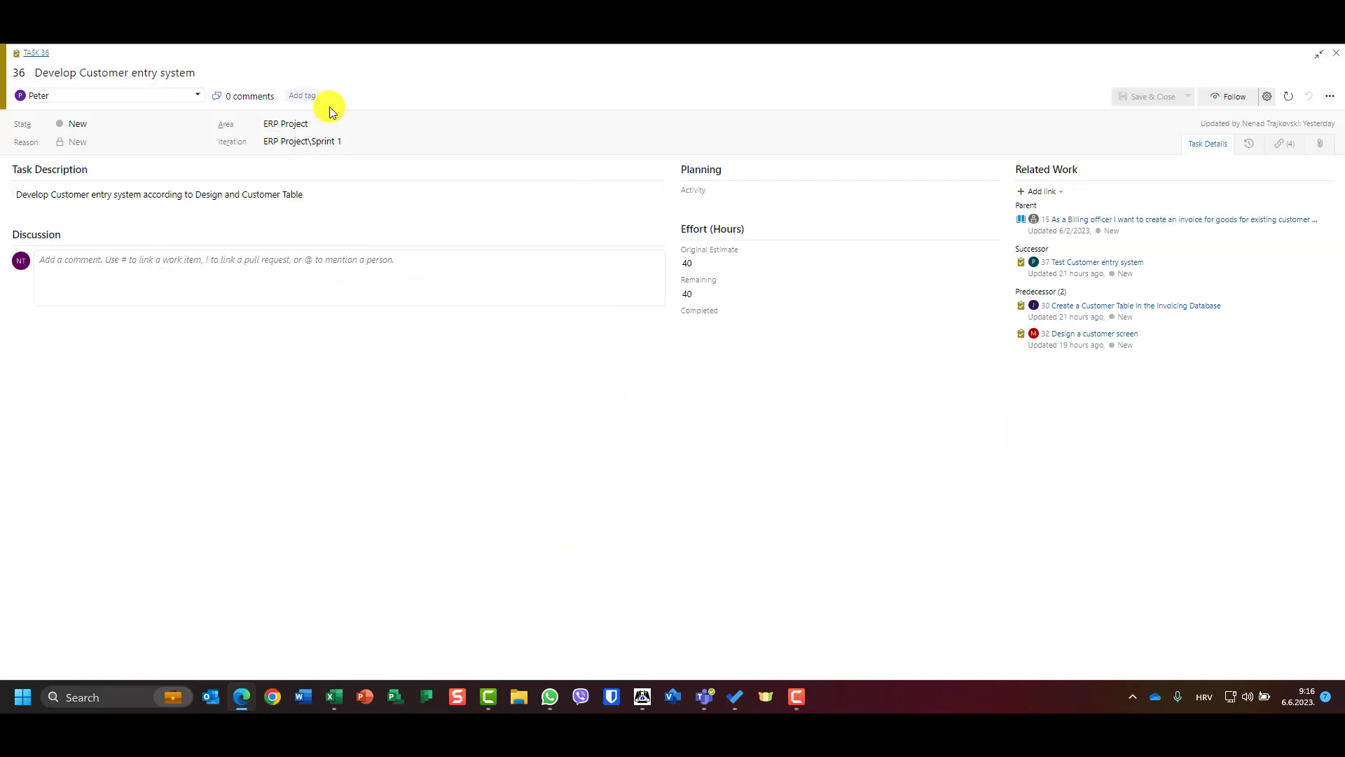
mouse_move(1334, 103)
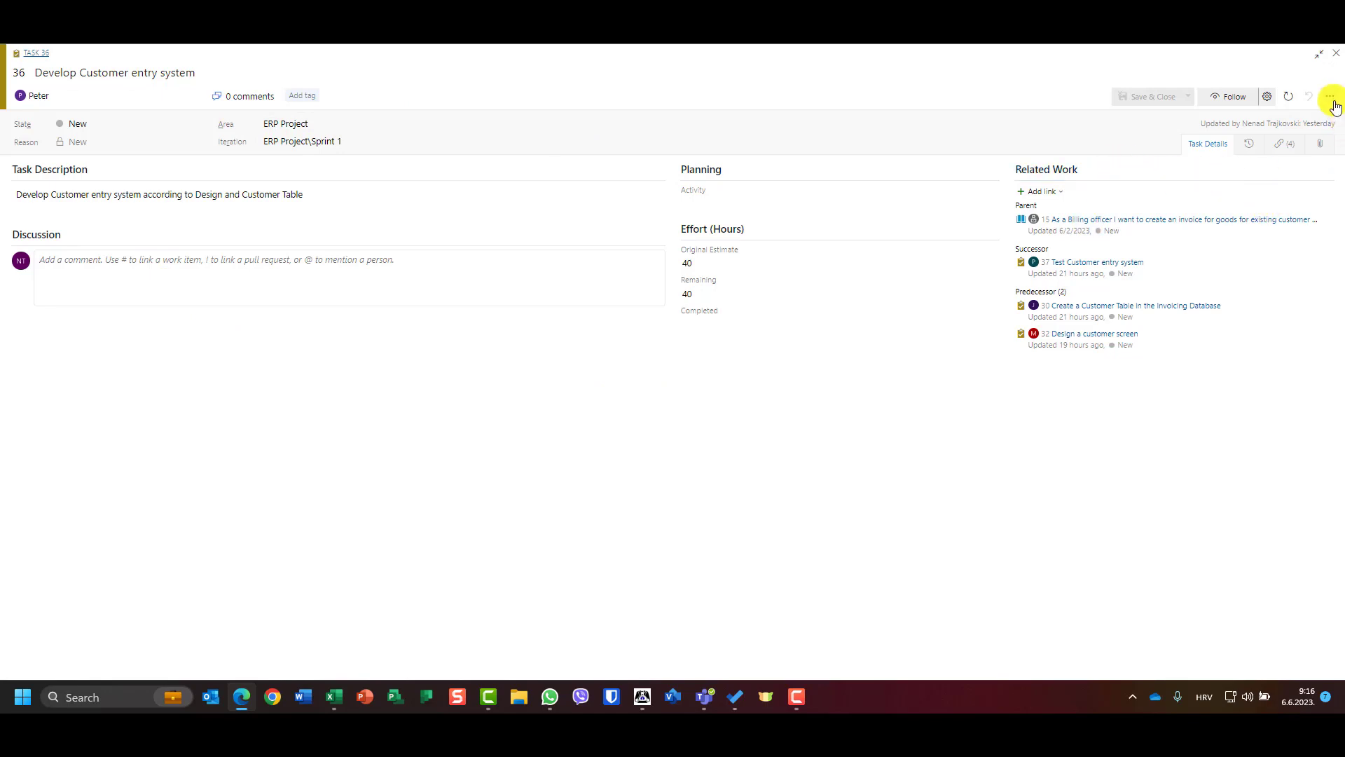
- Show the More actions menu for task 36
left_click(1330, 96)
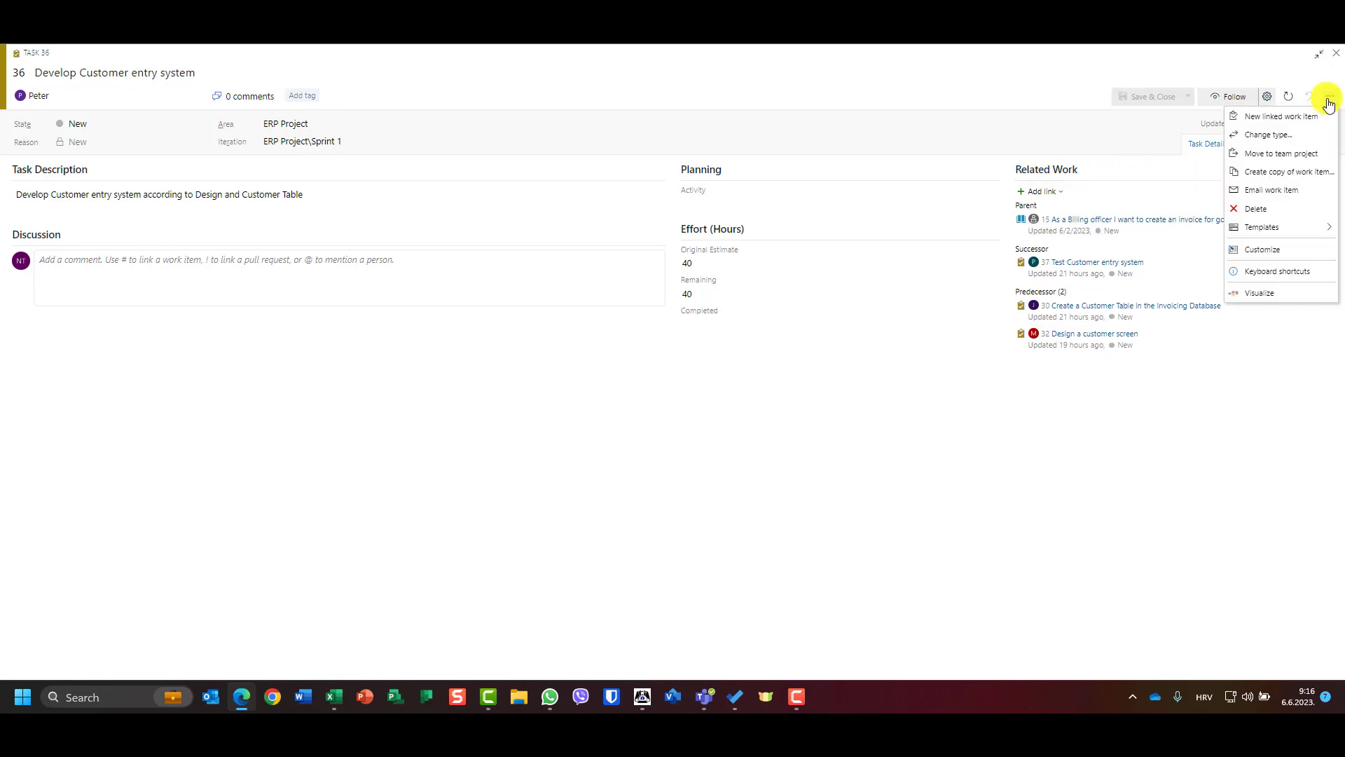
mouse_move(1259, 293)
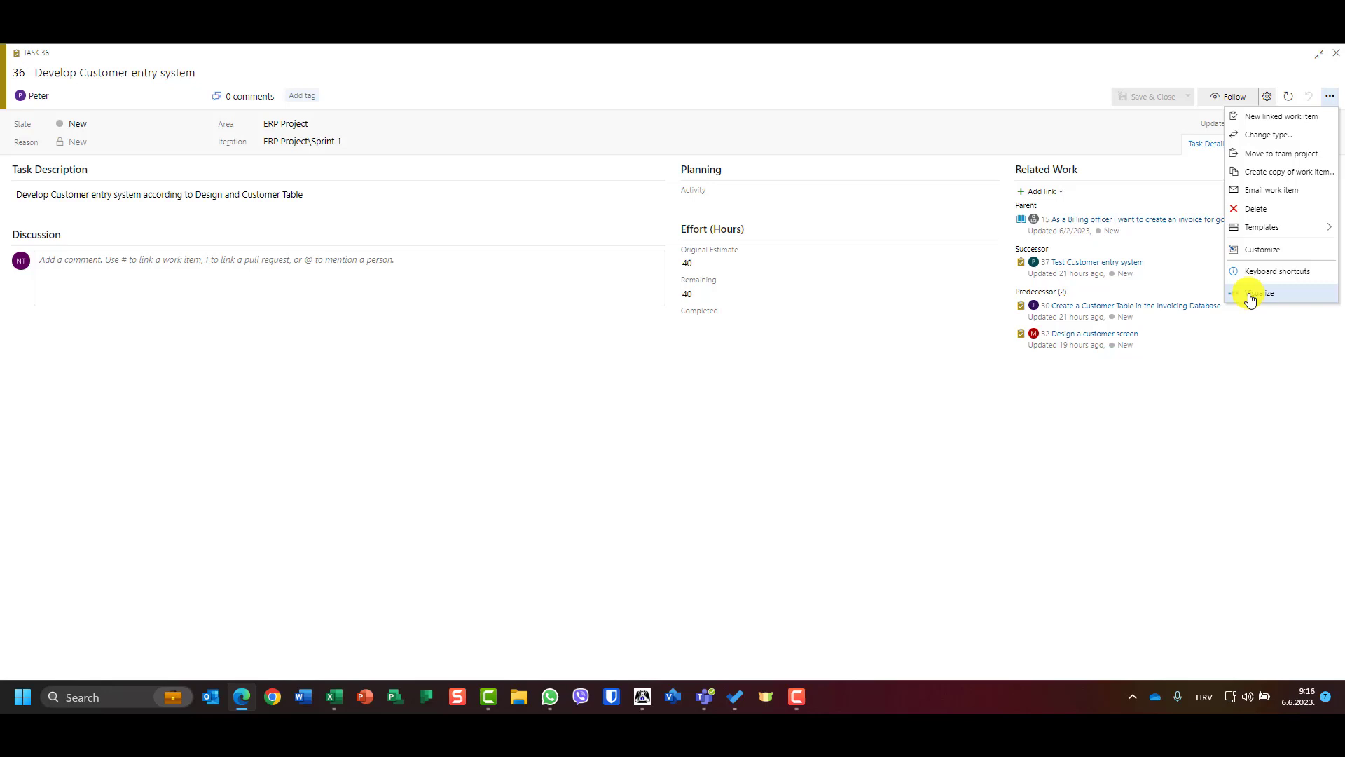
mouse_move(1284, 302)
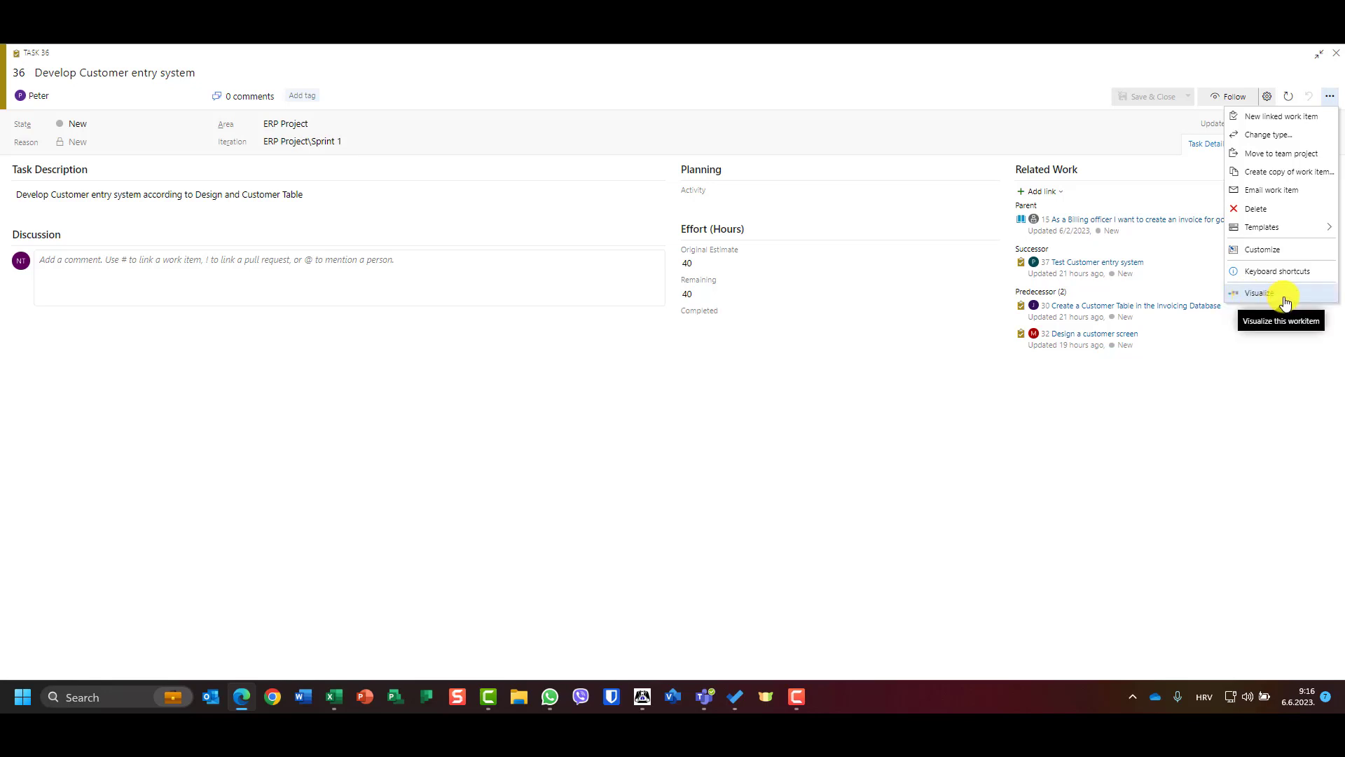
- Visualize task 36's links to parent 15, predecessors 32 and 30, and successor 37
left_click(1258, 292)
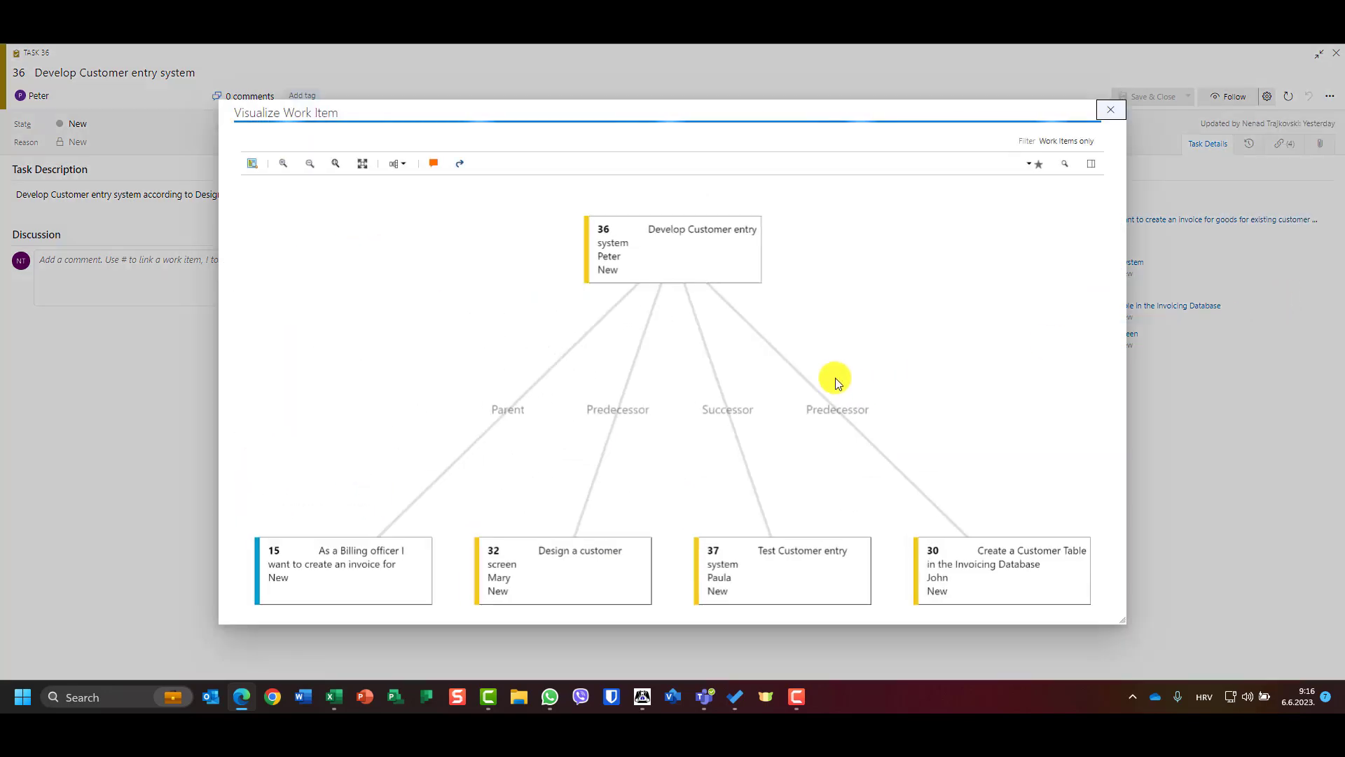
mouse_move(955, 261)
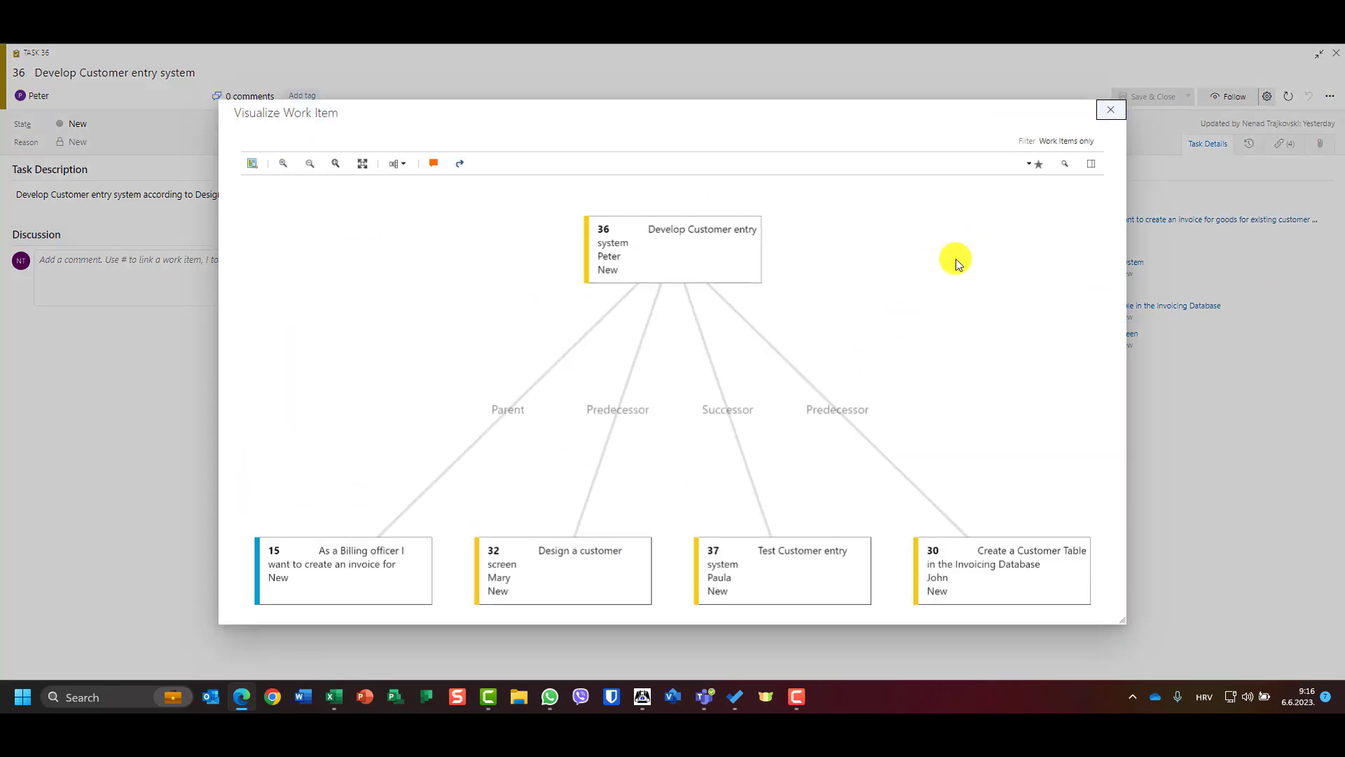
mouse_move(10, 131)
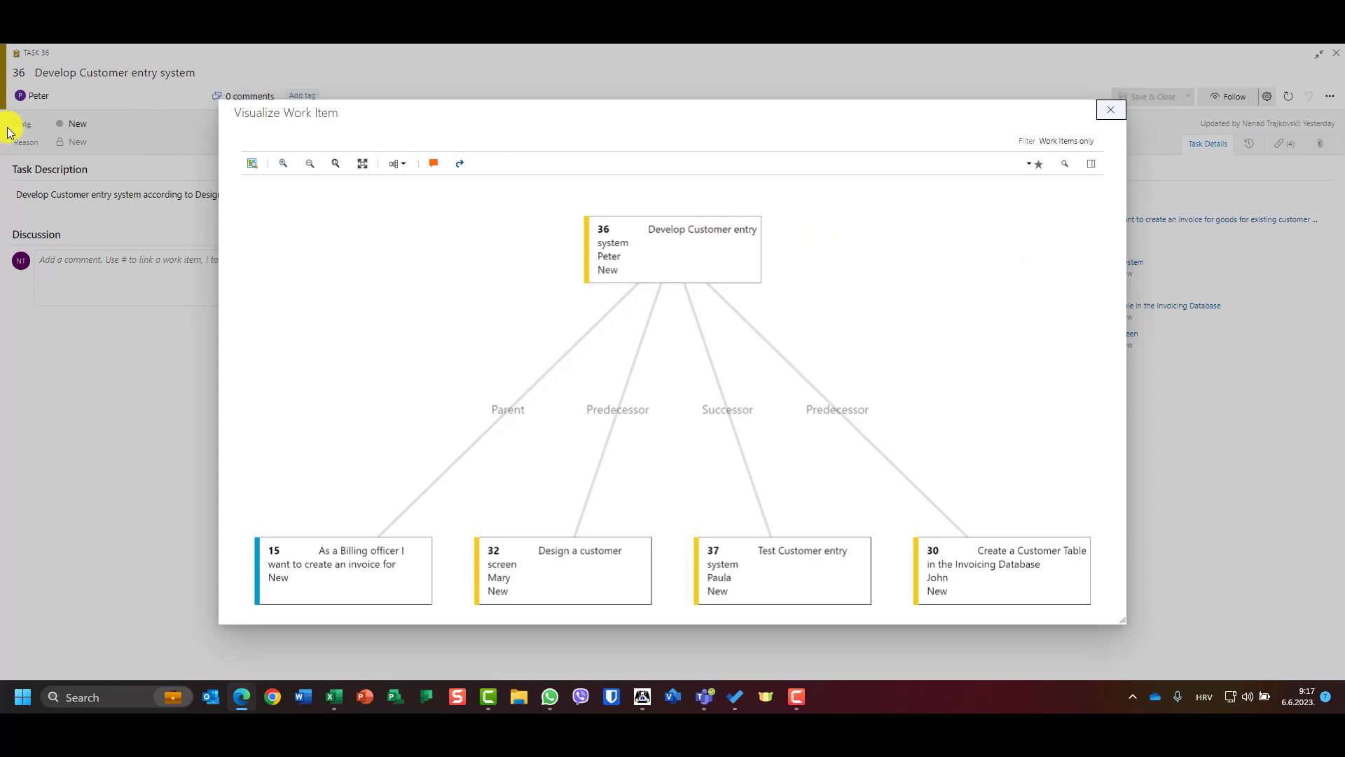
mouse_move(531, 416)
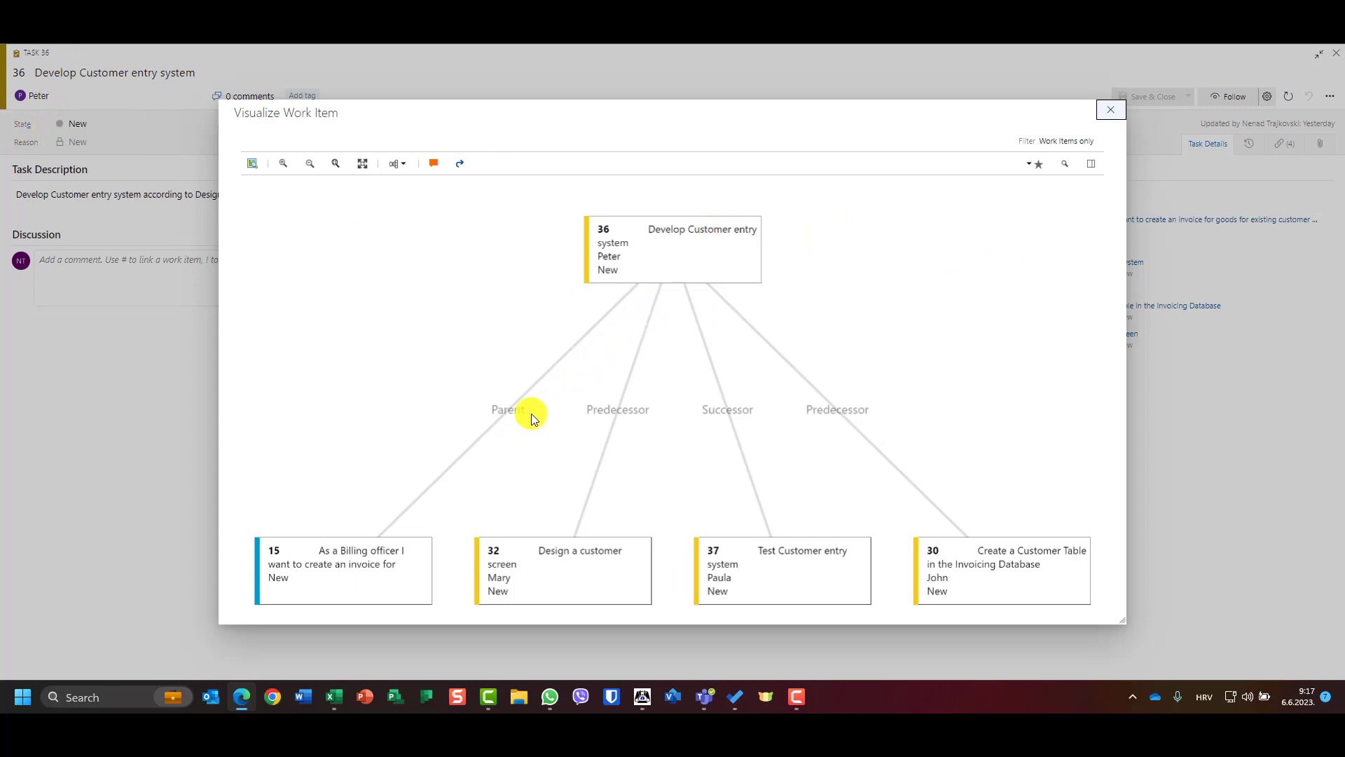
mouse_move(390, 584)
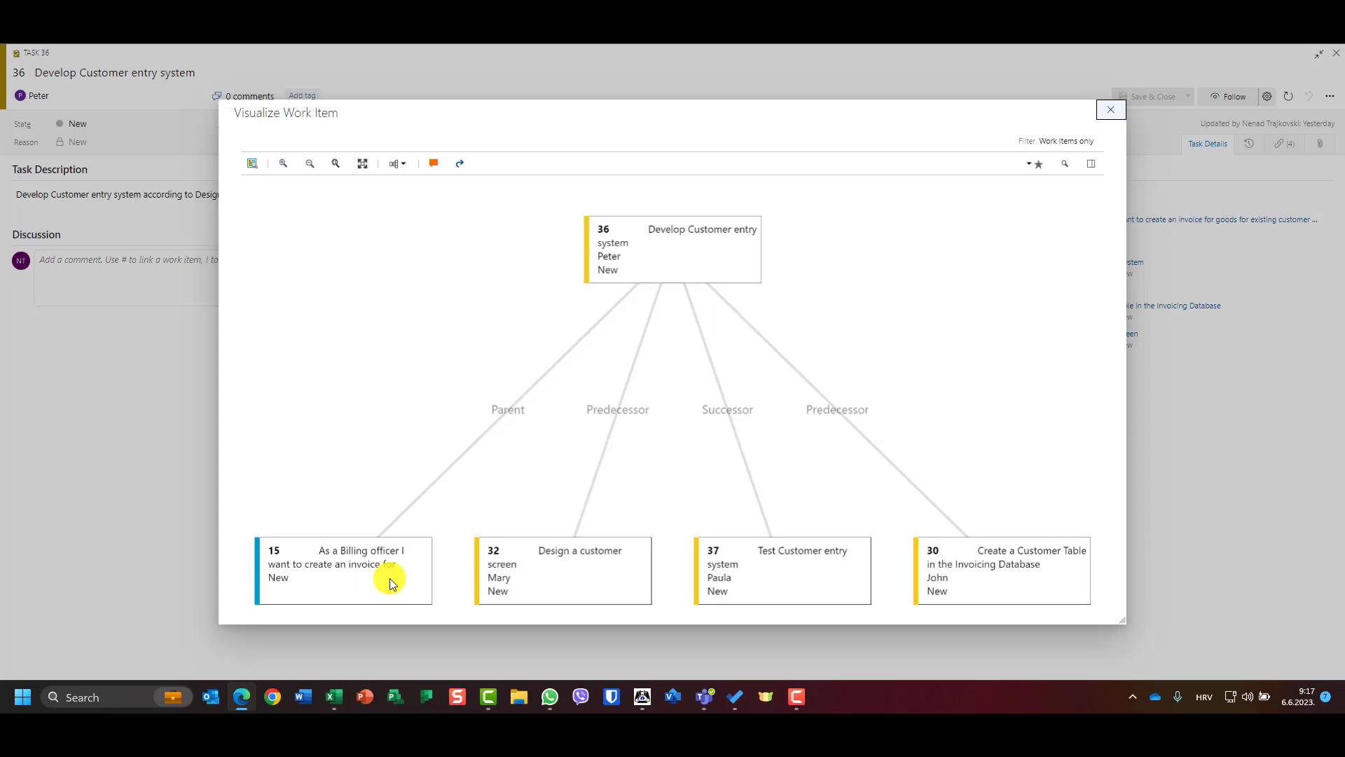
mouse_move(553, 581)
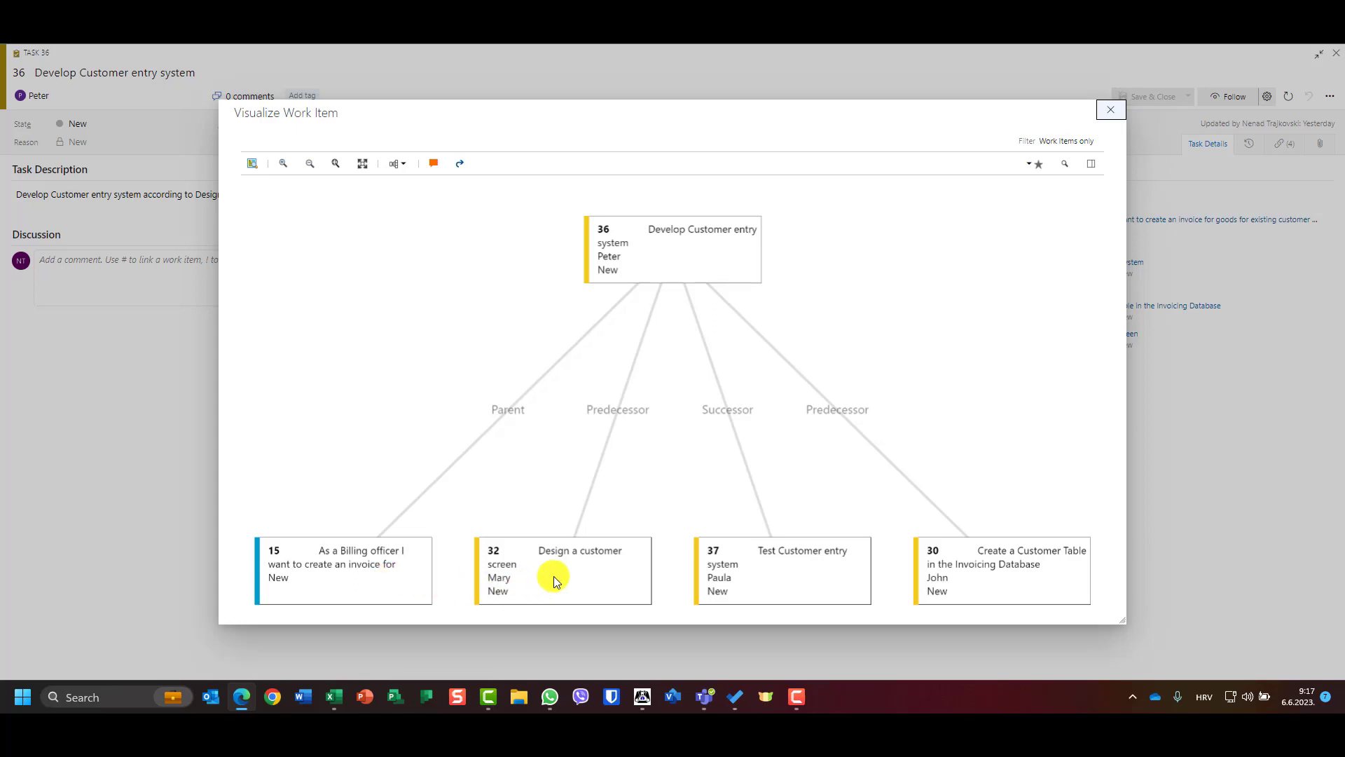
mouse_move(795, 575)
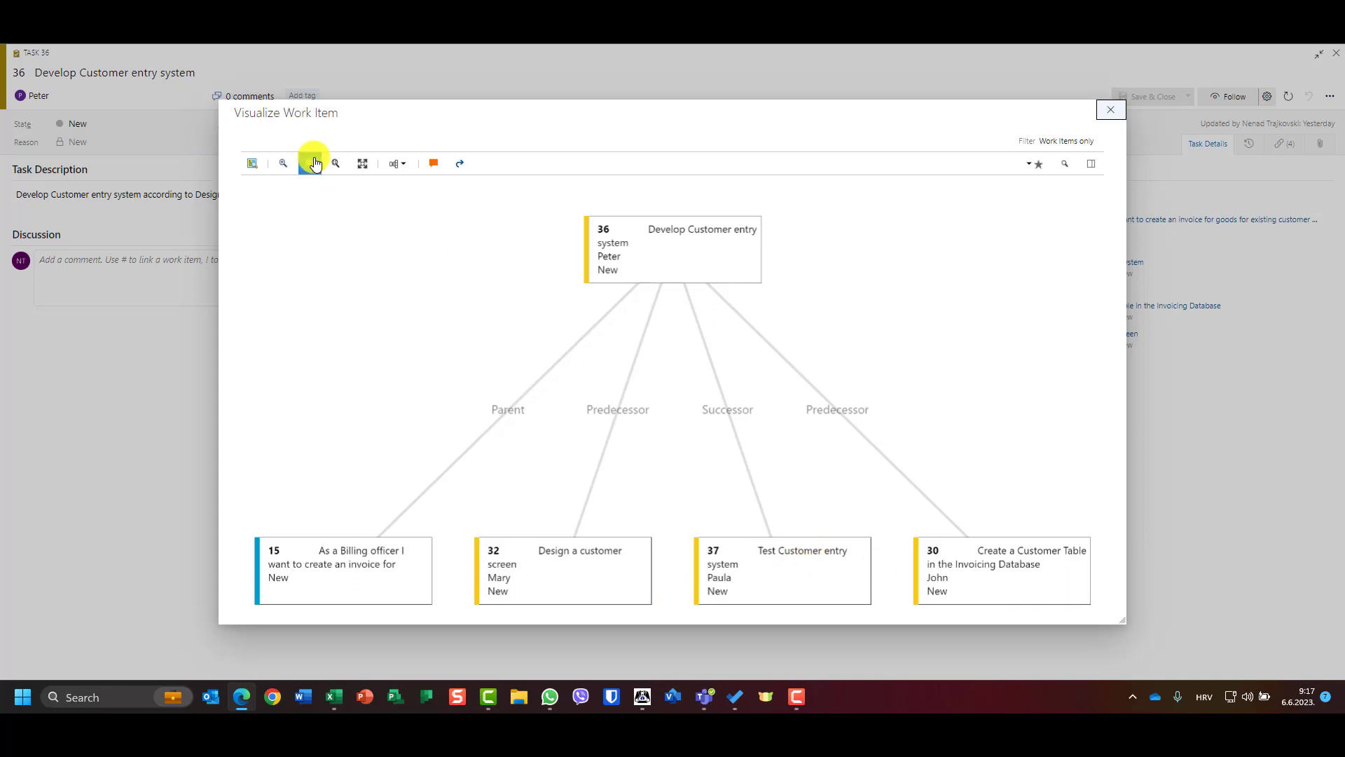
- Turn on the overview map and set the graph layout to Left to Right
left_click(283, 163)
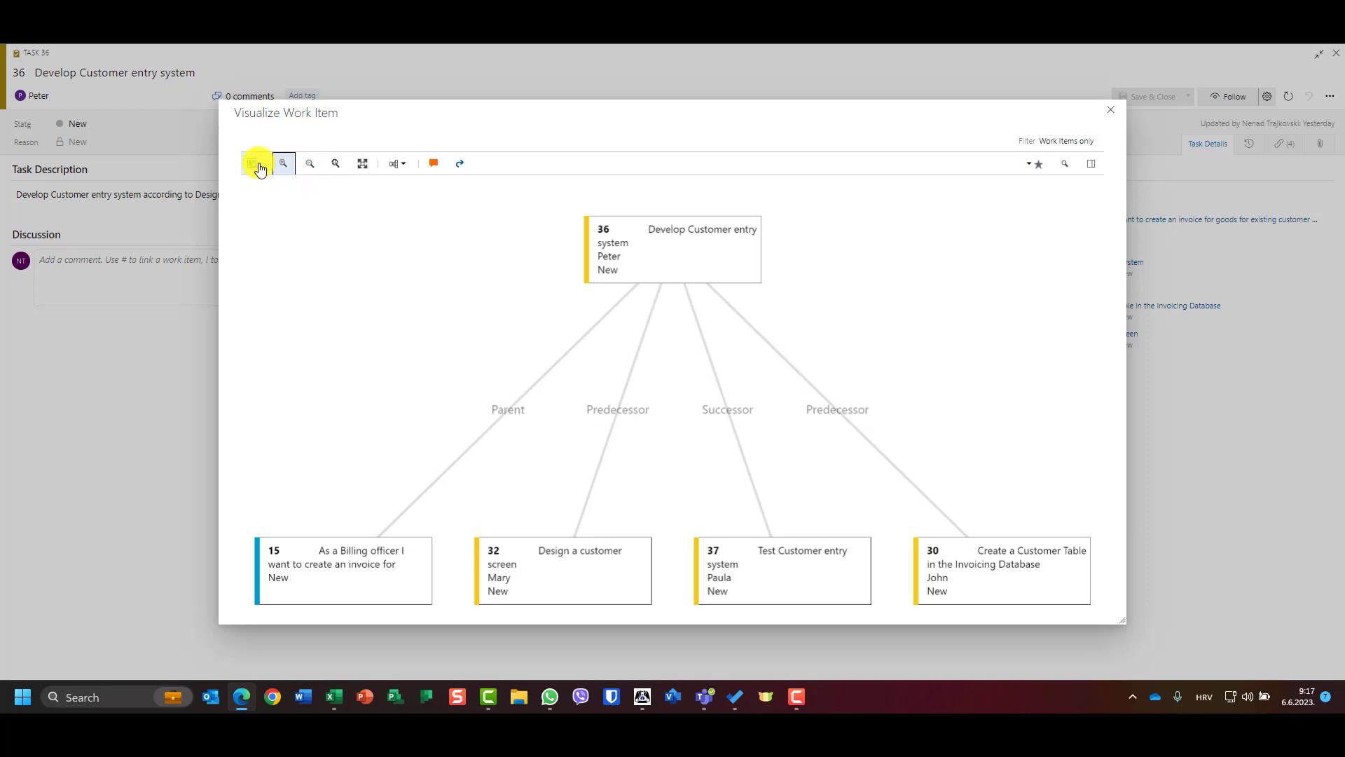
left_click(255, 163)
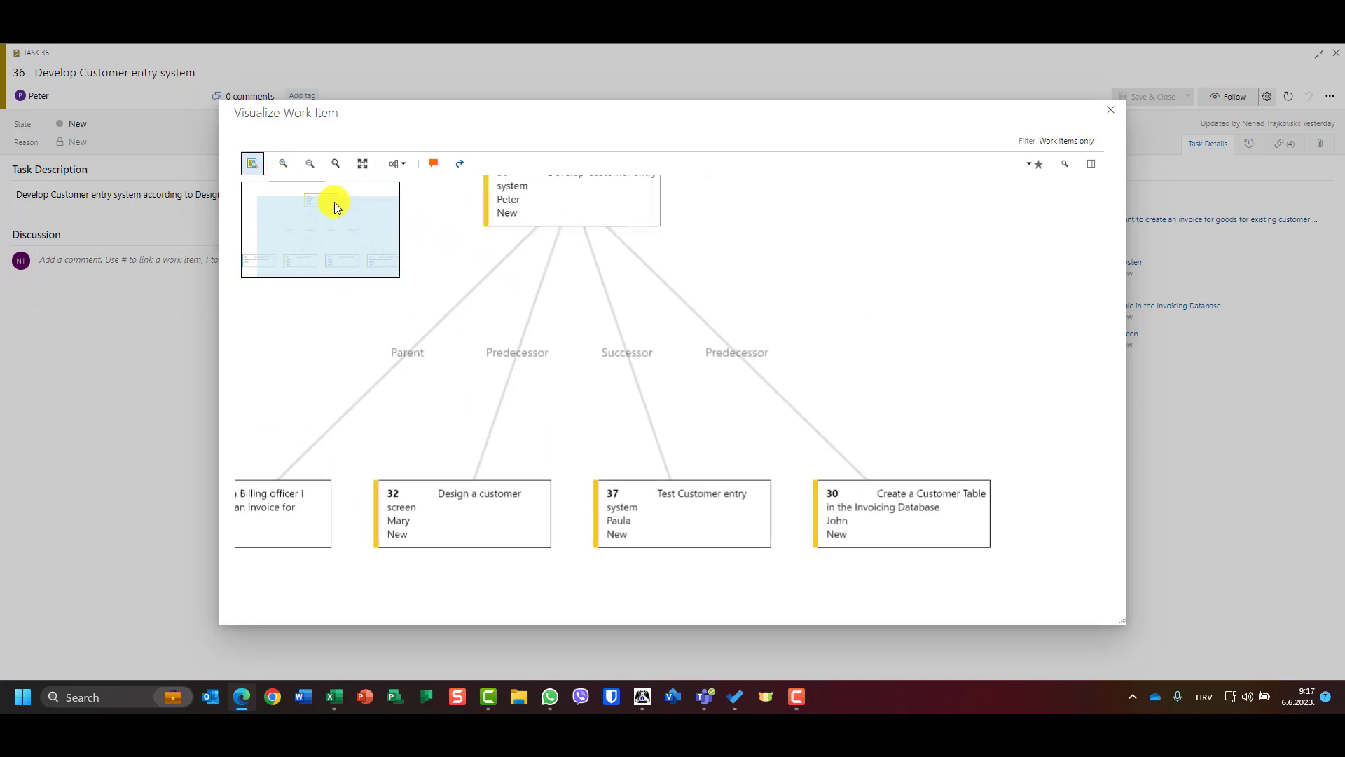
left_click(396, 163)
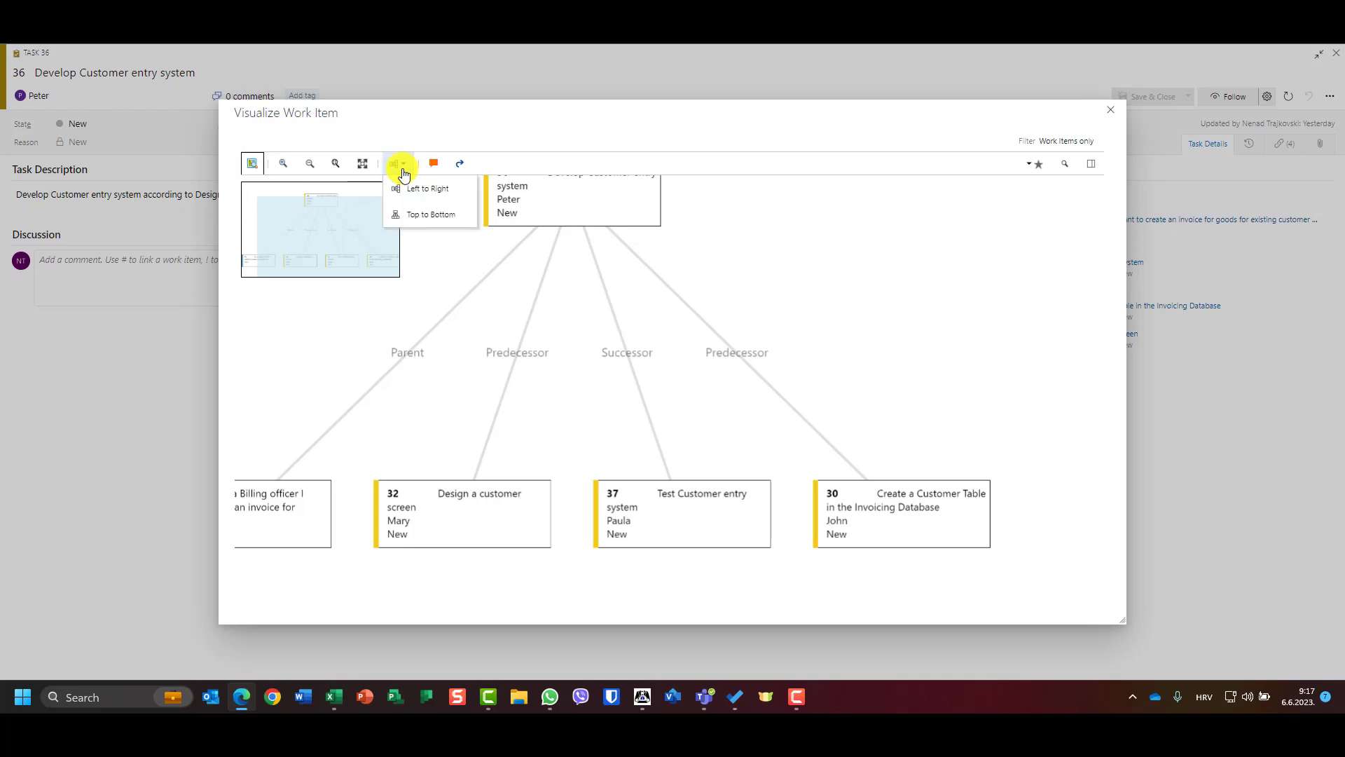
left_click(430, 214)
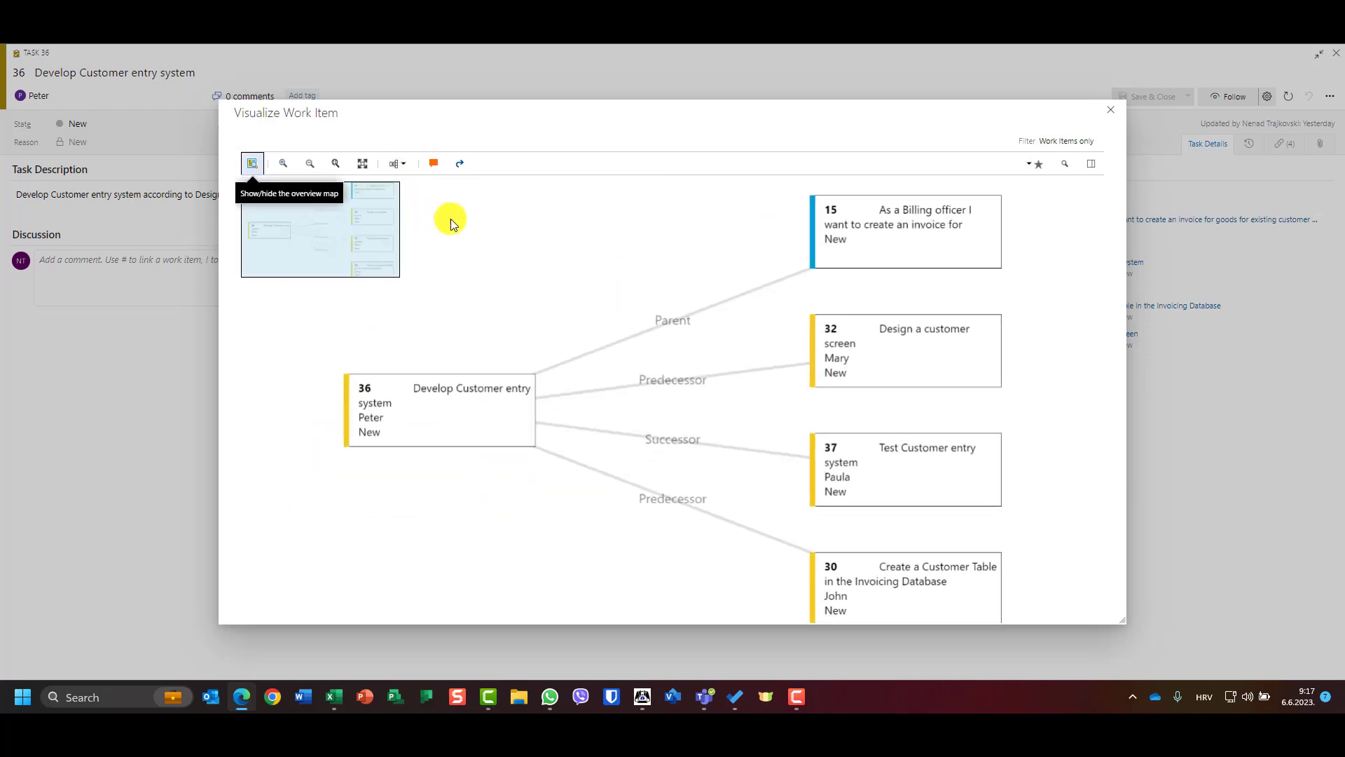
mouse_move(491, 381)
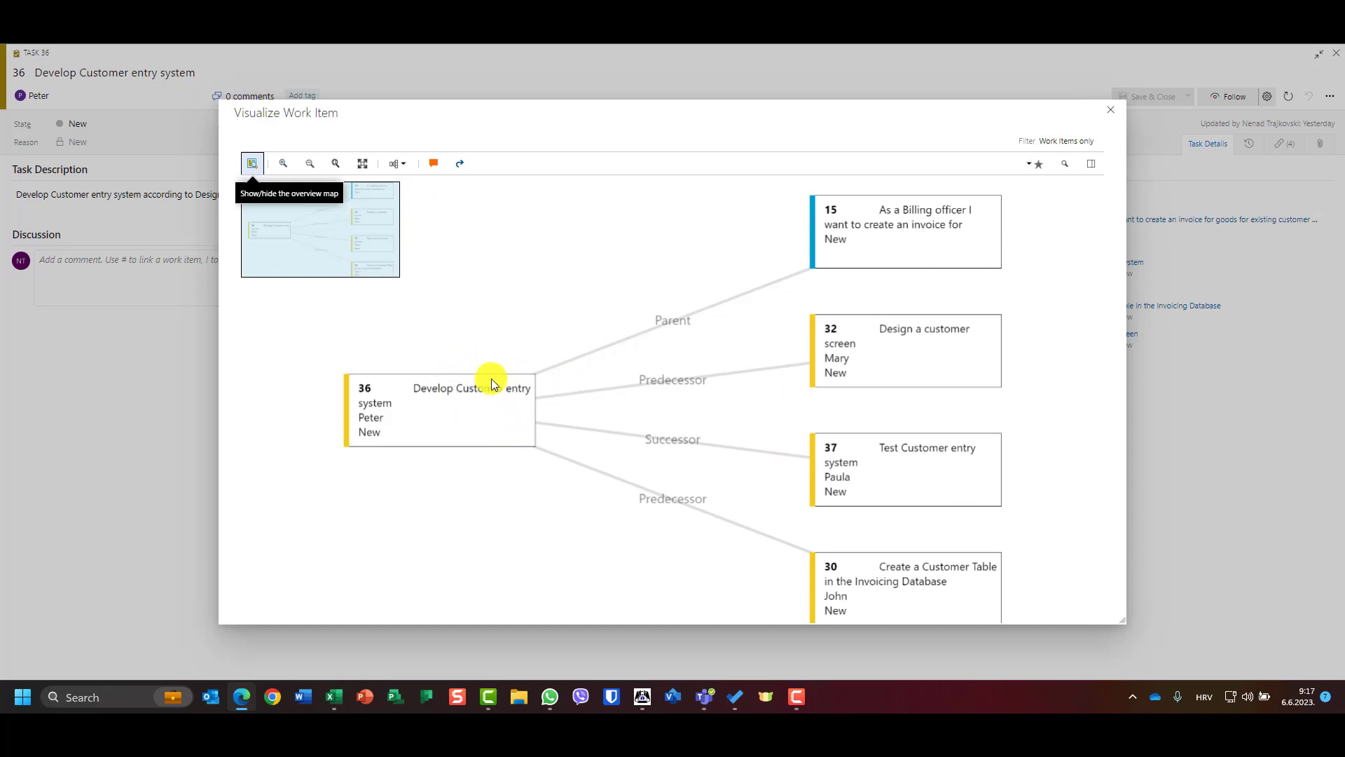
mouse_move(489, 379)
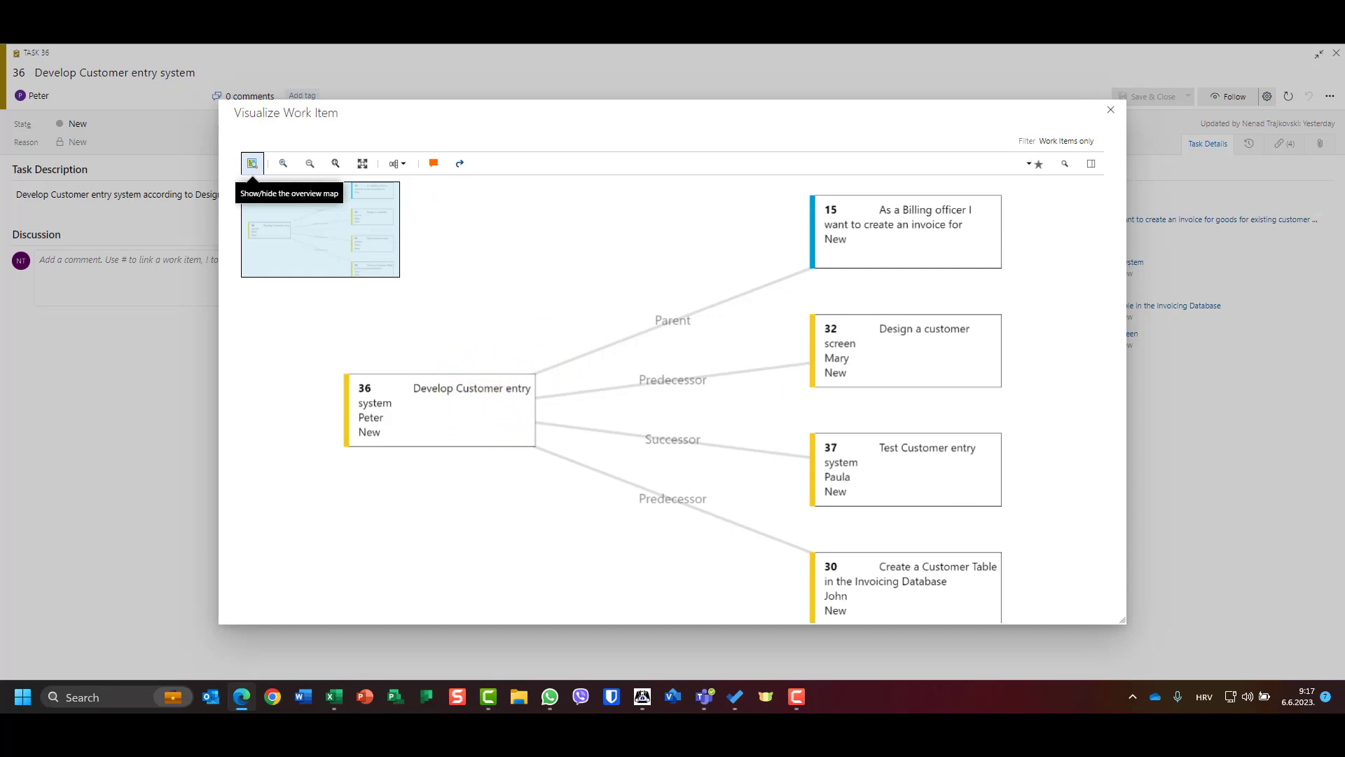
mouse_move(143, 72)
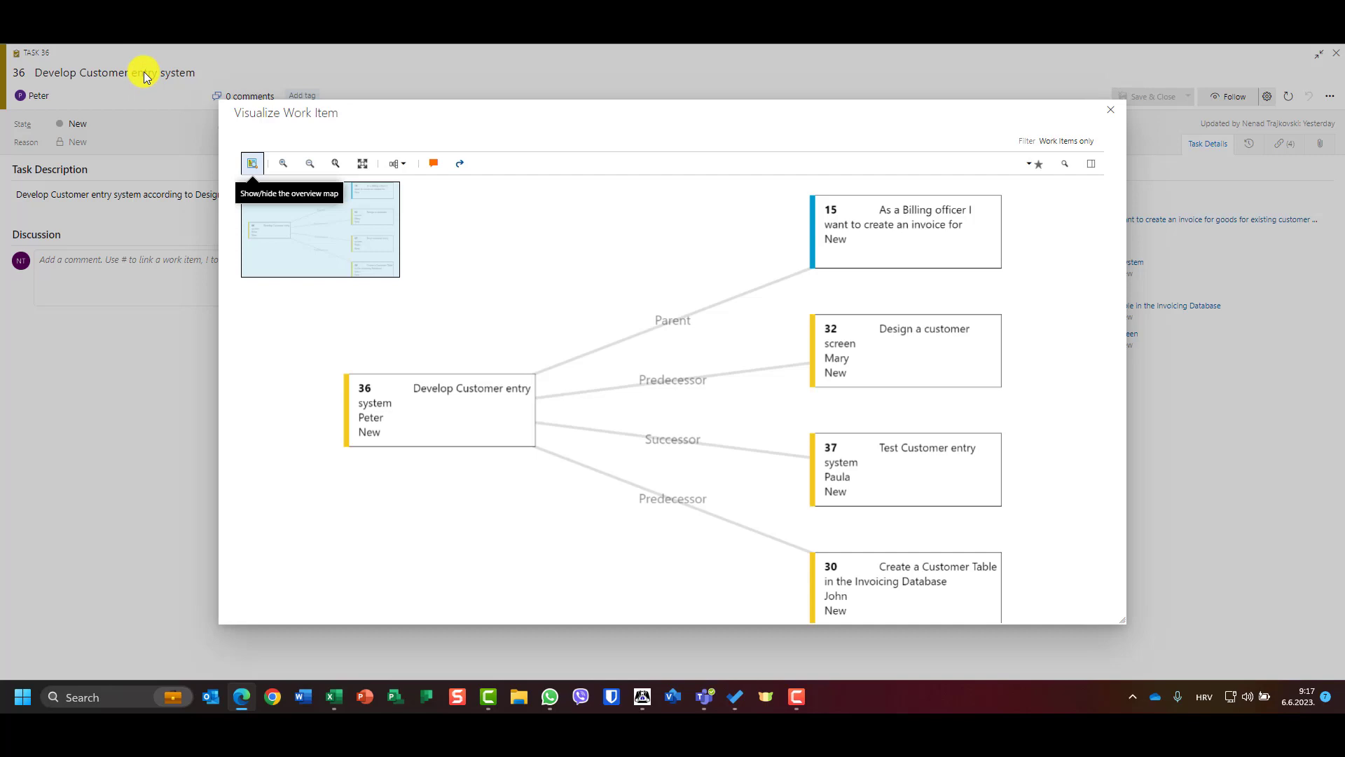
mouse_move(880, 241)
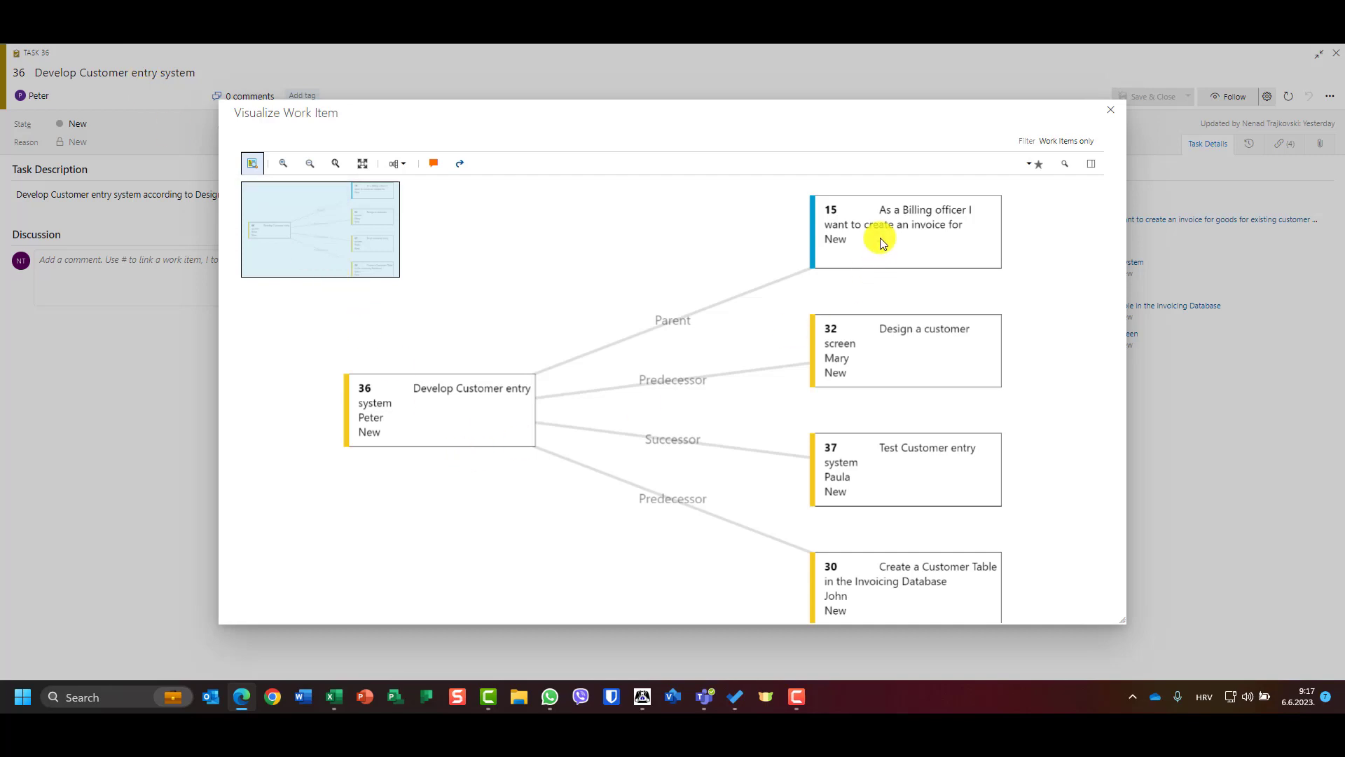
mouse_move(792, 349)
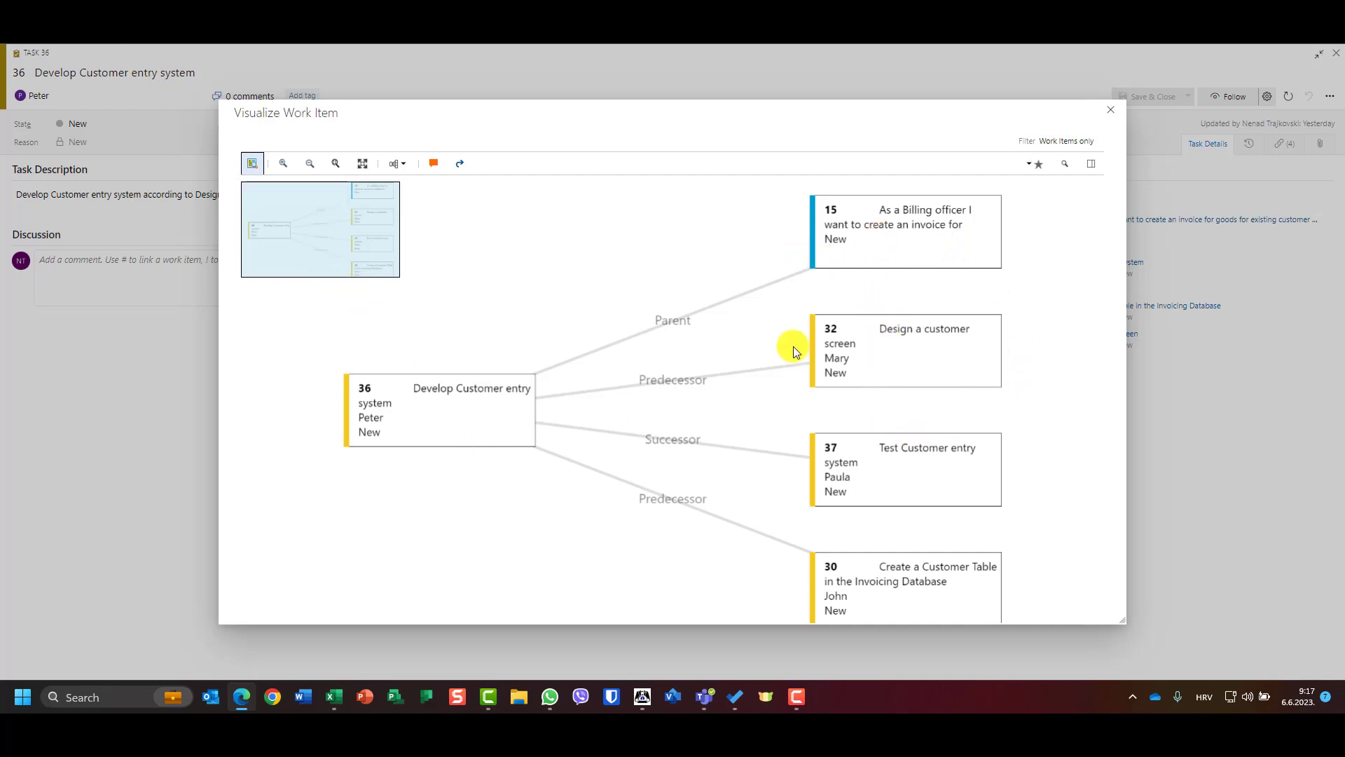
mouse_move(728, 485)
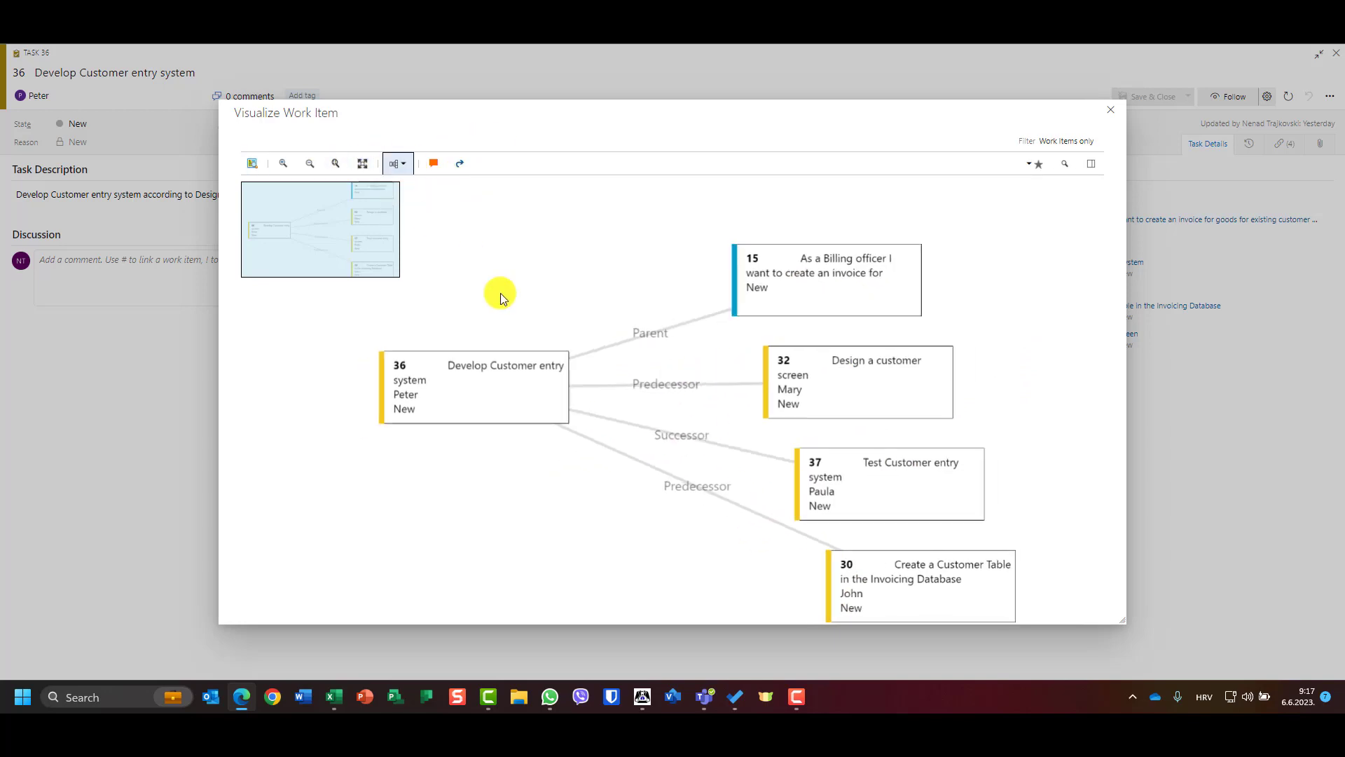
- Switch task 36's relationship graph to the top-to-bottom layout, then close the graph
left_click(393, 163)
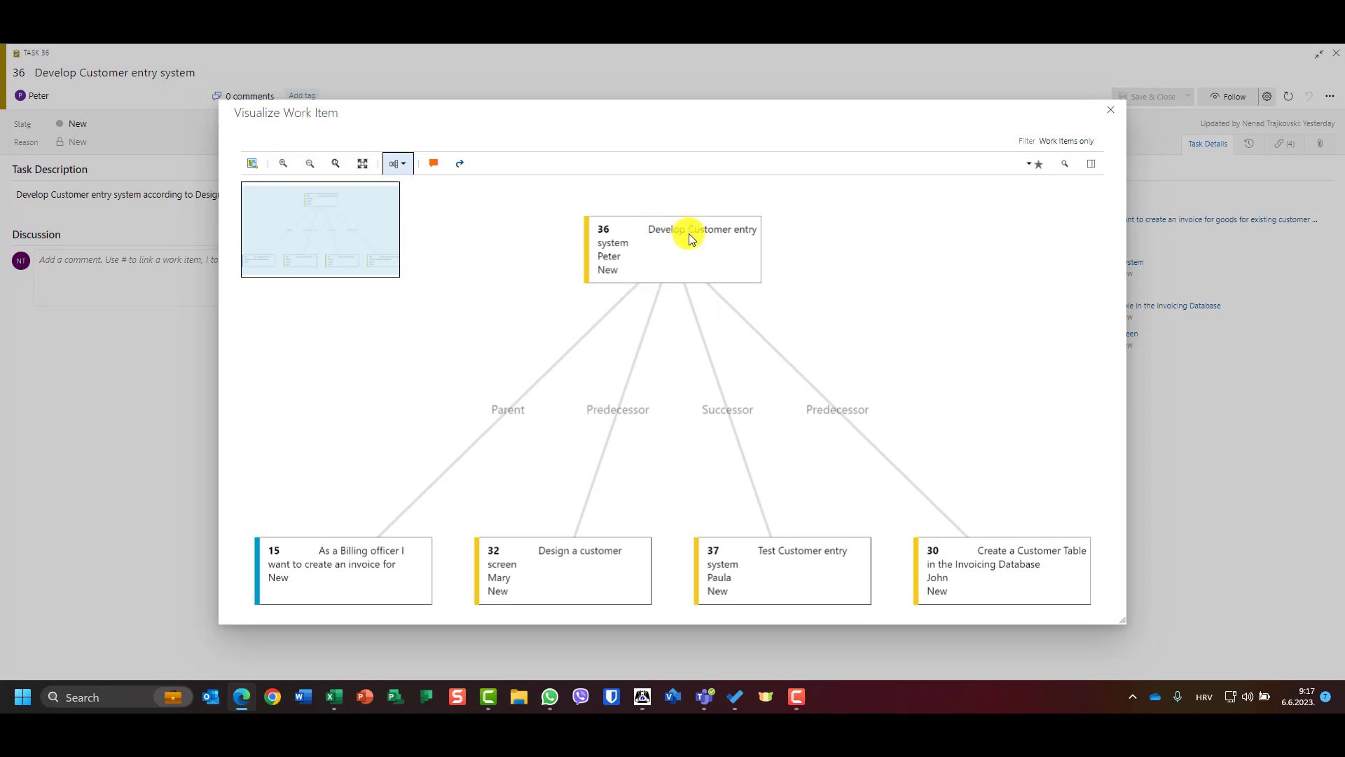
mouse_move(964, 595)
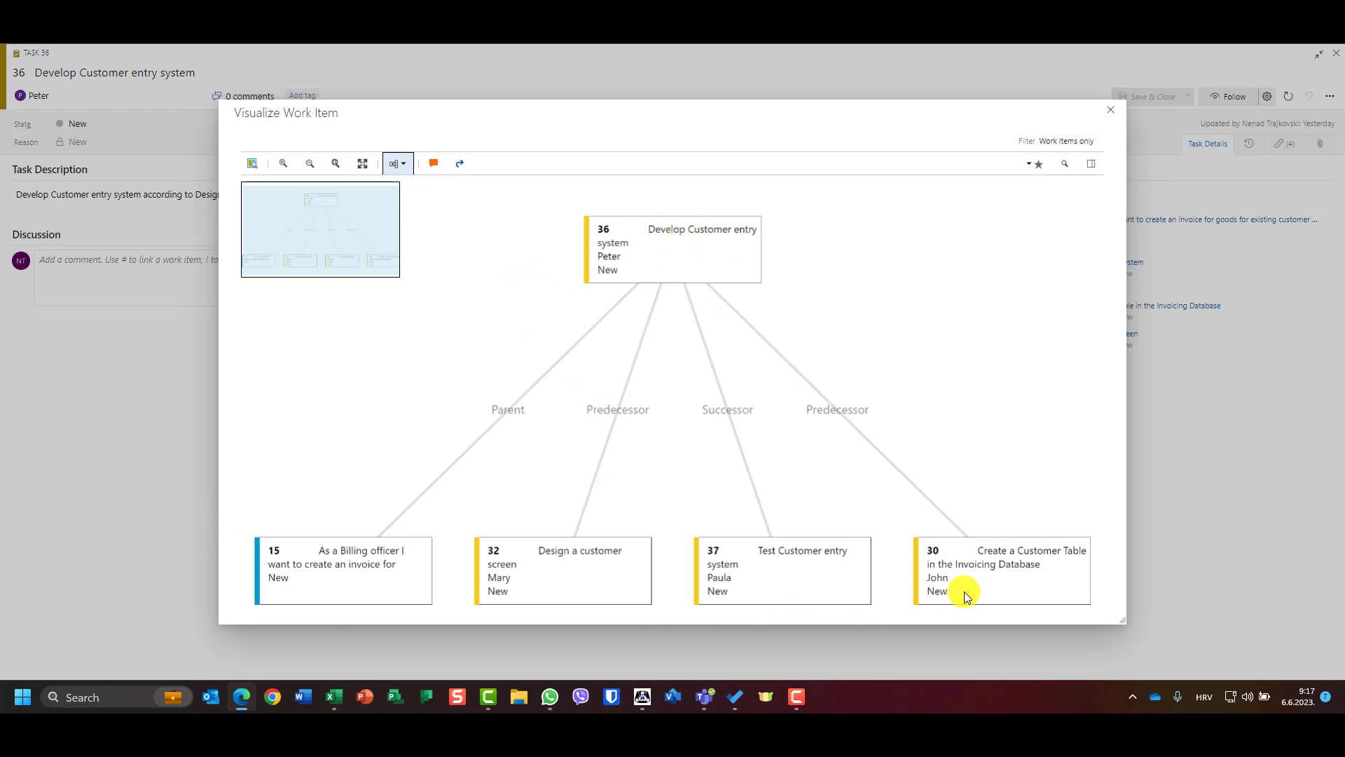
mouse_move(629, 323)
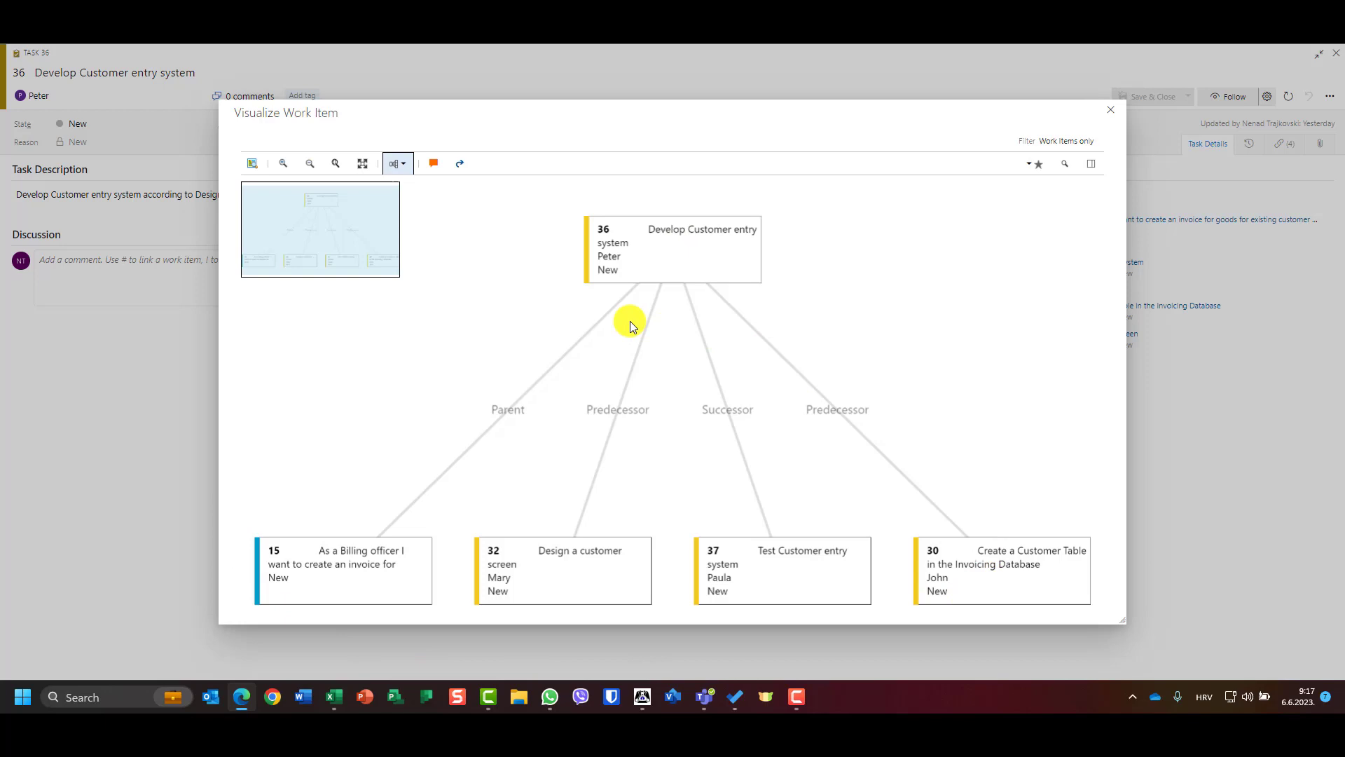
mouse_move(985, 106)
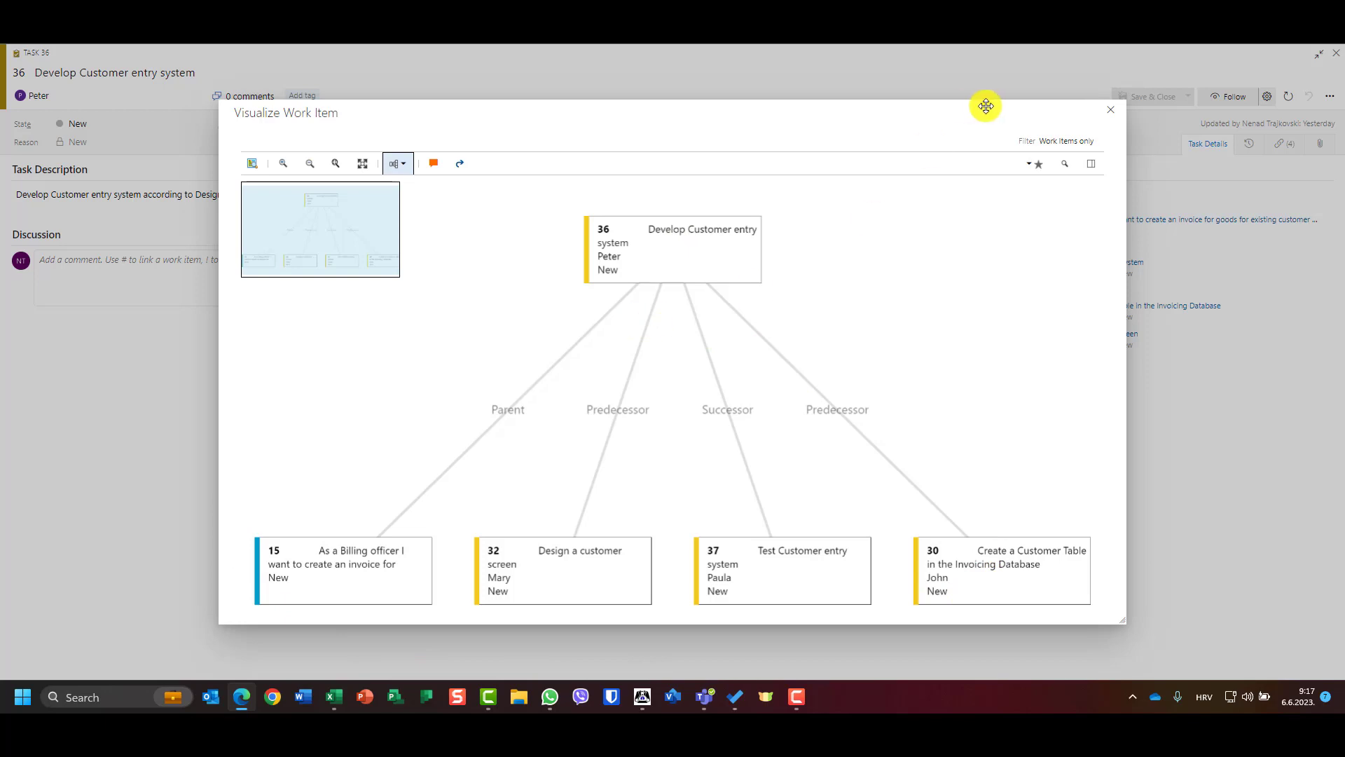
left_click(1109, 110)
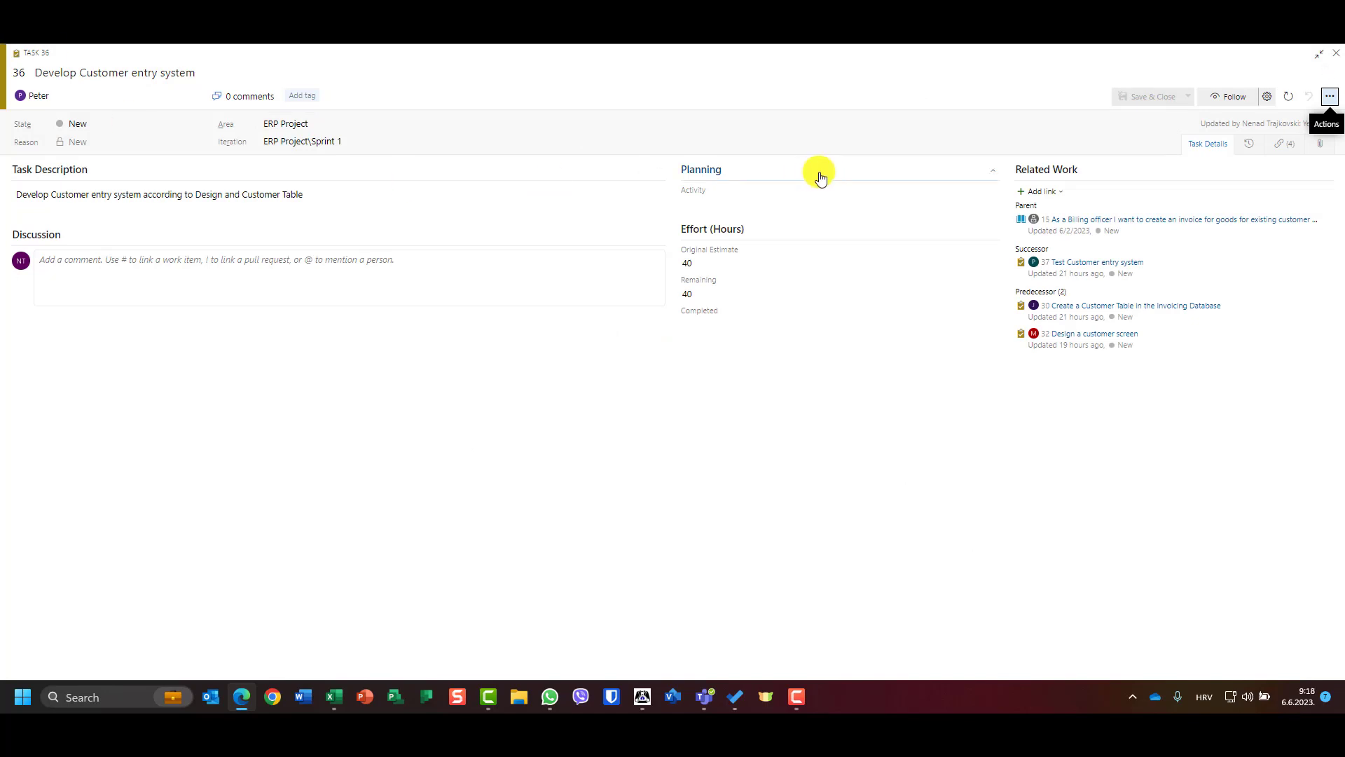
mouse_move(819, 177)
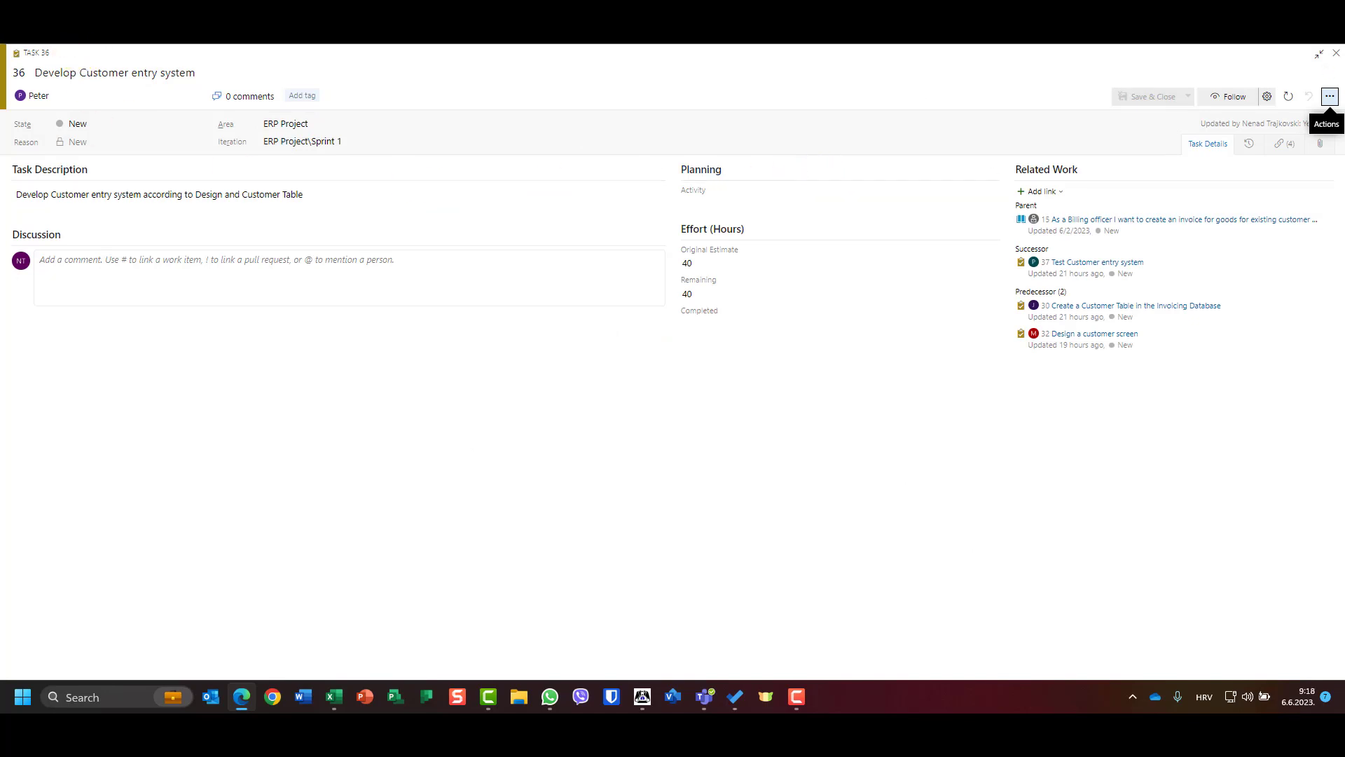
- Close the task 36 form to return to the ERP Project backlog
left_click(1335, 52)
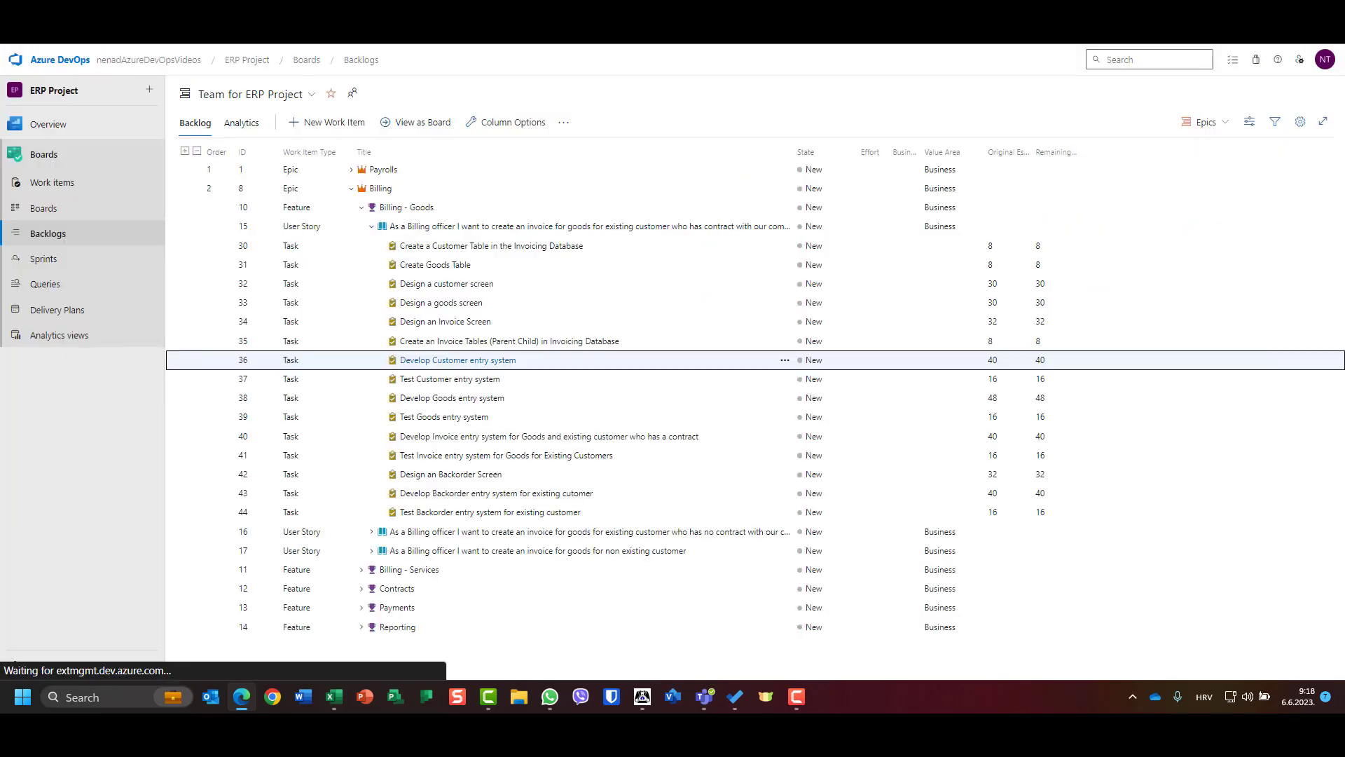
- Open the Sprint 1 taskboard, scroll to Peter's row, and open card 36
left_click(44, 258)
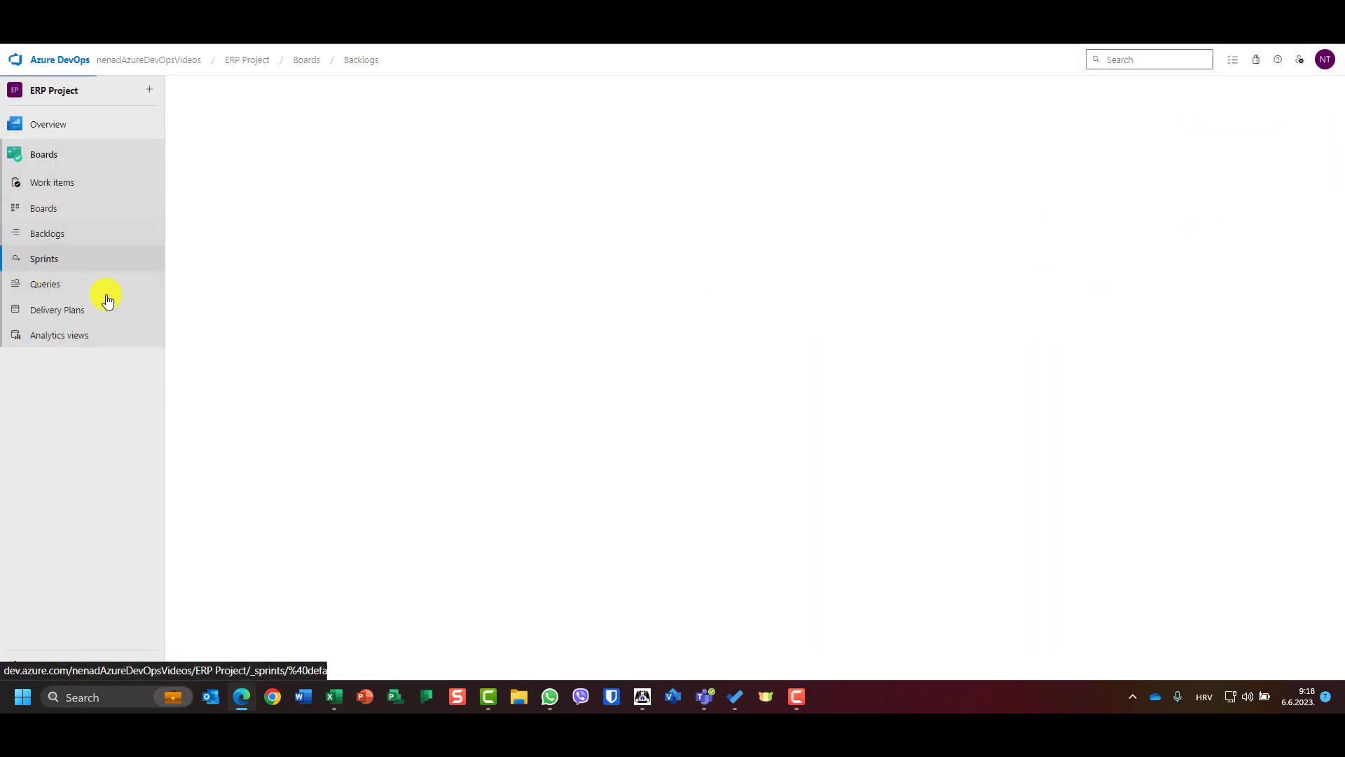
left_click(44, 258)
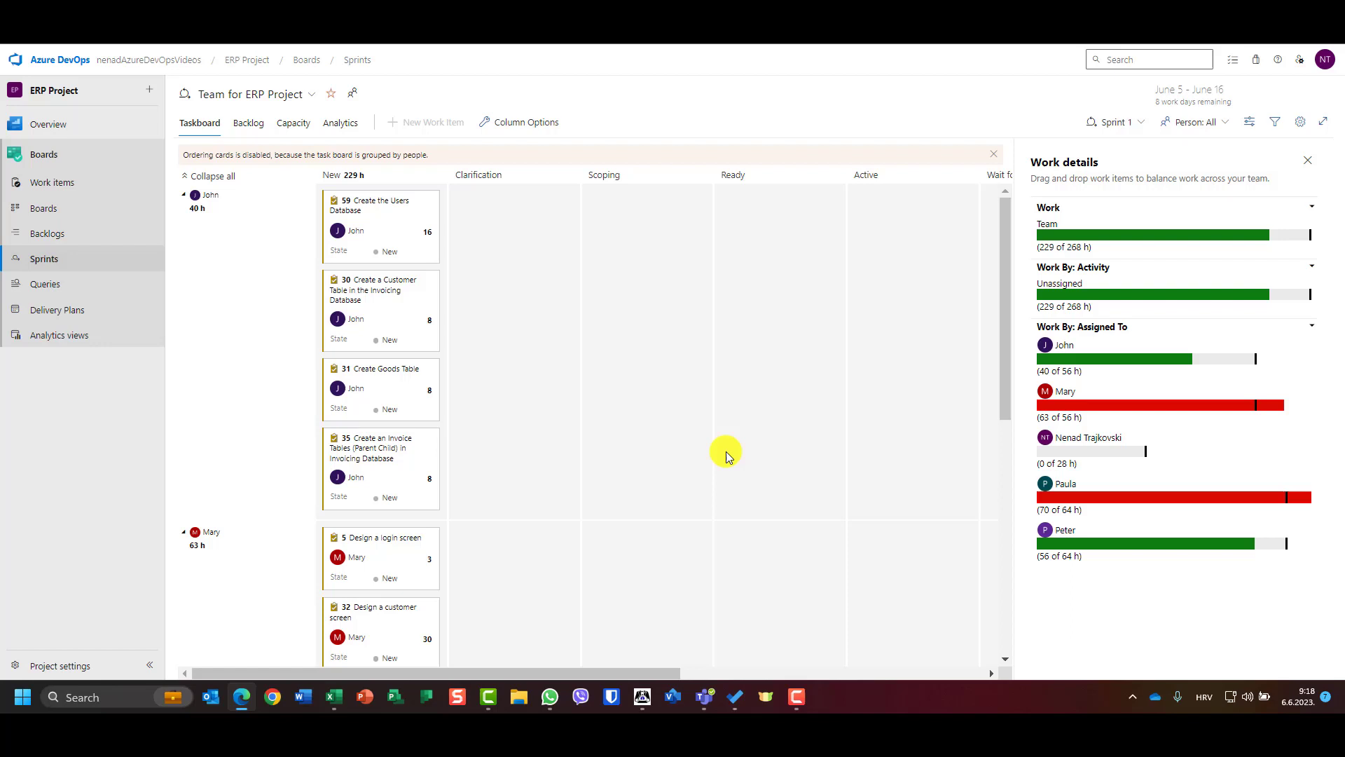
scroll("down", 3)
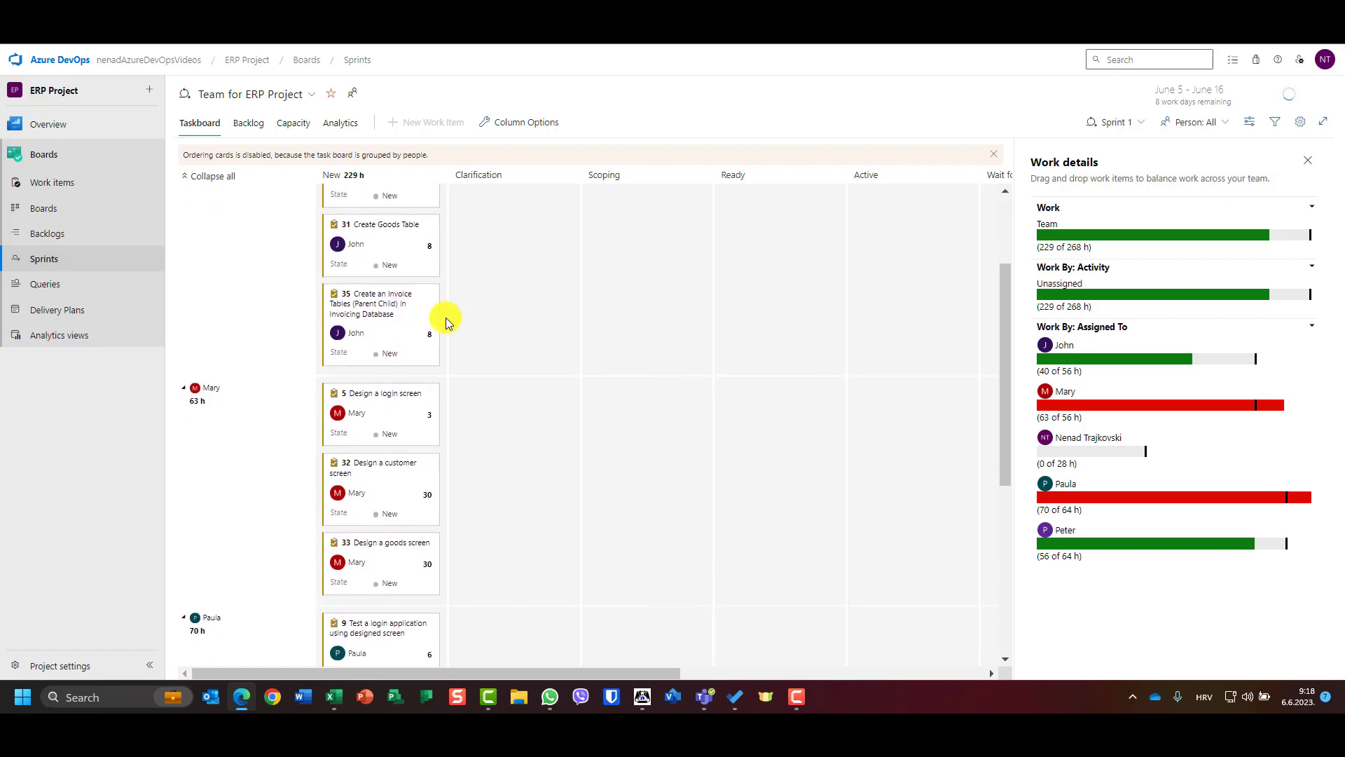
scroll("down", 3)
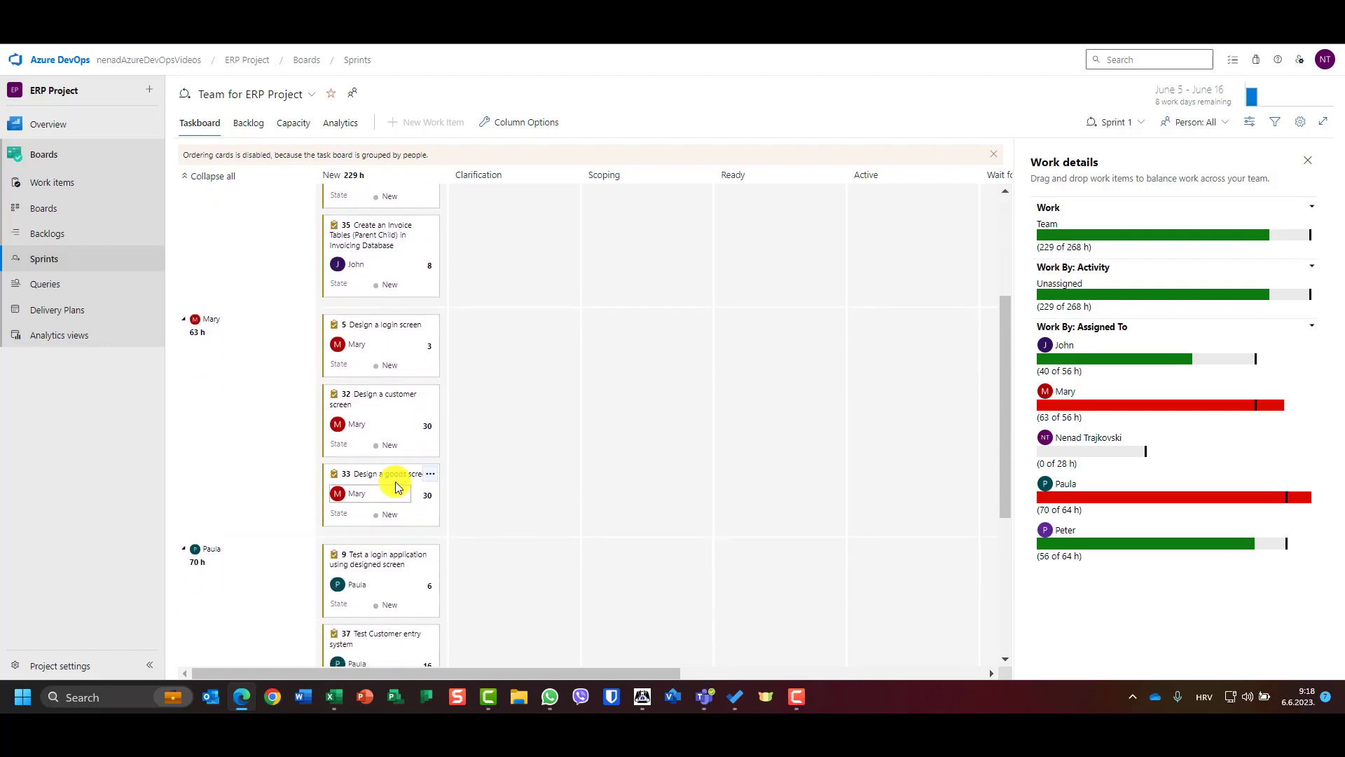
scroll("down", 3)
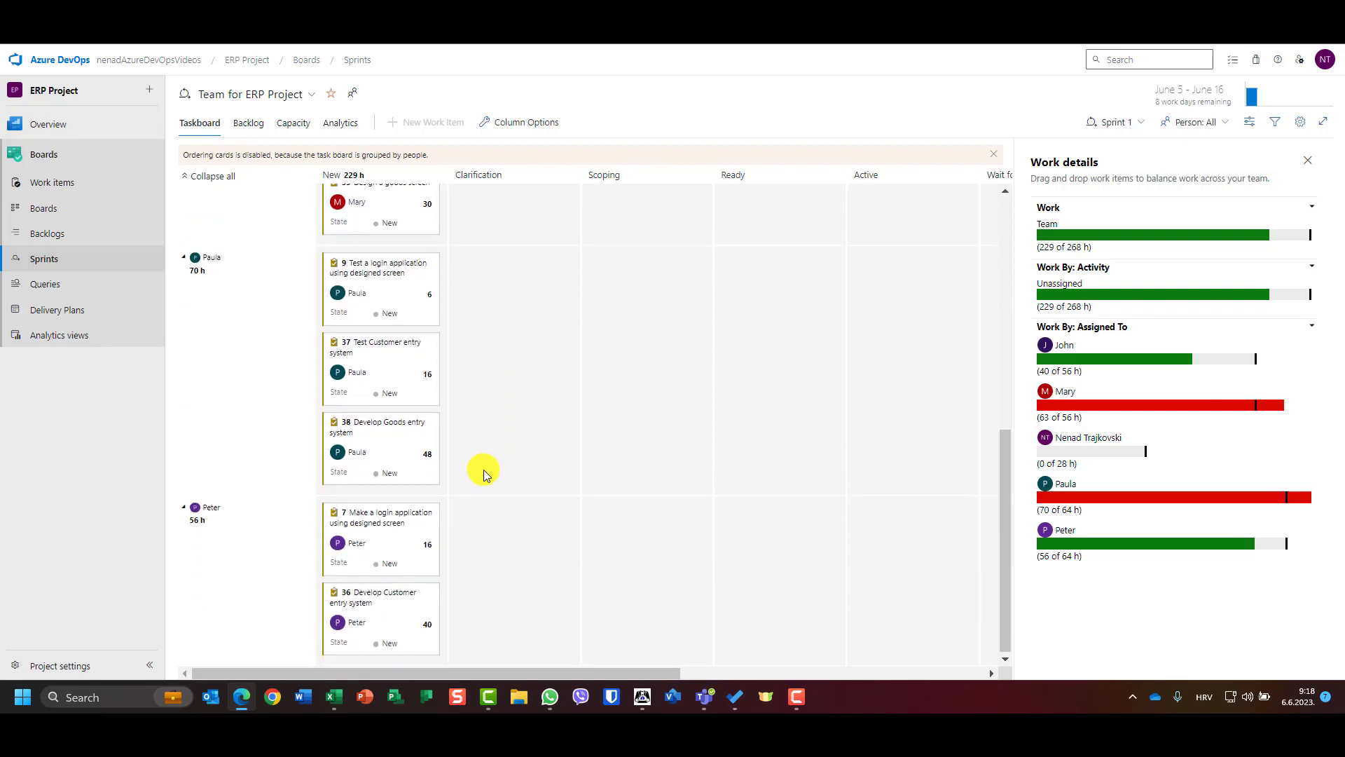
mouse_move(588, 566)
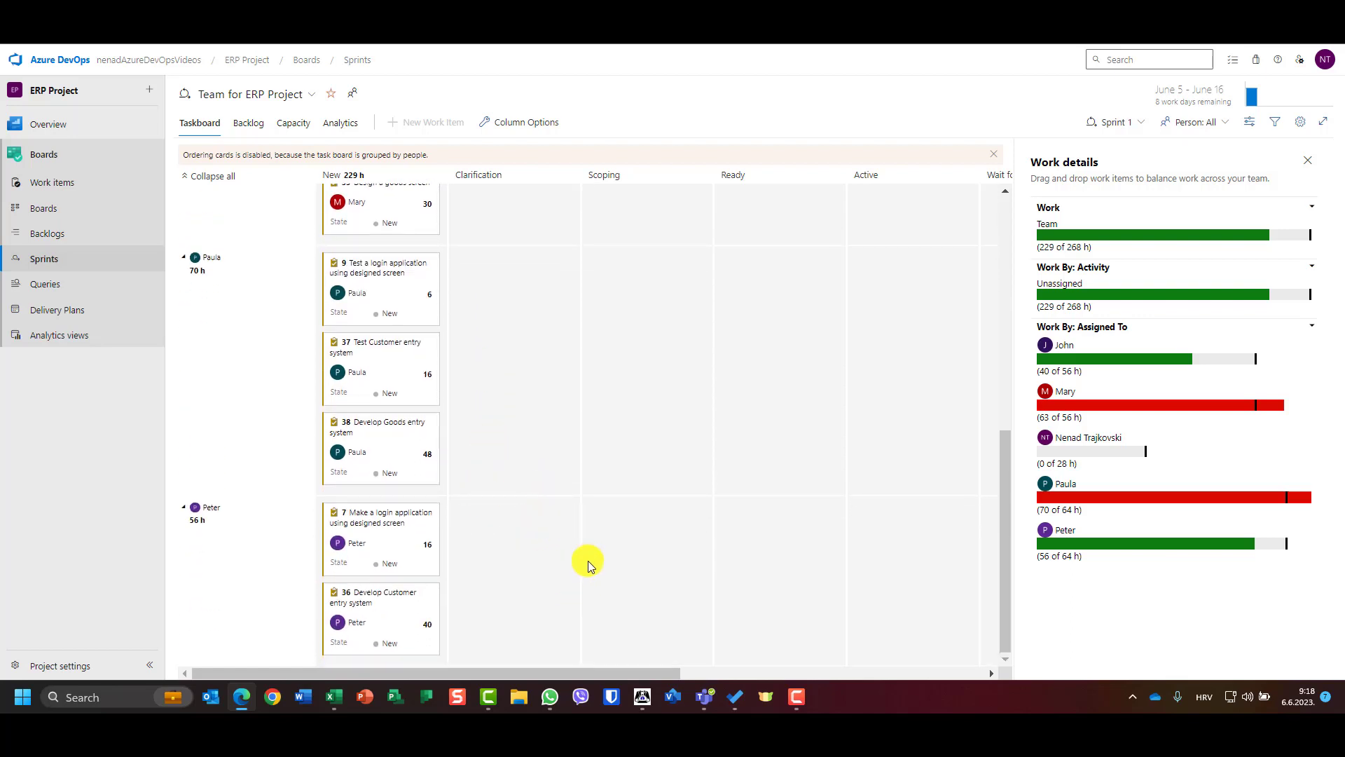
mouse_move(405, 598)
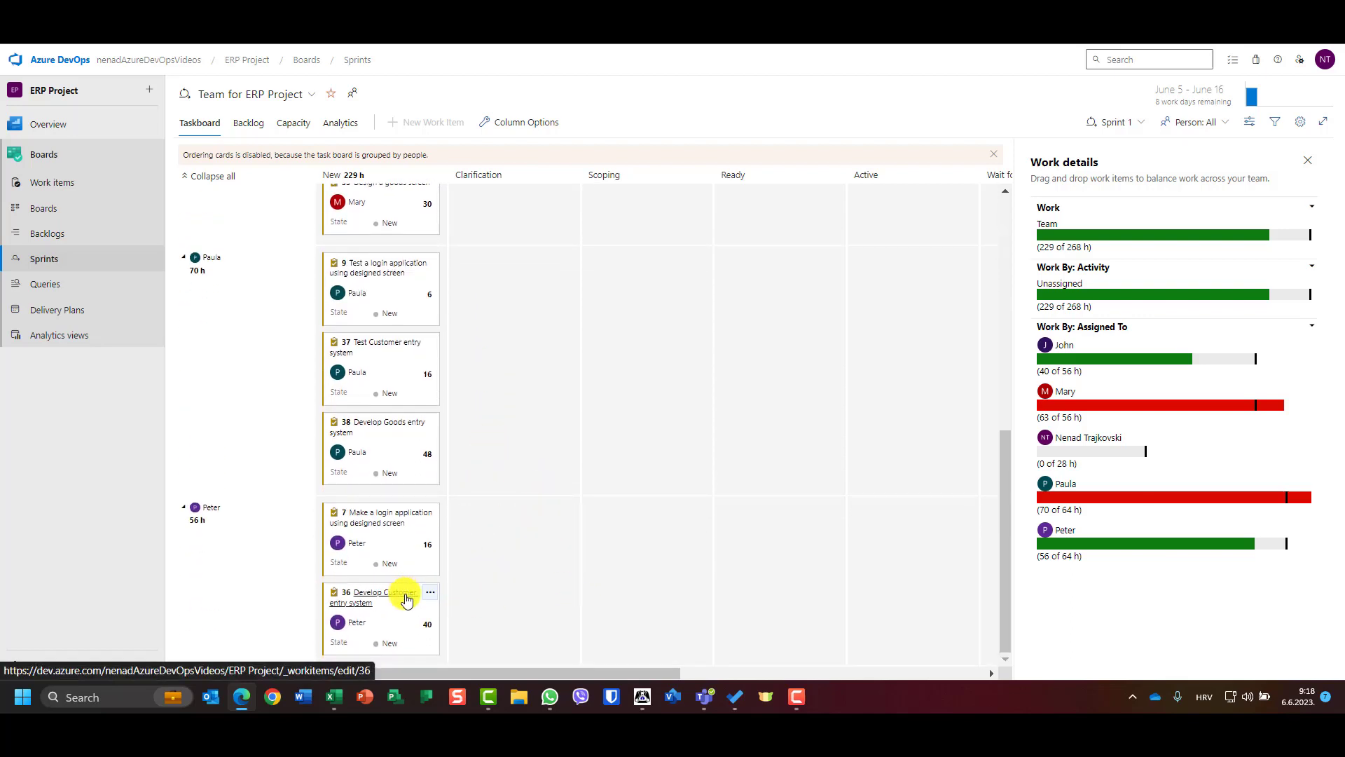
left_click(367, 596)
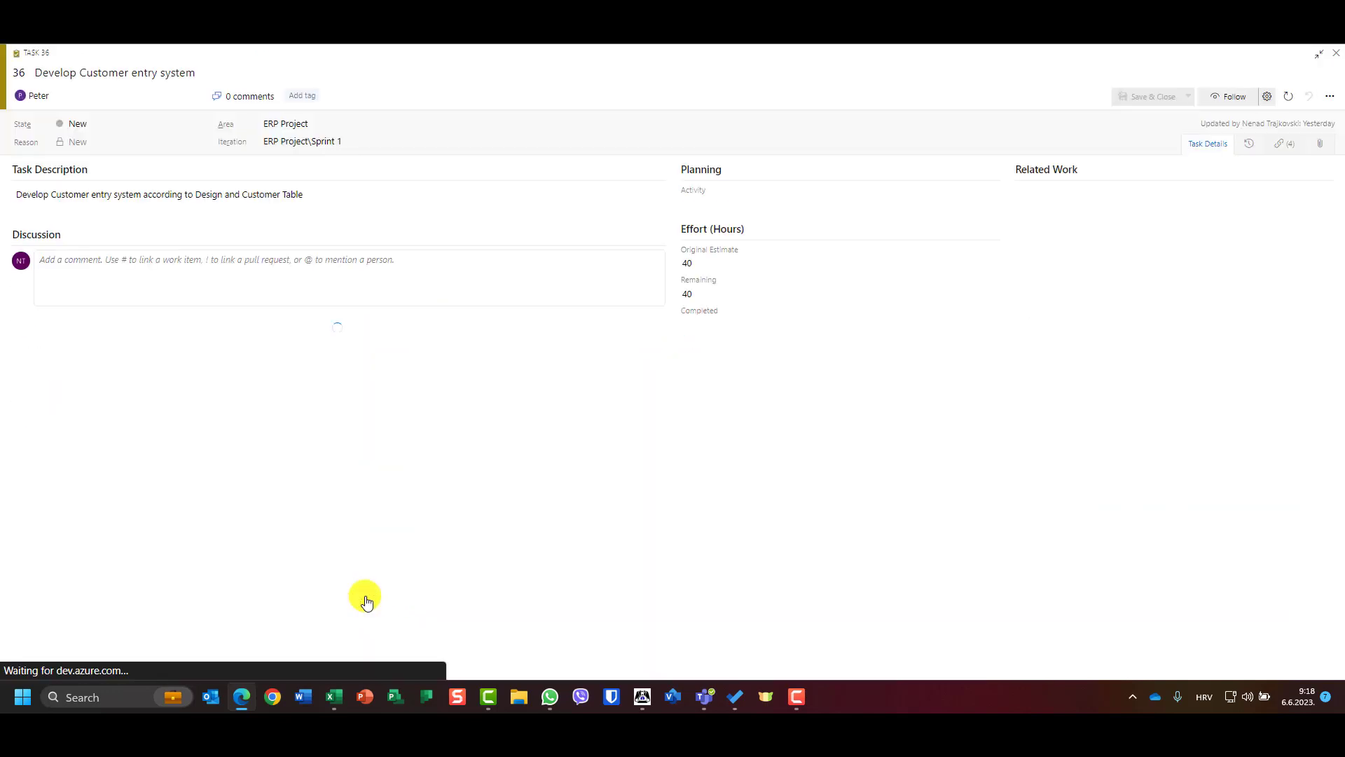
left_click(1333, 96)
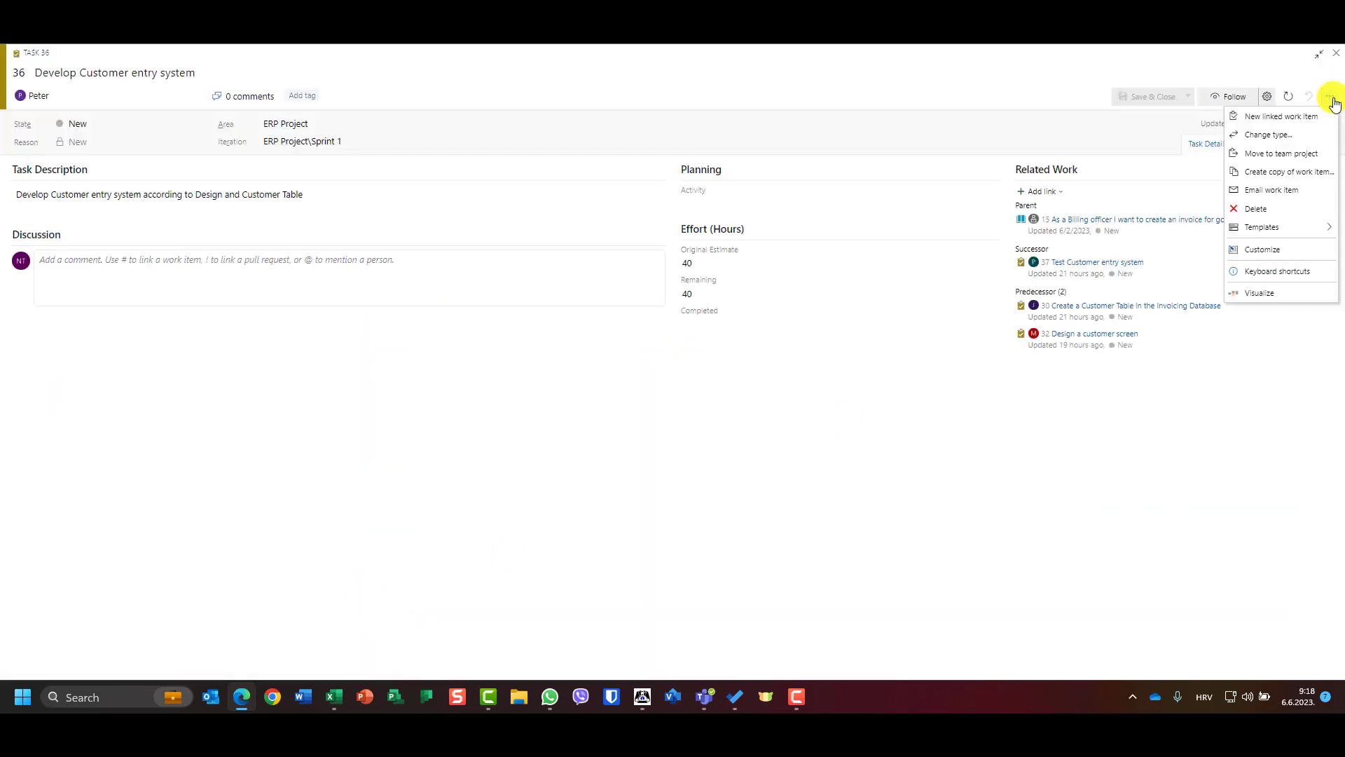
left_click(1260, 292)
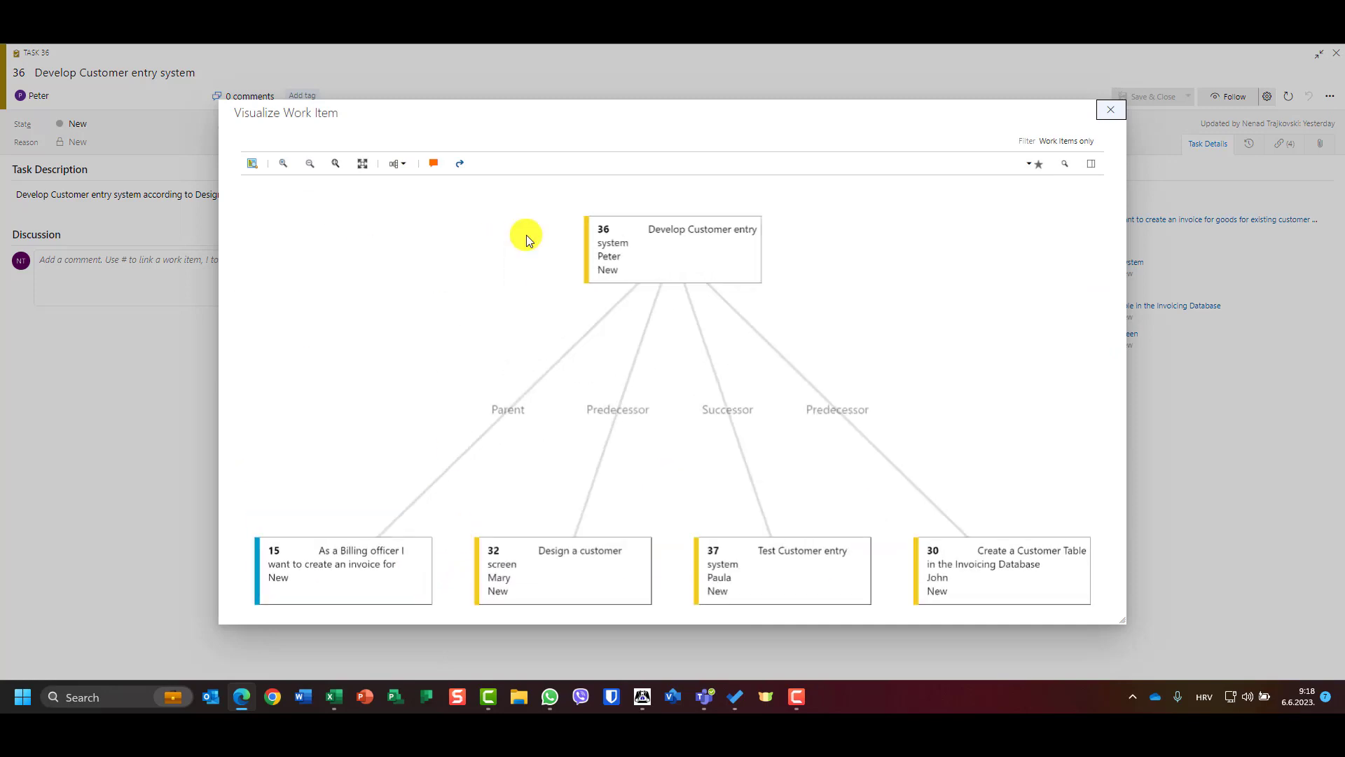
left_click(1110, 110)
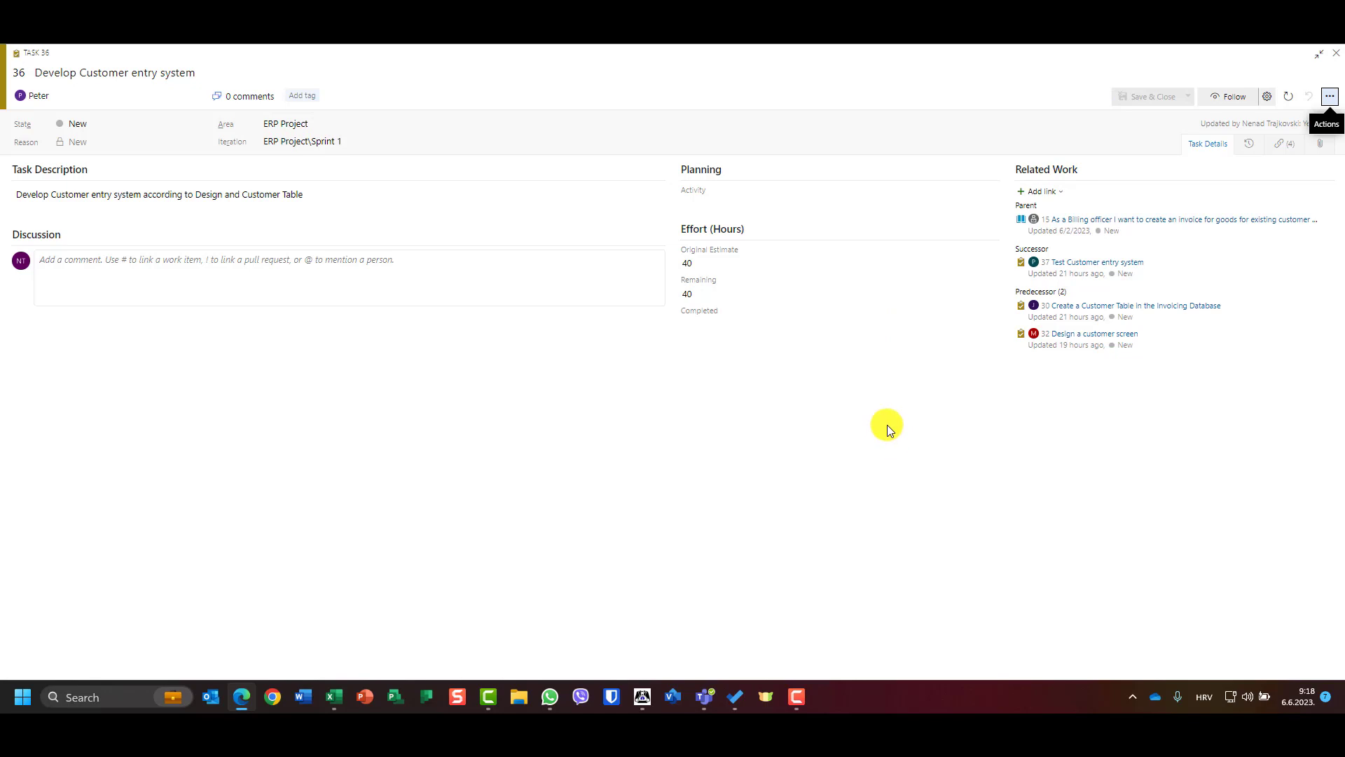
mouse_move(916, 432)
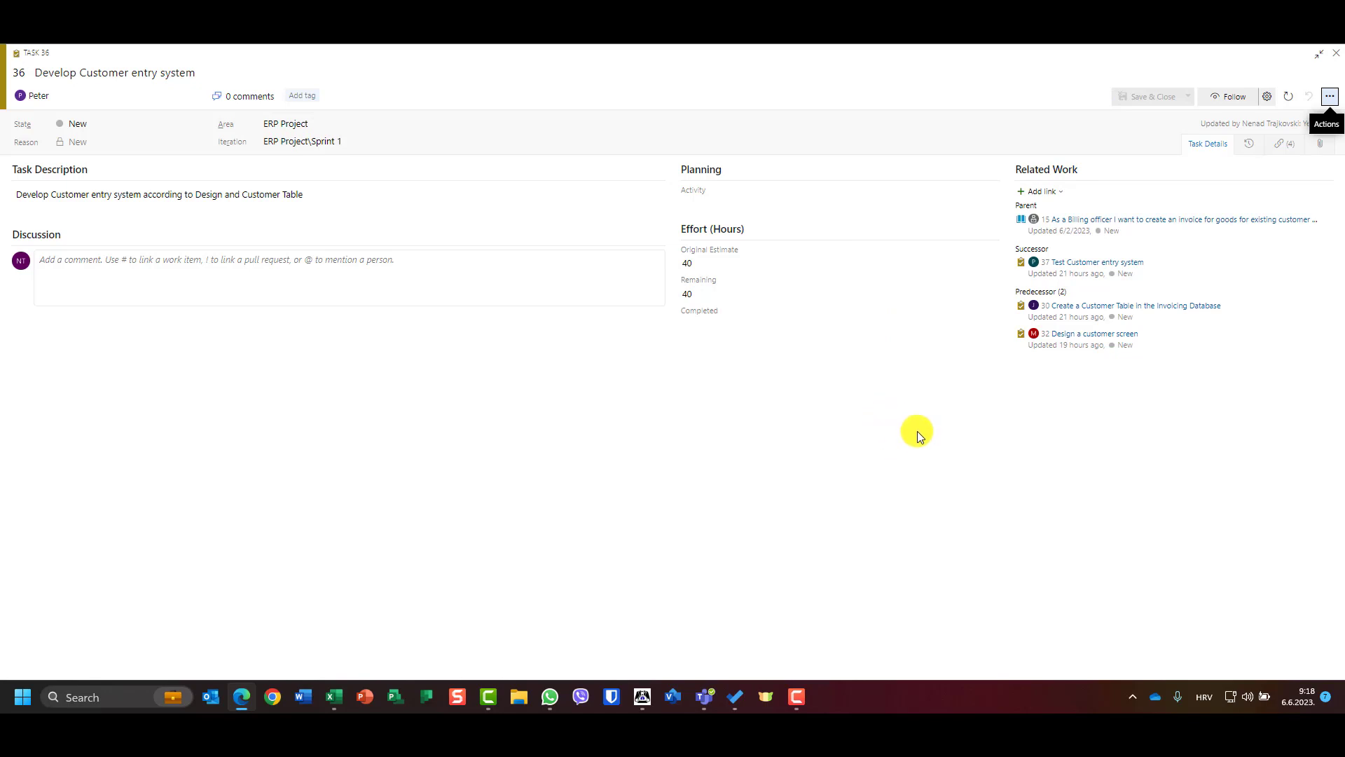